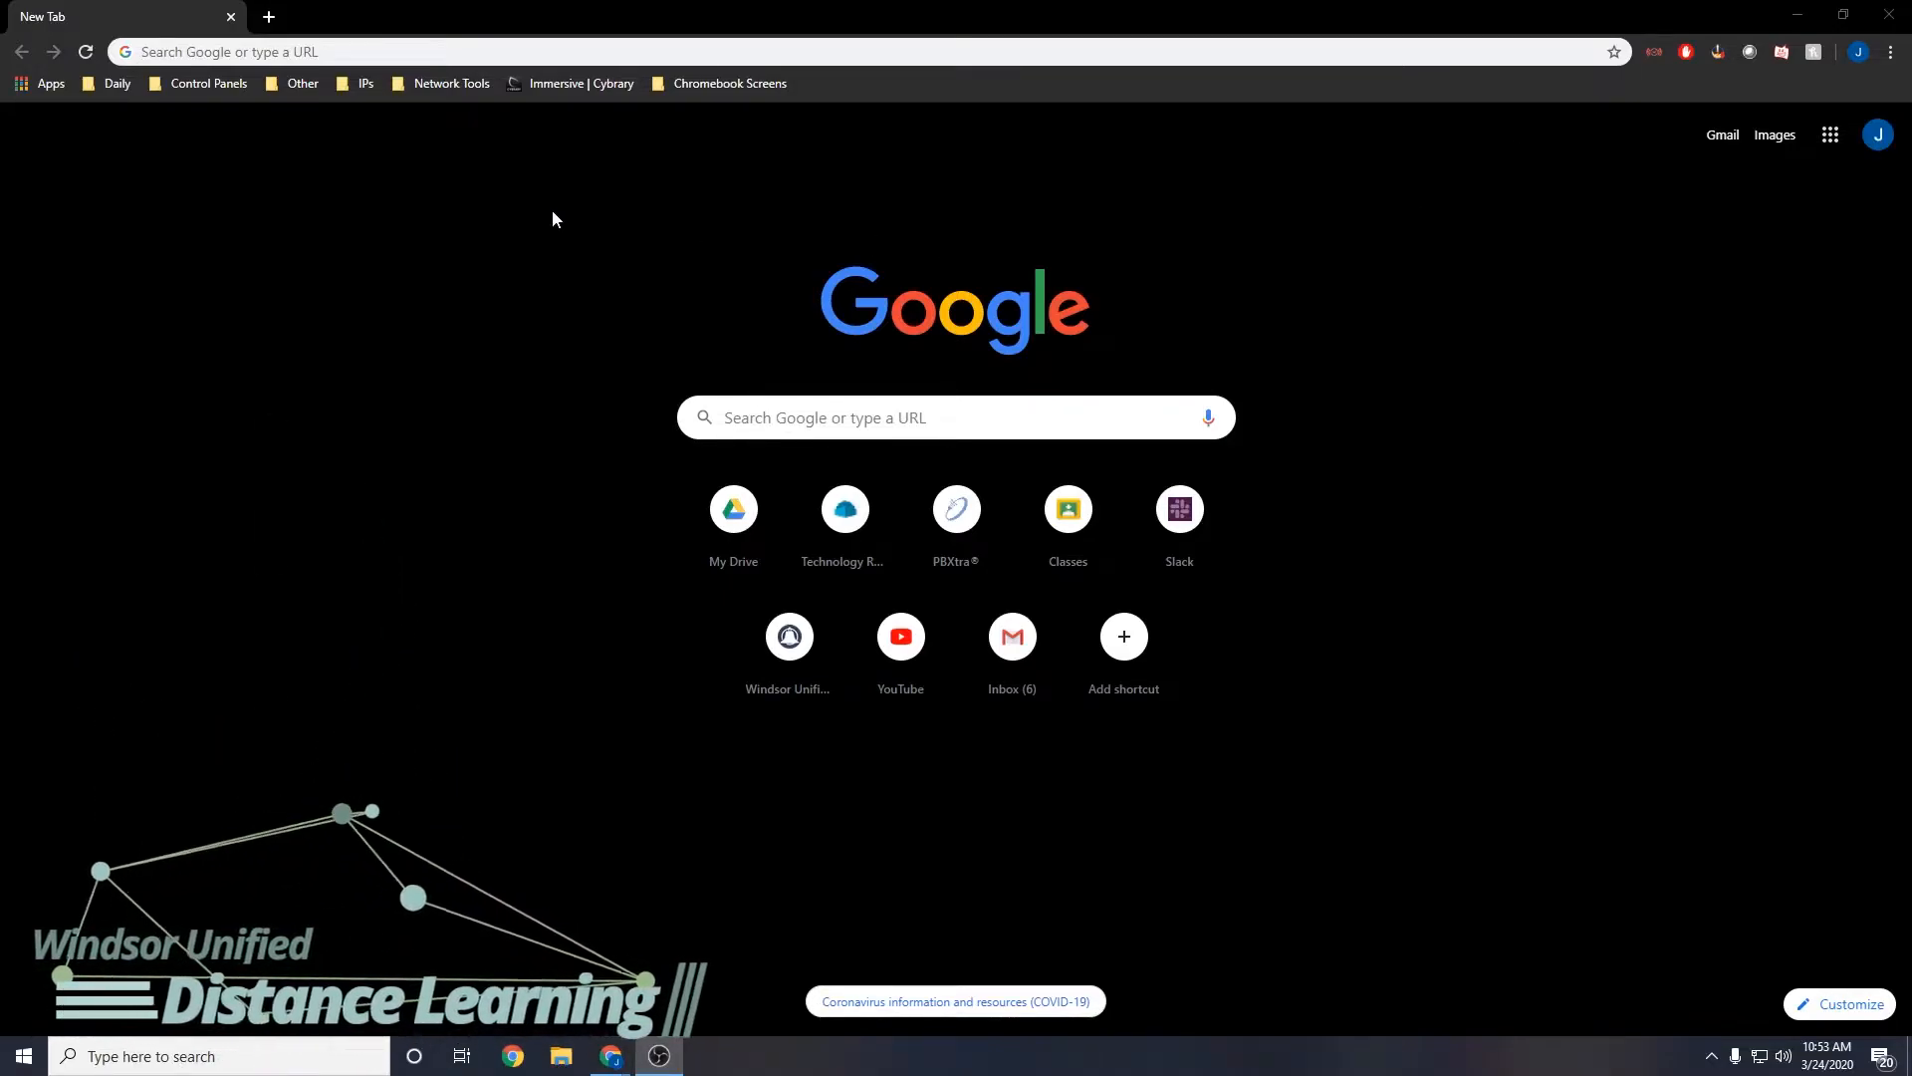
mouse_move(1830, 136)
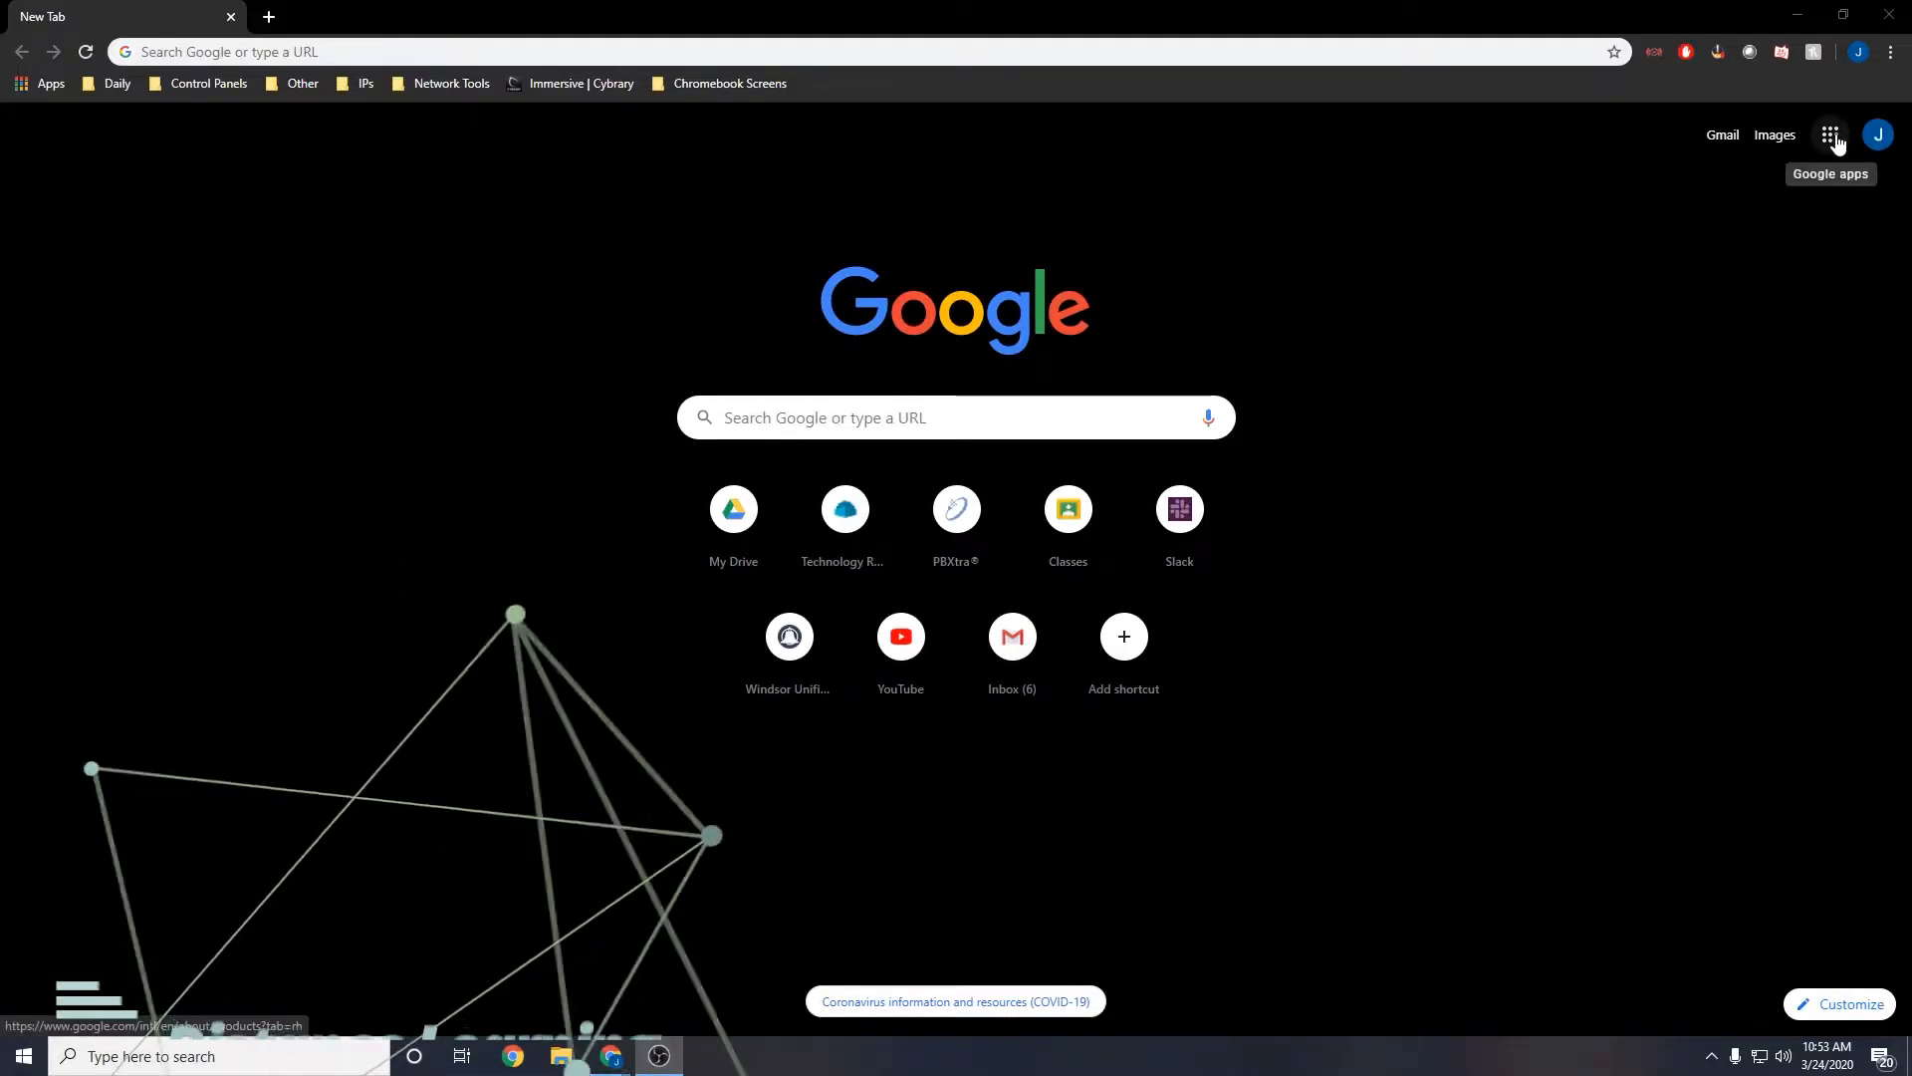
- Open the Google apps grid from the new tab page to reach Classroom
click(1829, 136)
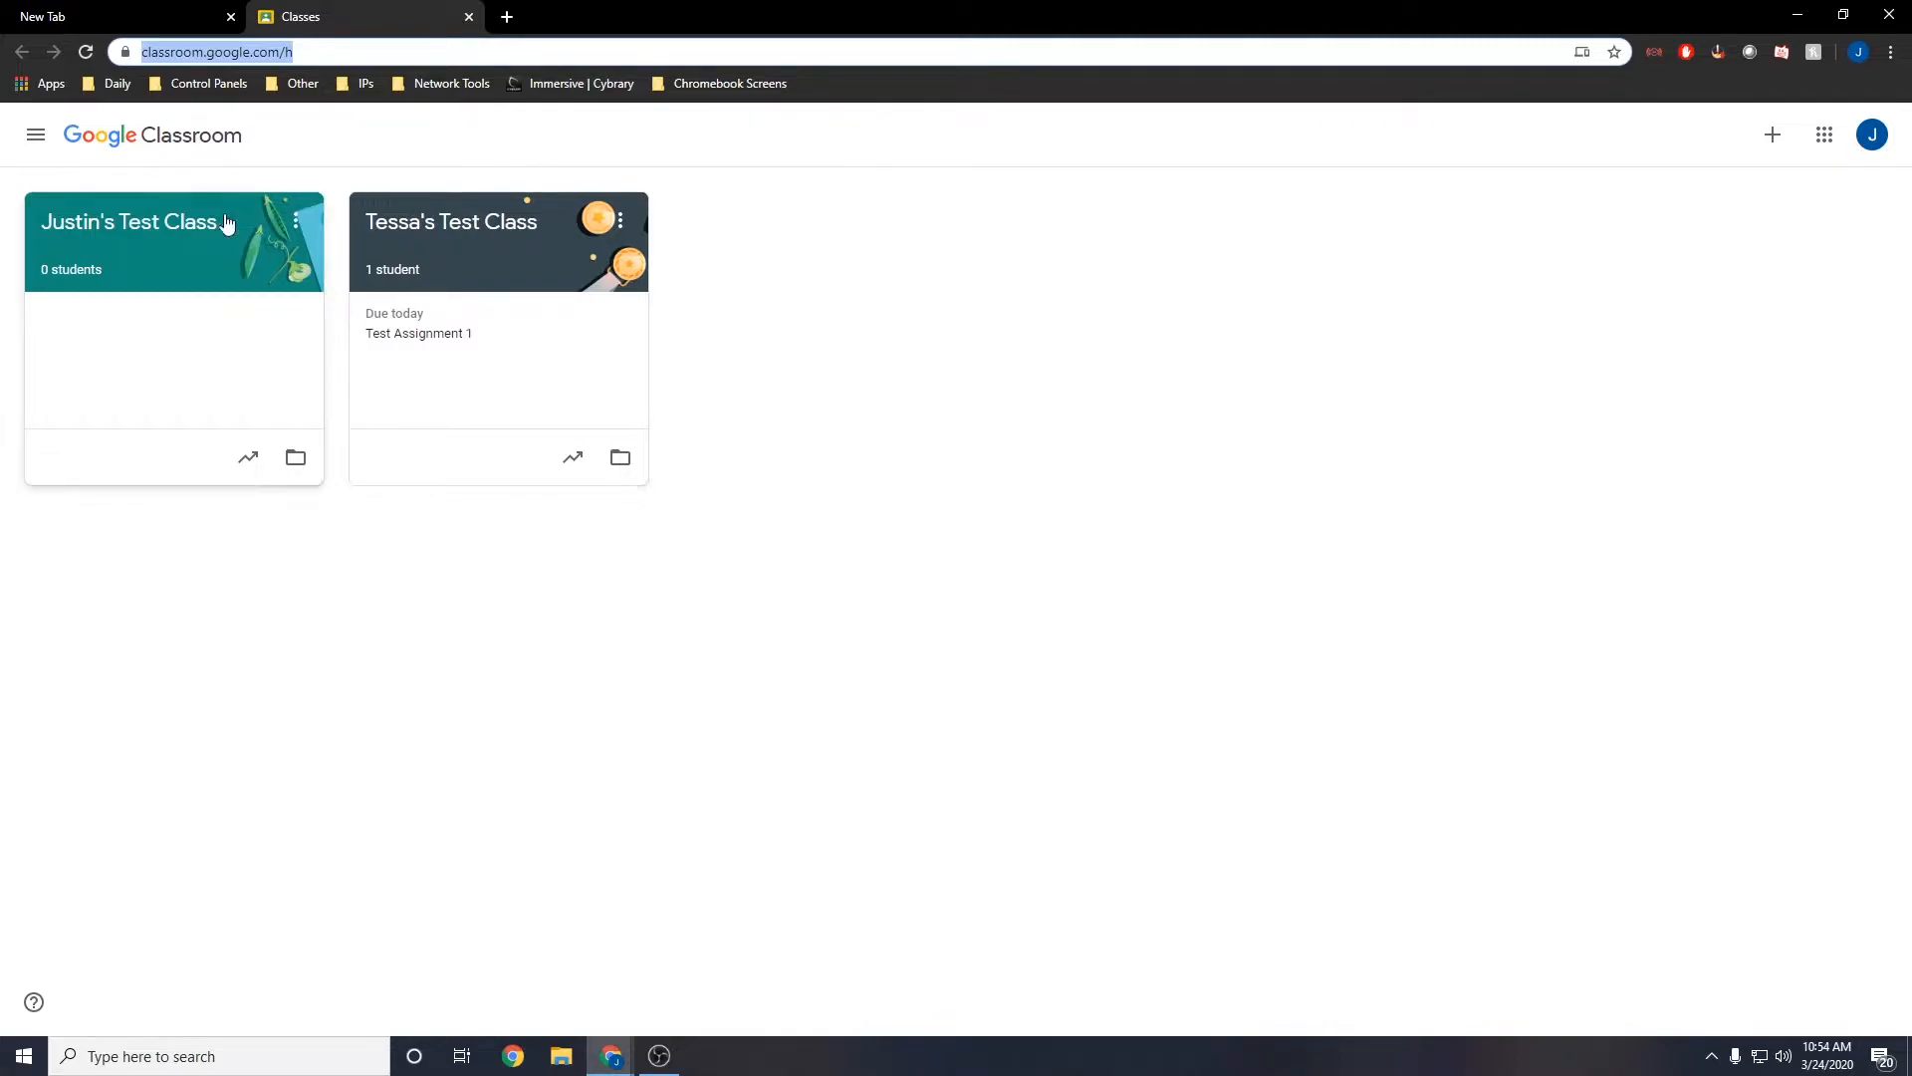
mouse_move(283, 380)
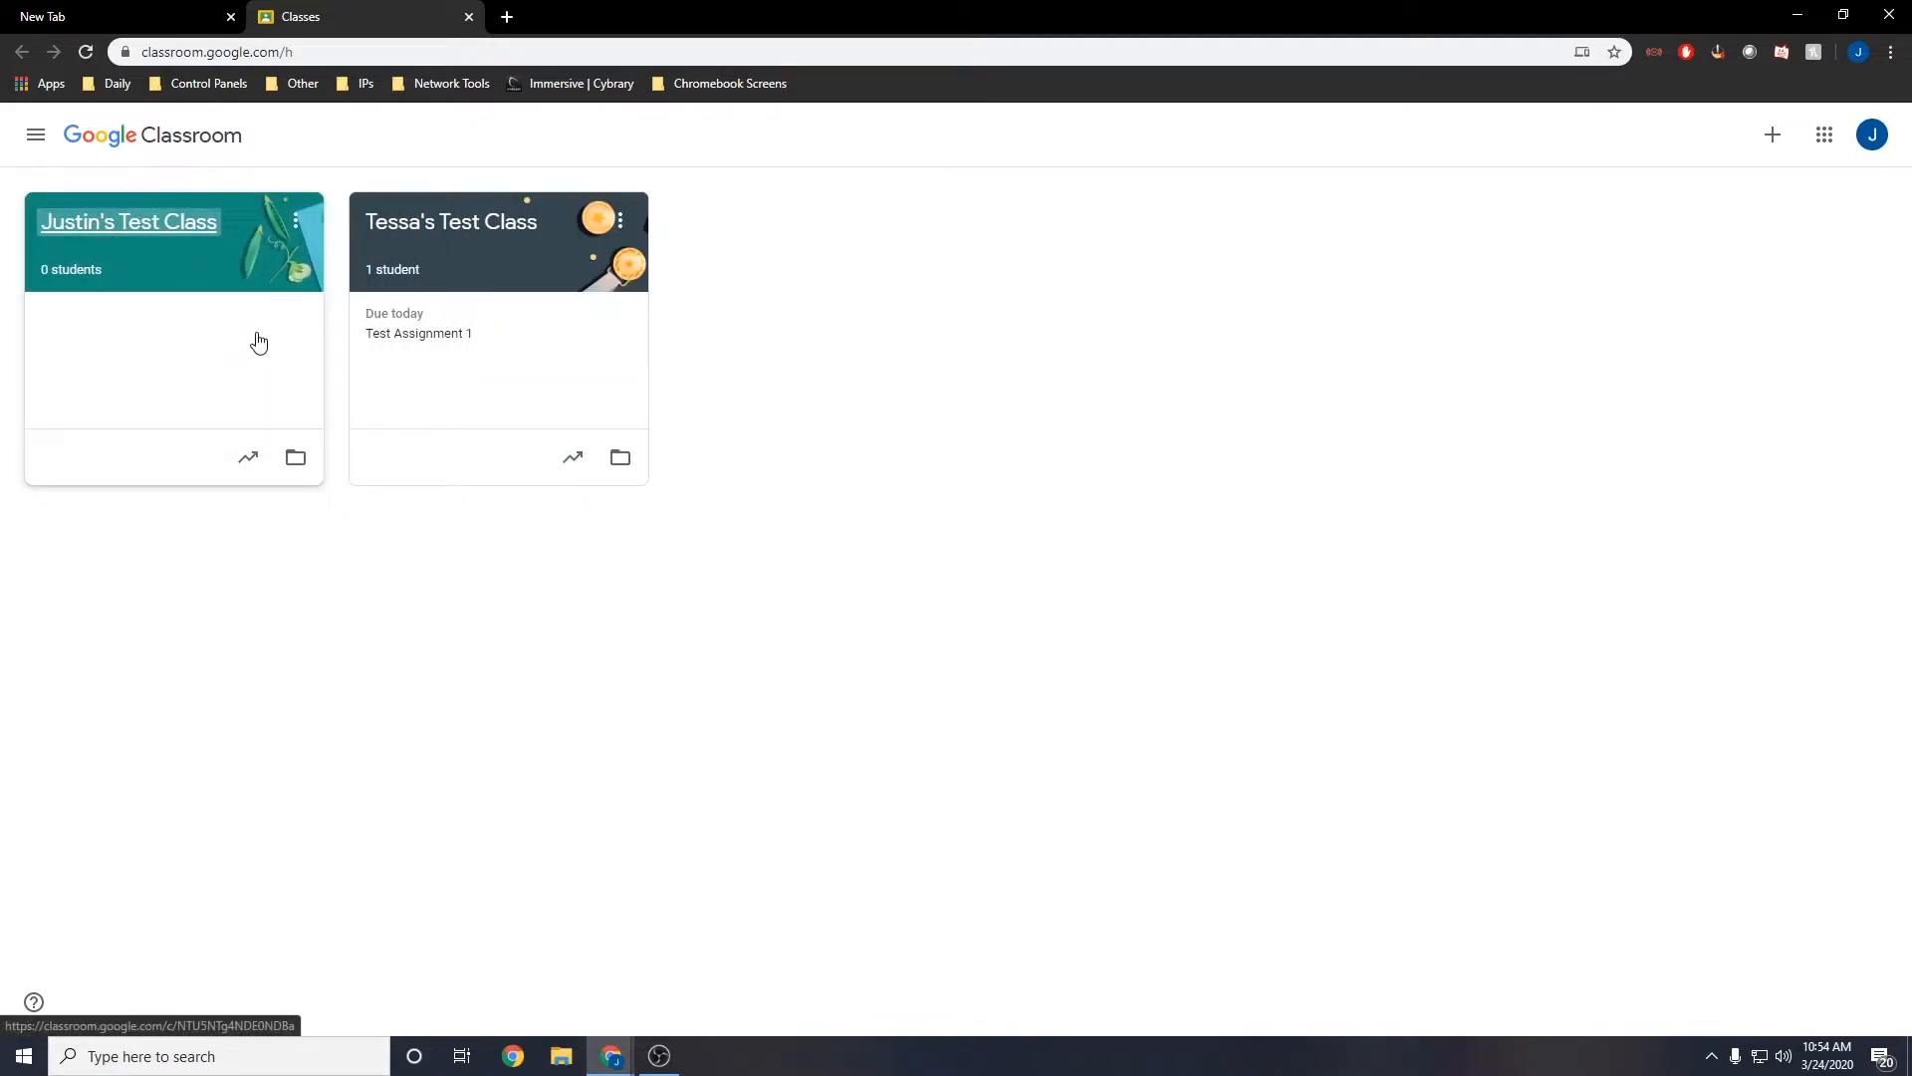
click(301, 221)
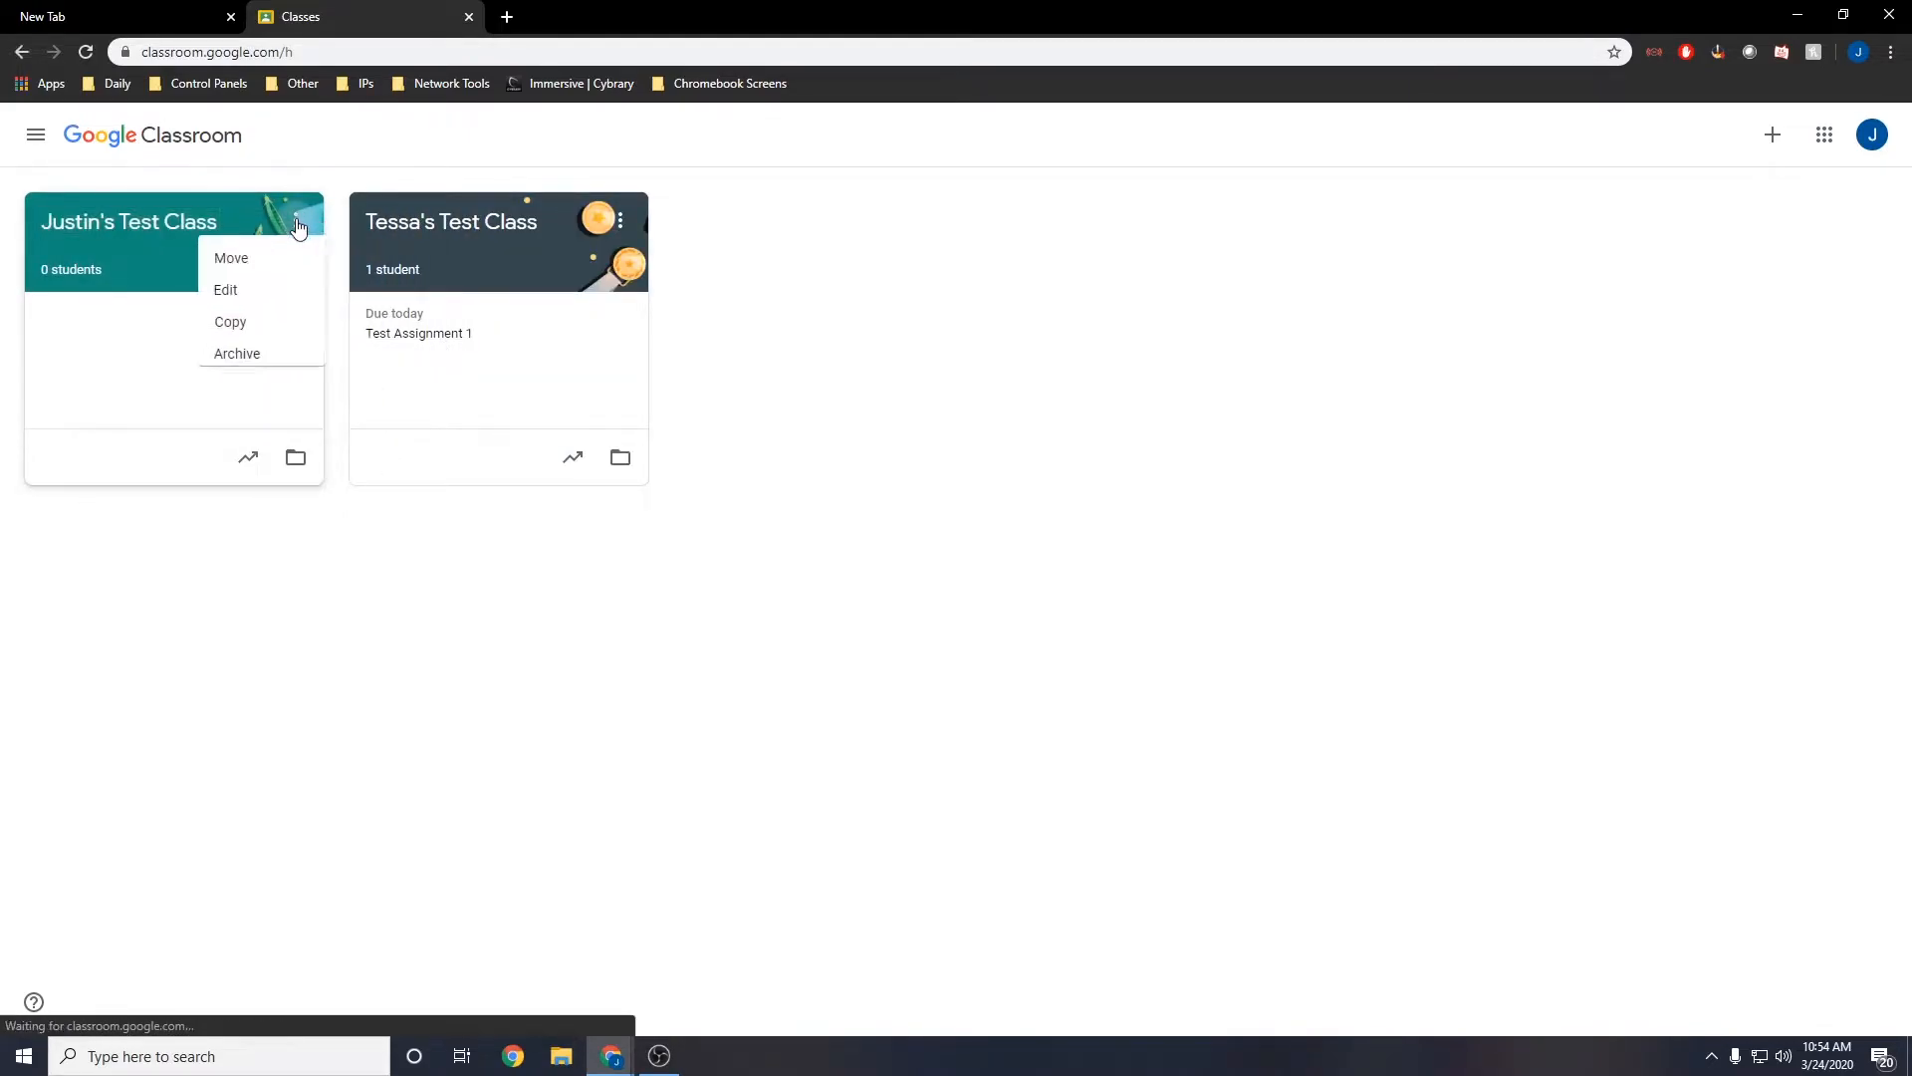
mouse_move(265, 330)
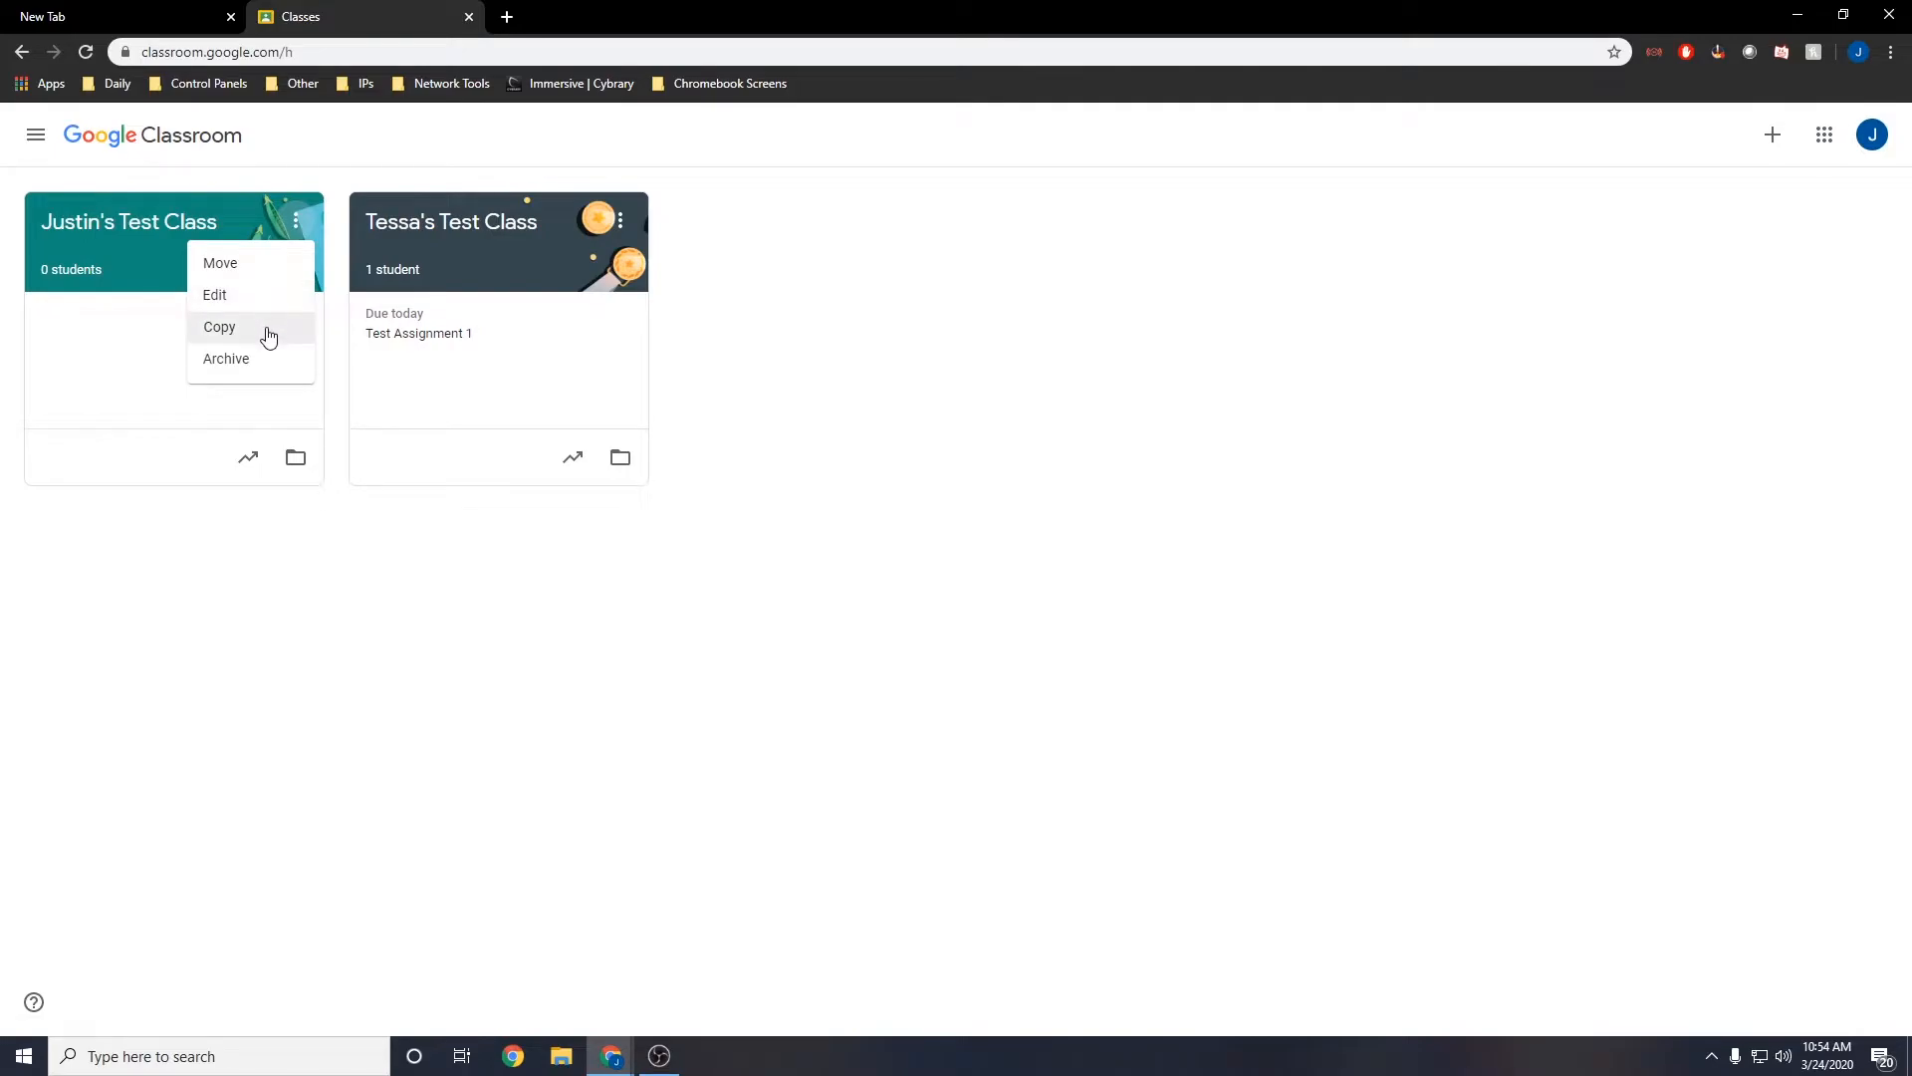
click(184, 342)
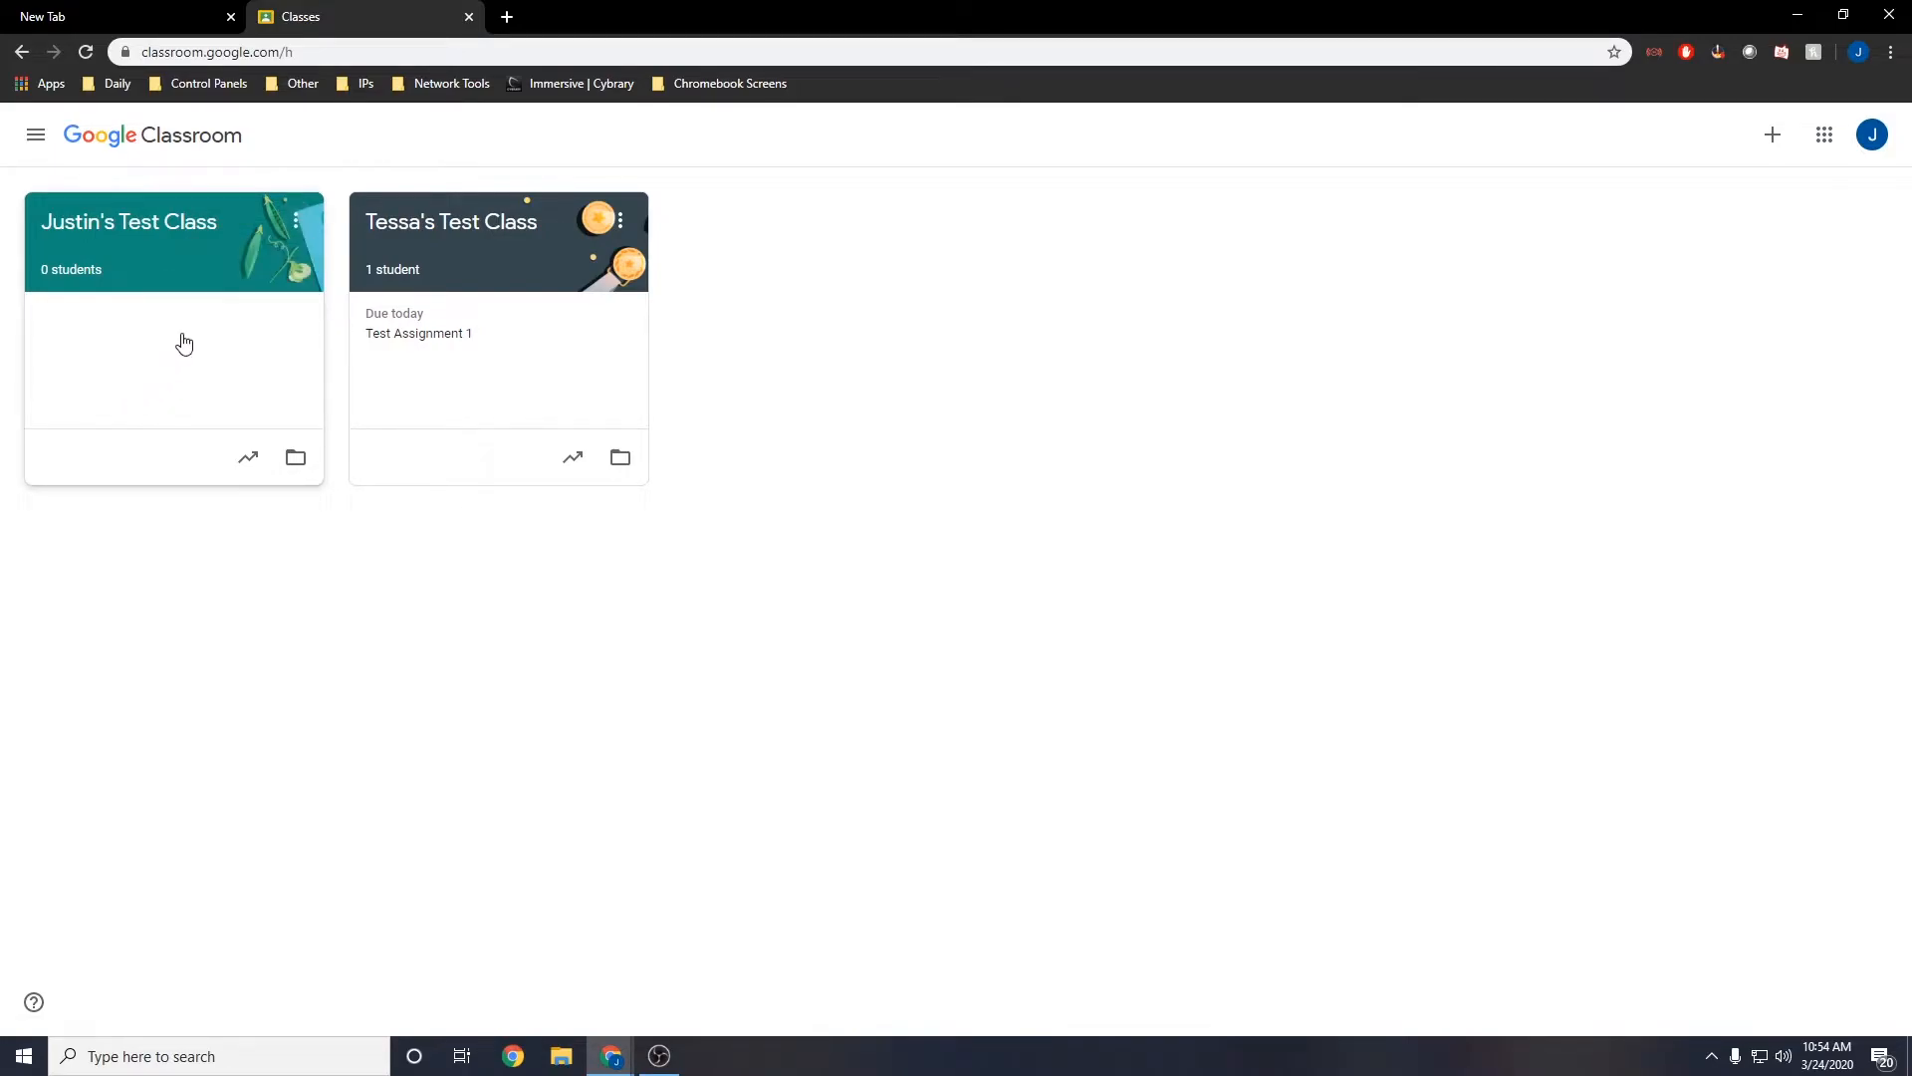
mouse_move(175, 229)
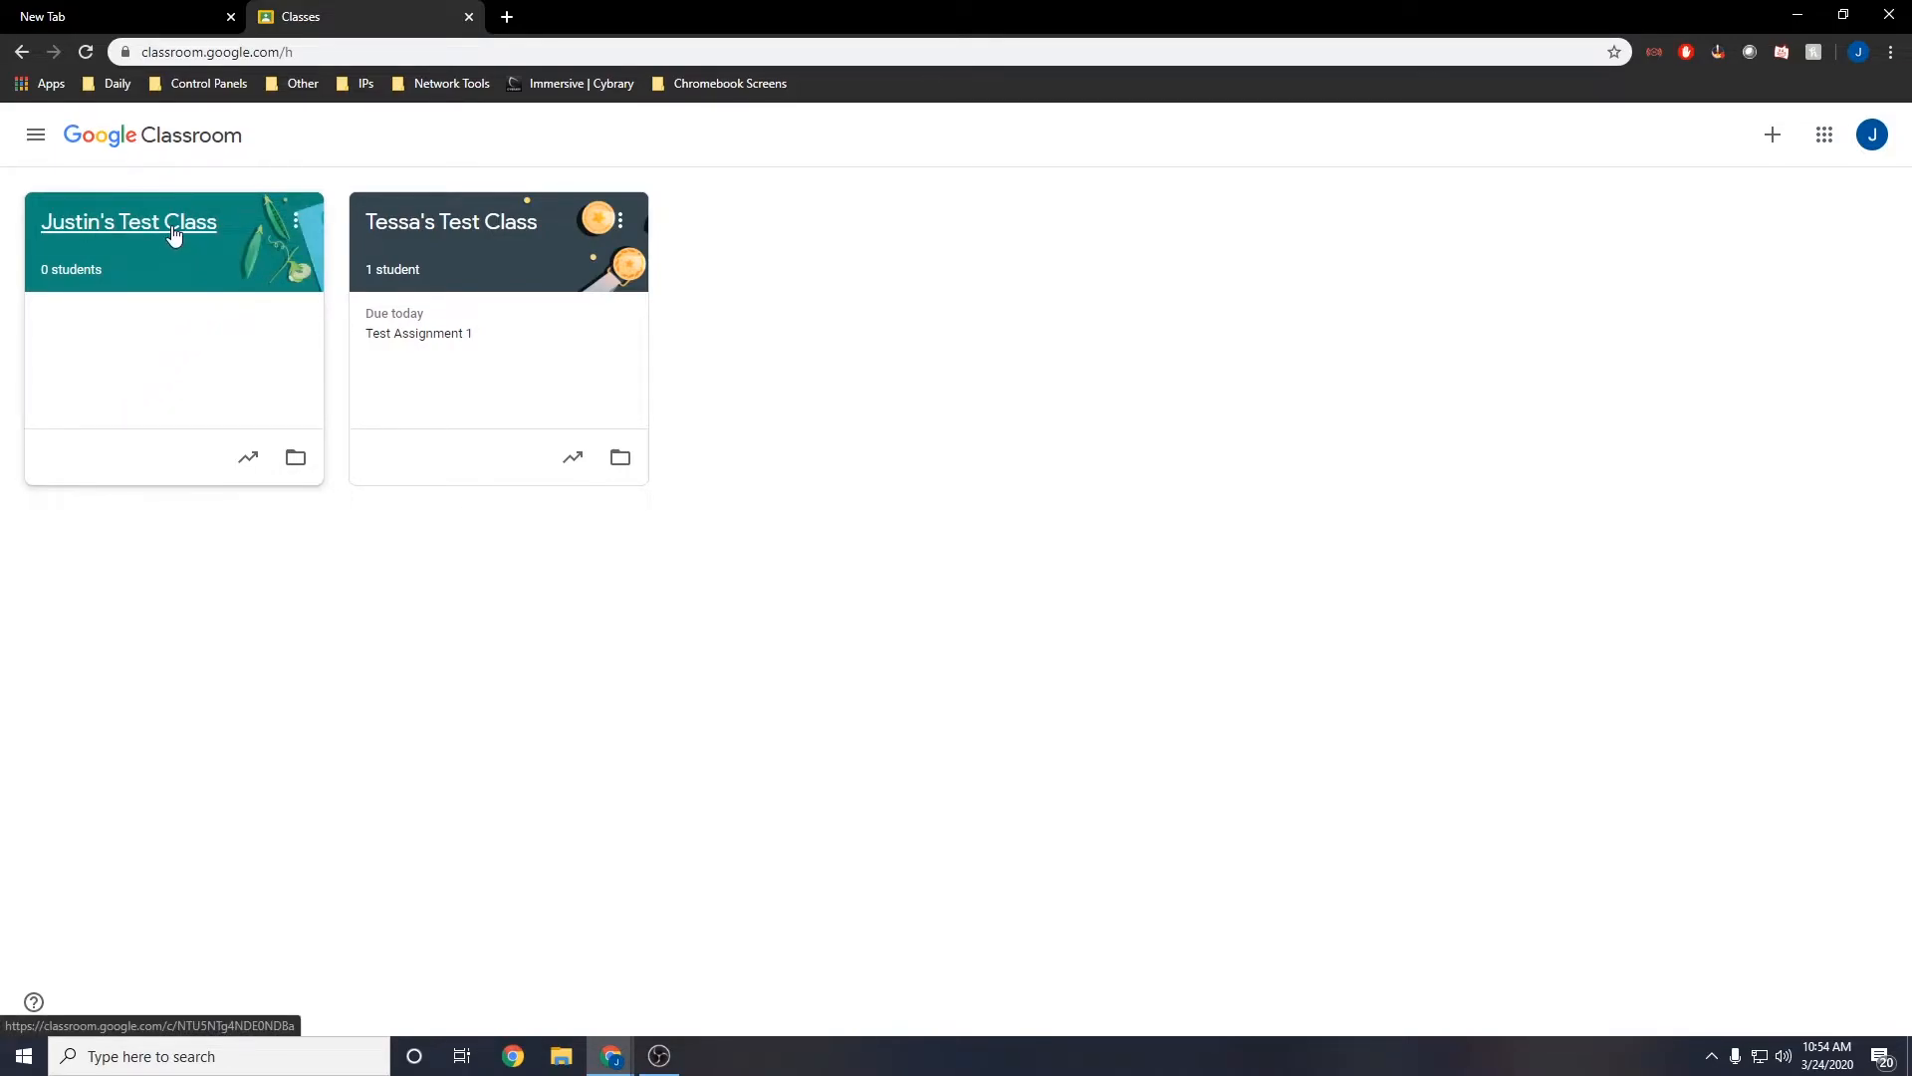
- Apply the game controller picture from the Other theme category as the class banner
click(127, 221)
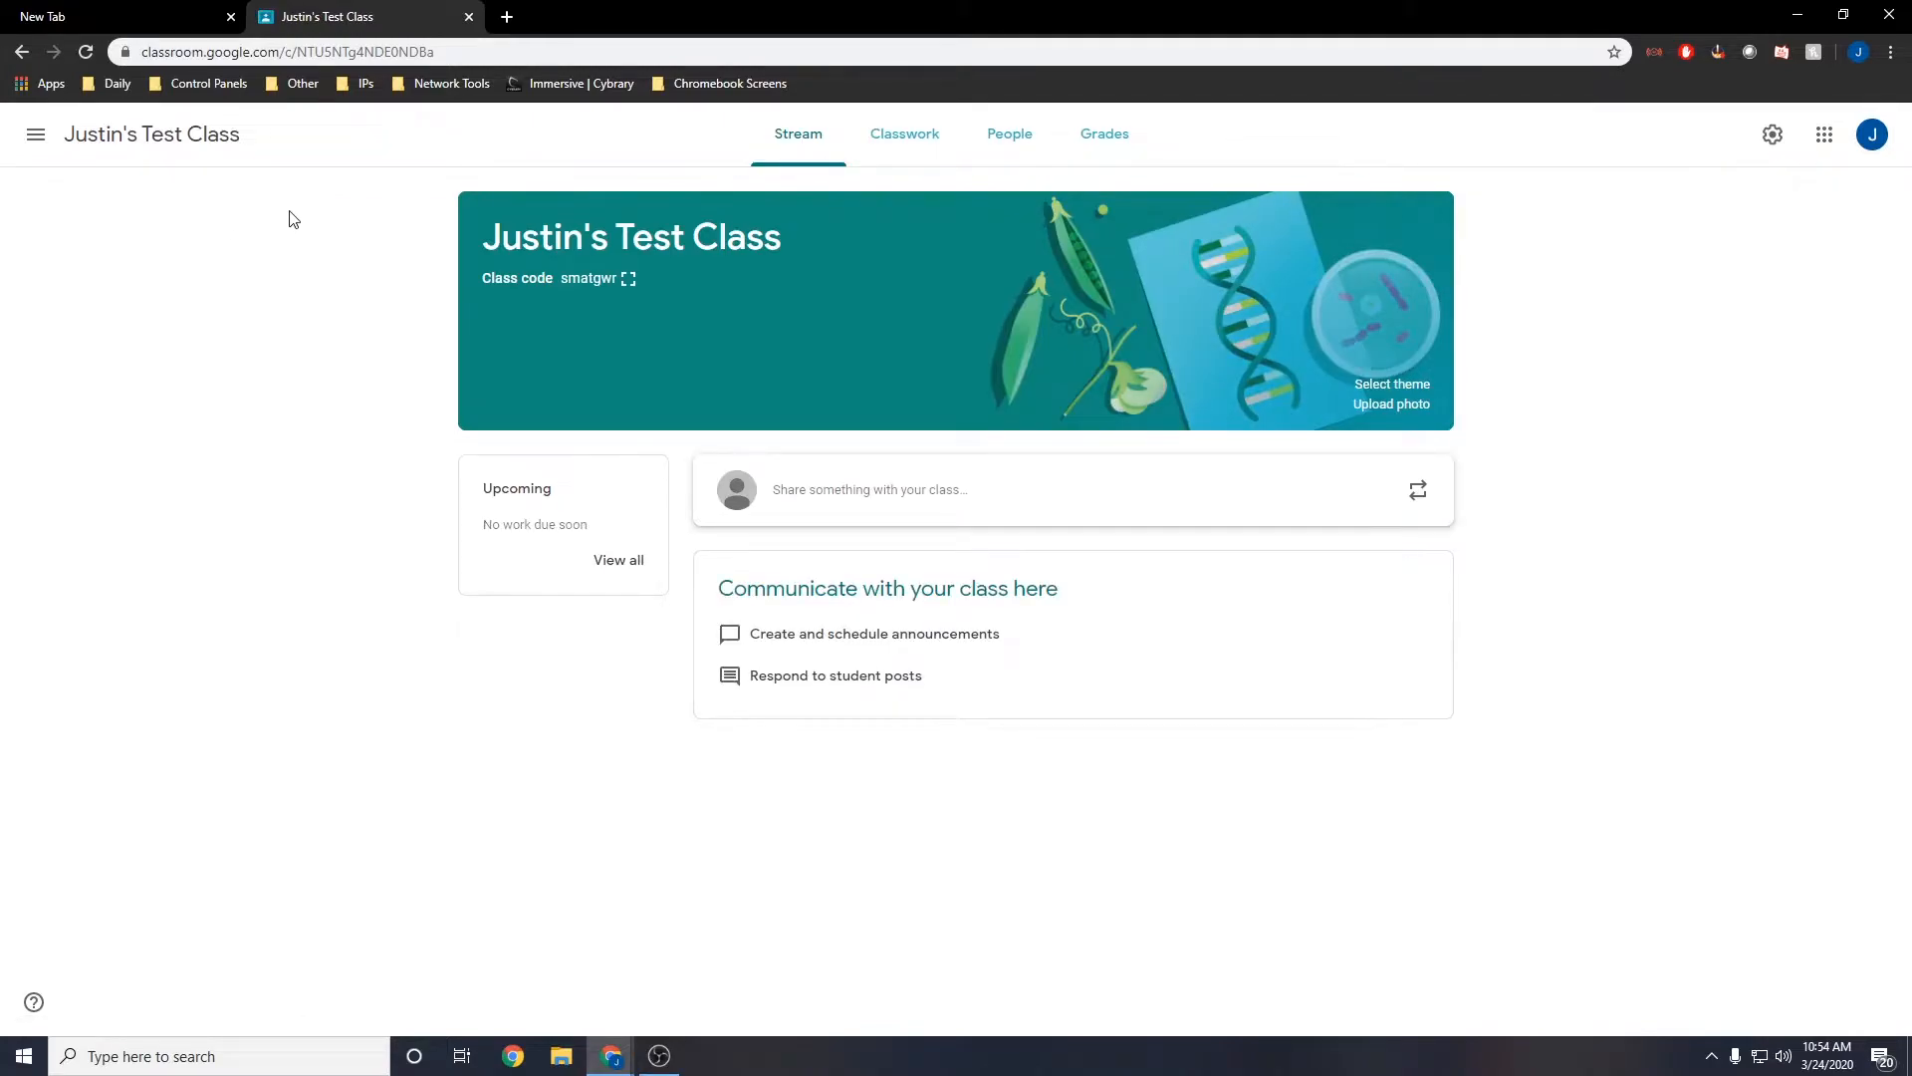
mouse_move(1243, 392)
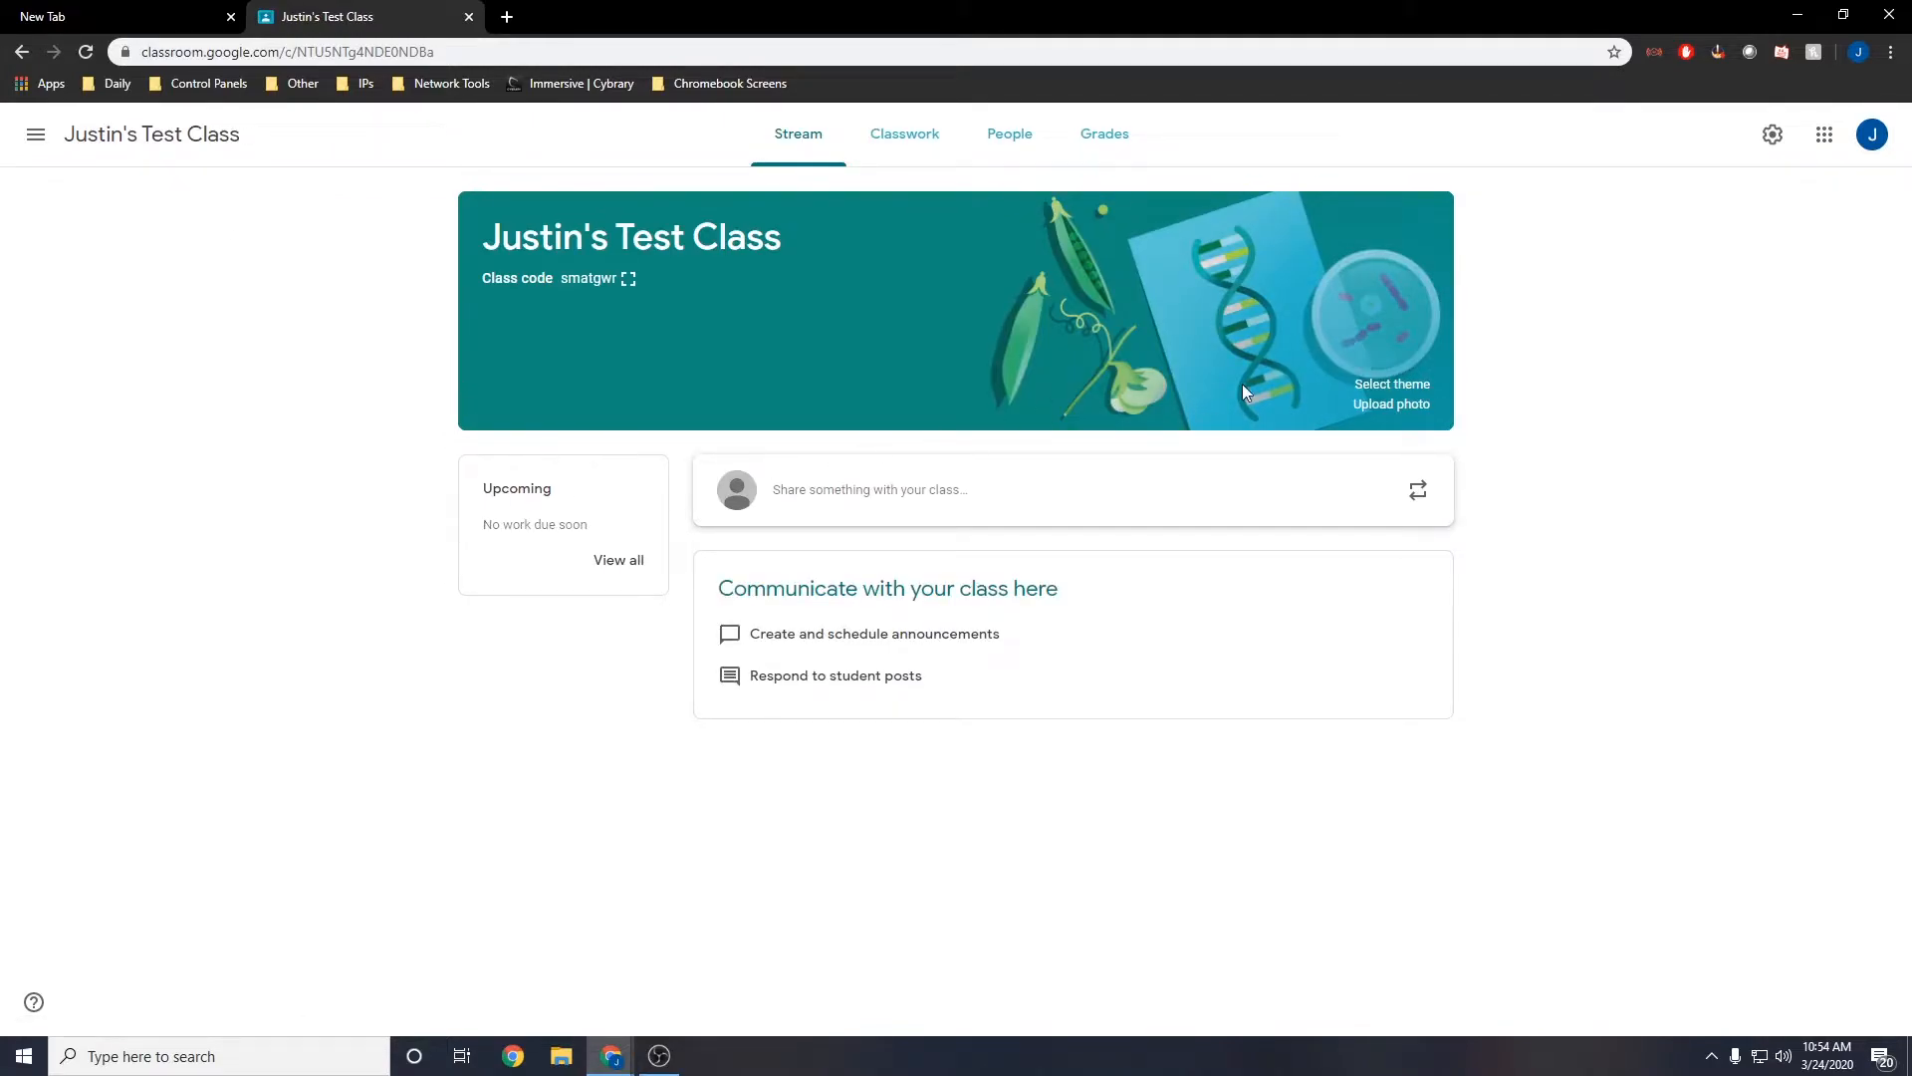
mouse_move(1289, 367)
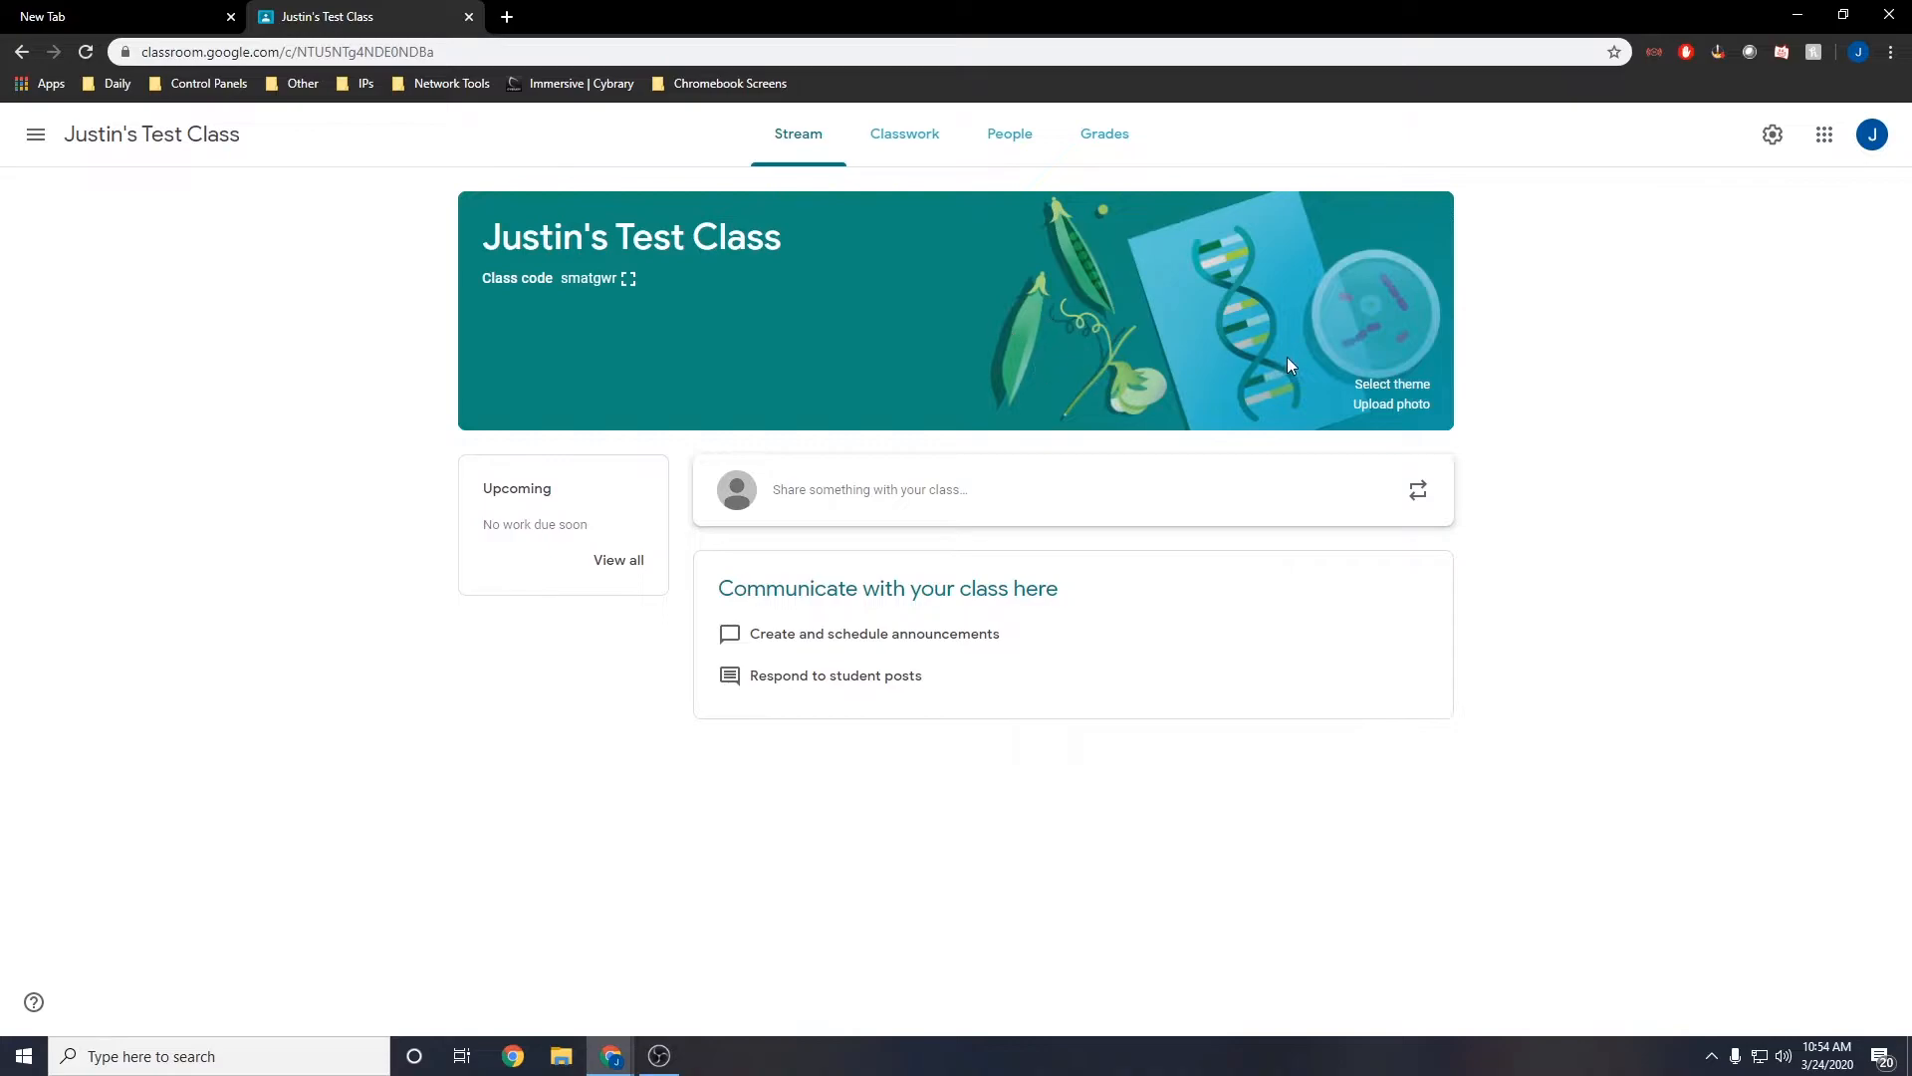
click(1393, 384)
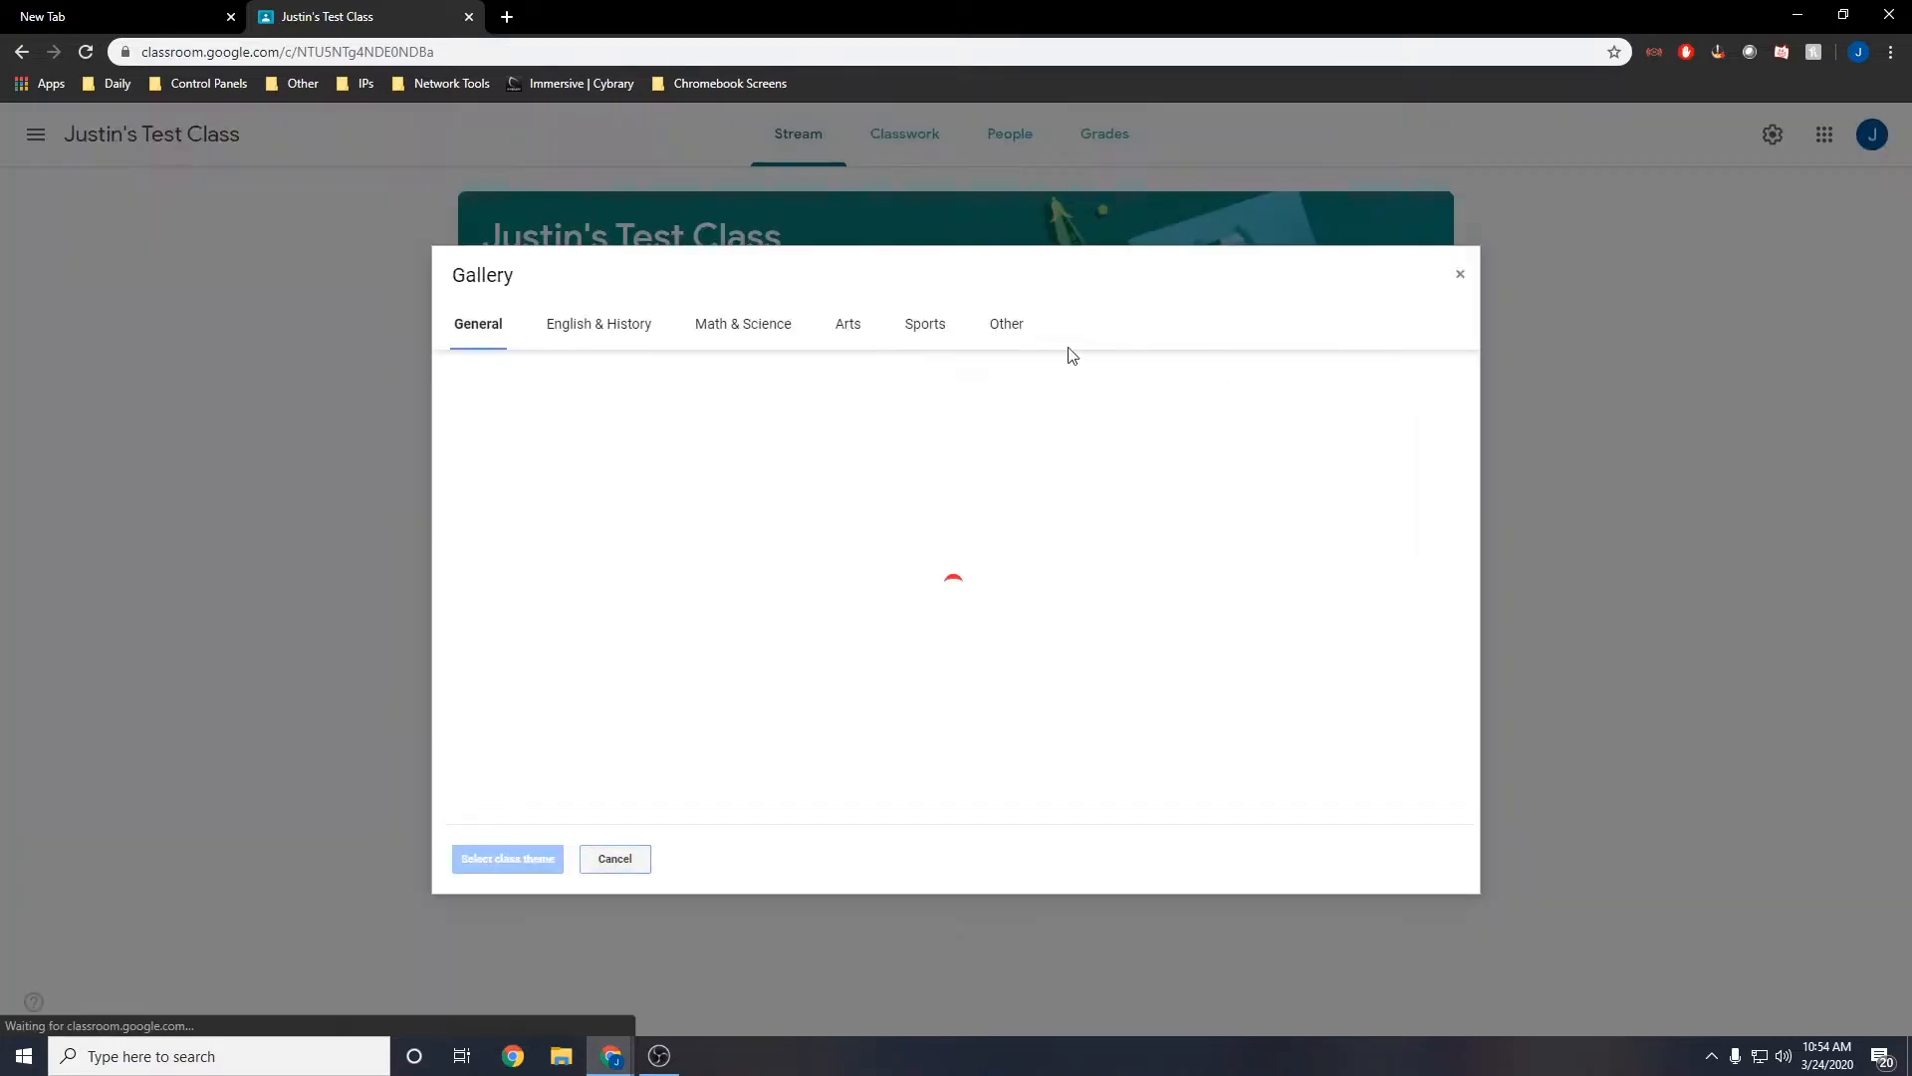
click(598, 323)
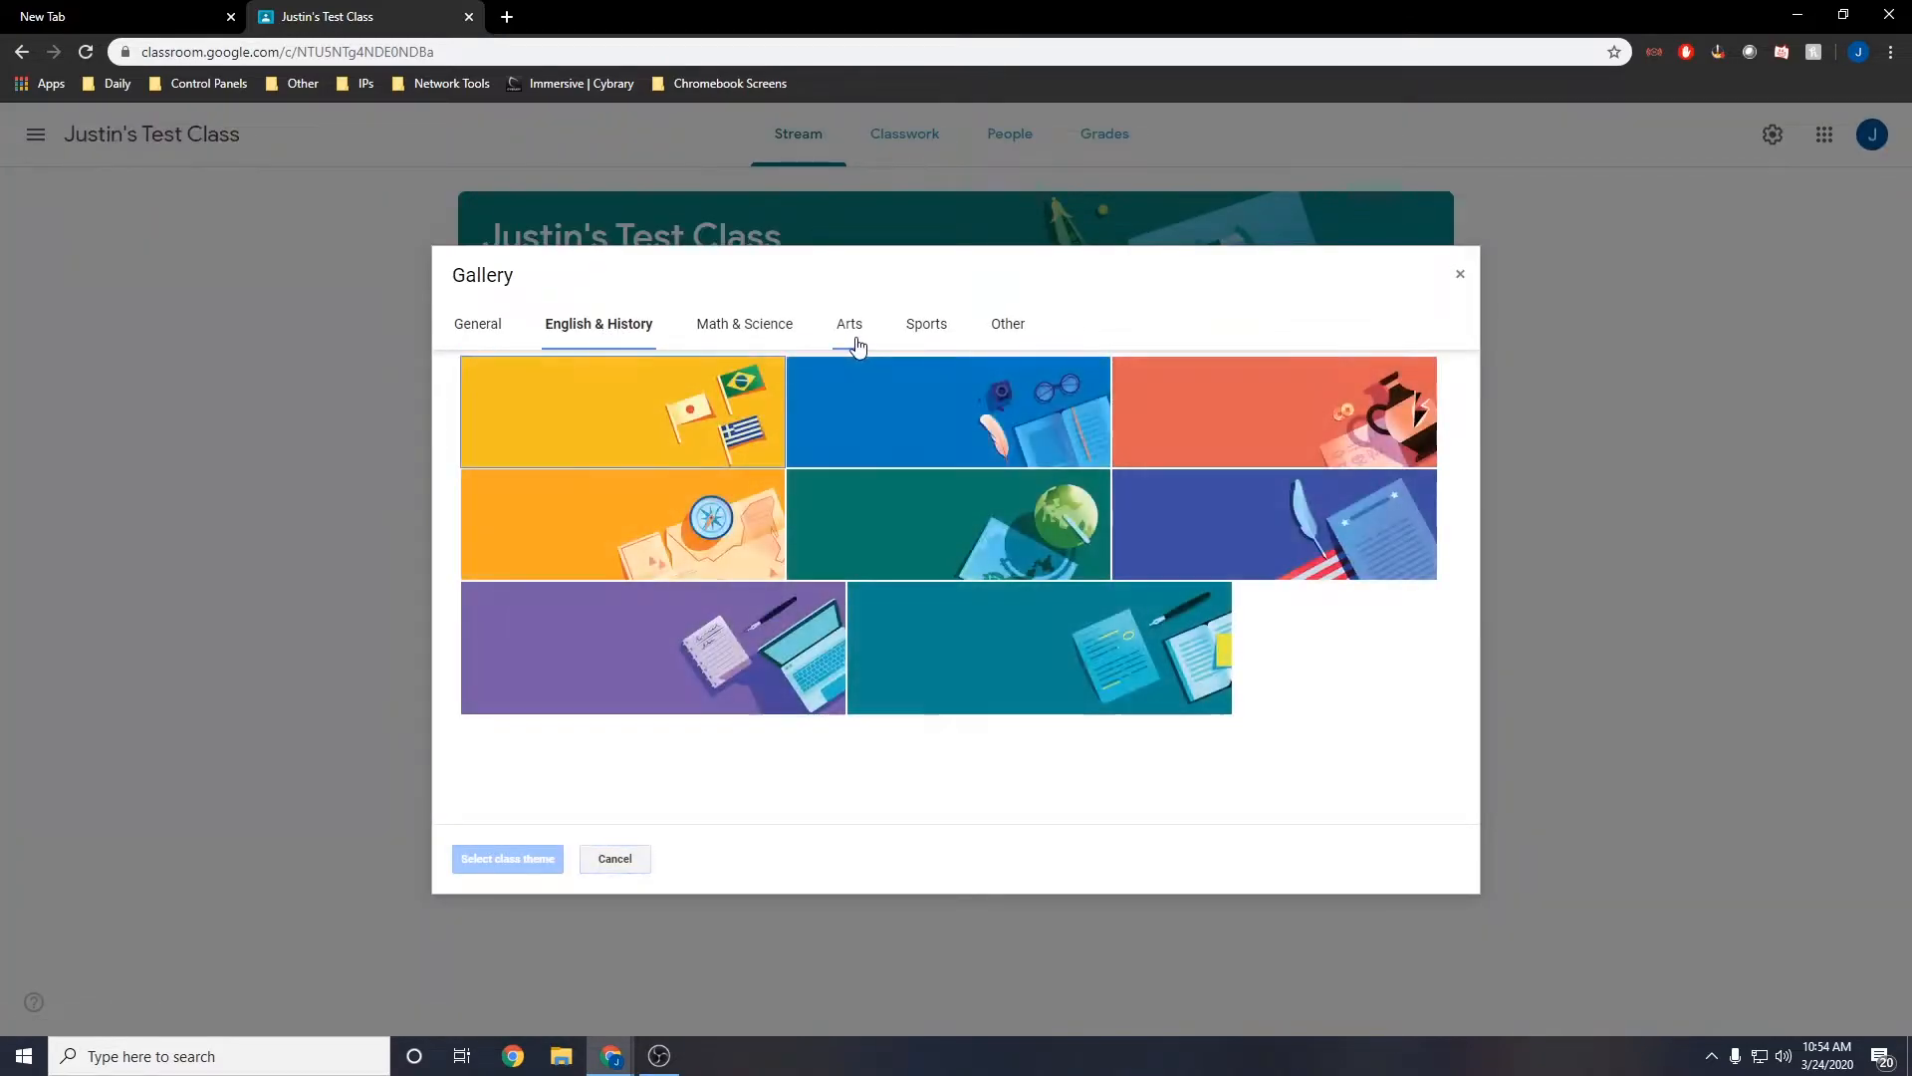
click(1006, 323)
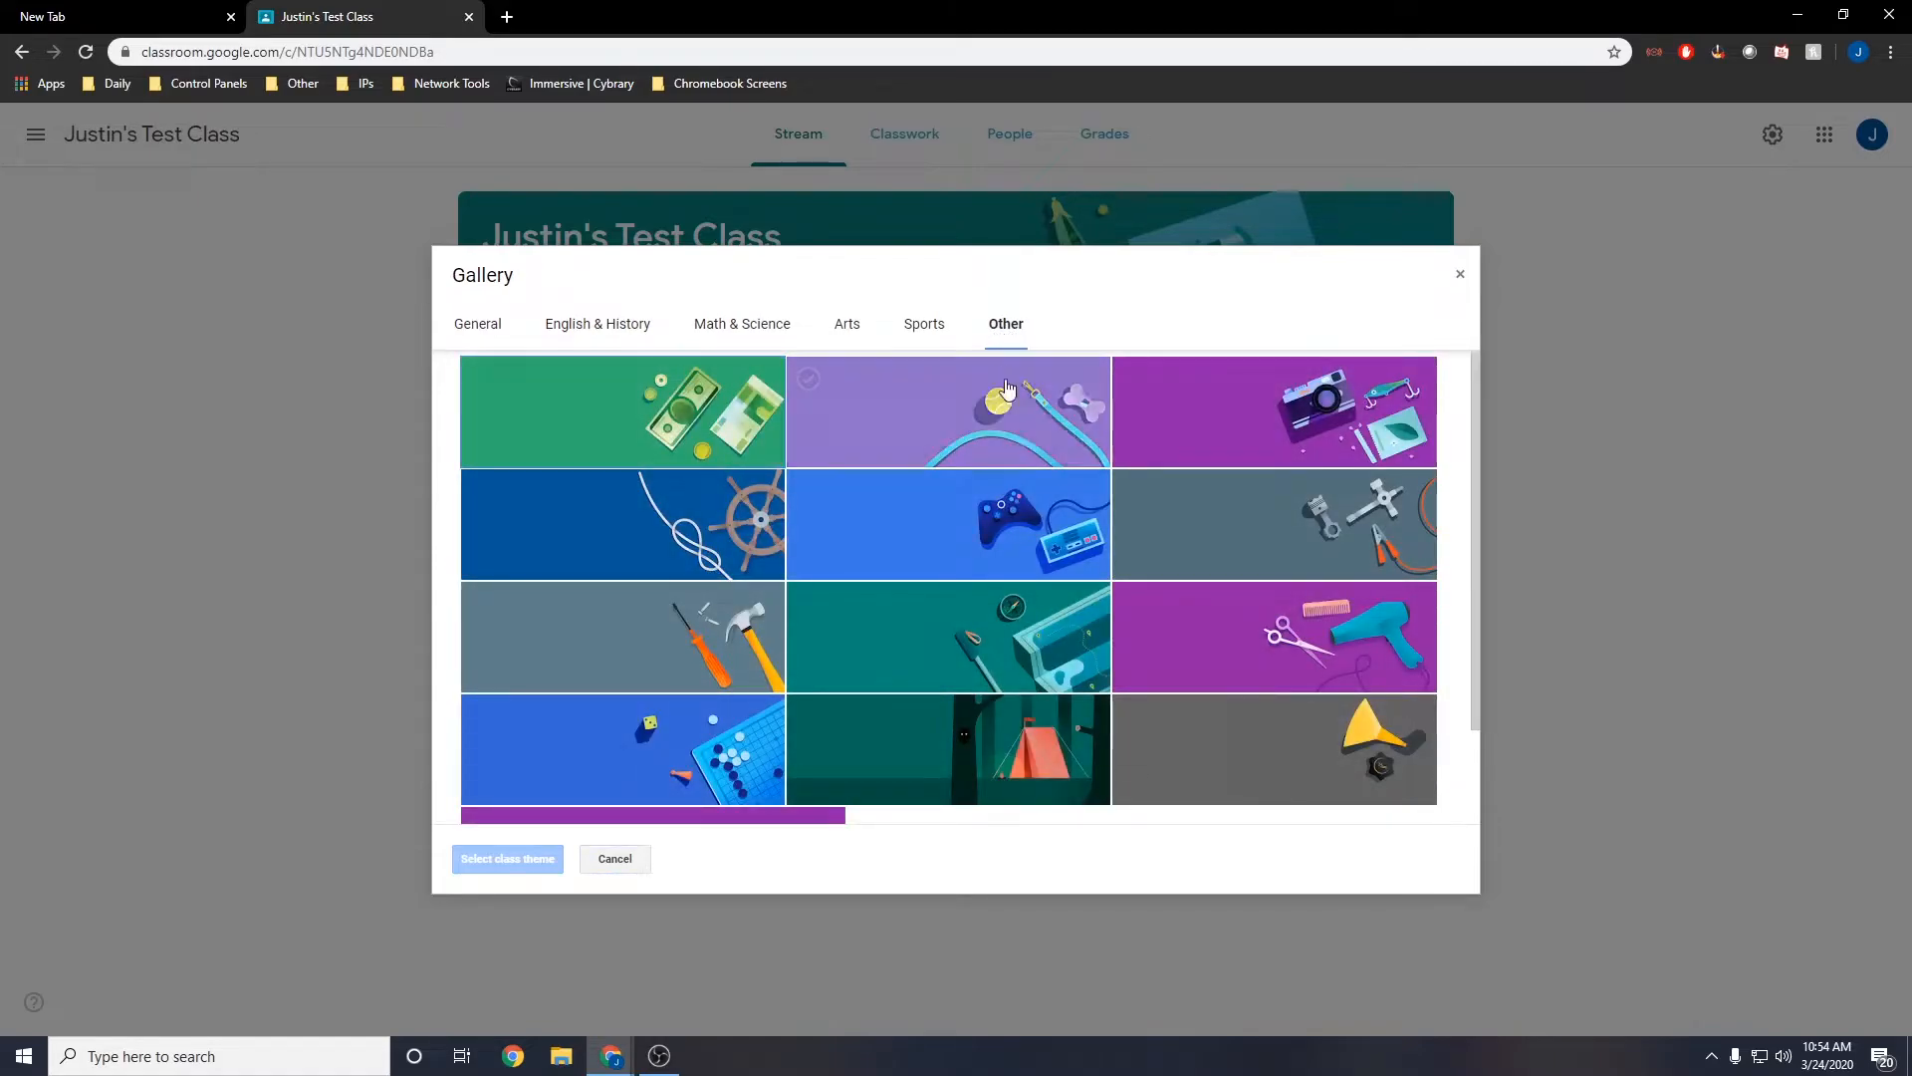
click(994, 524)
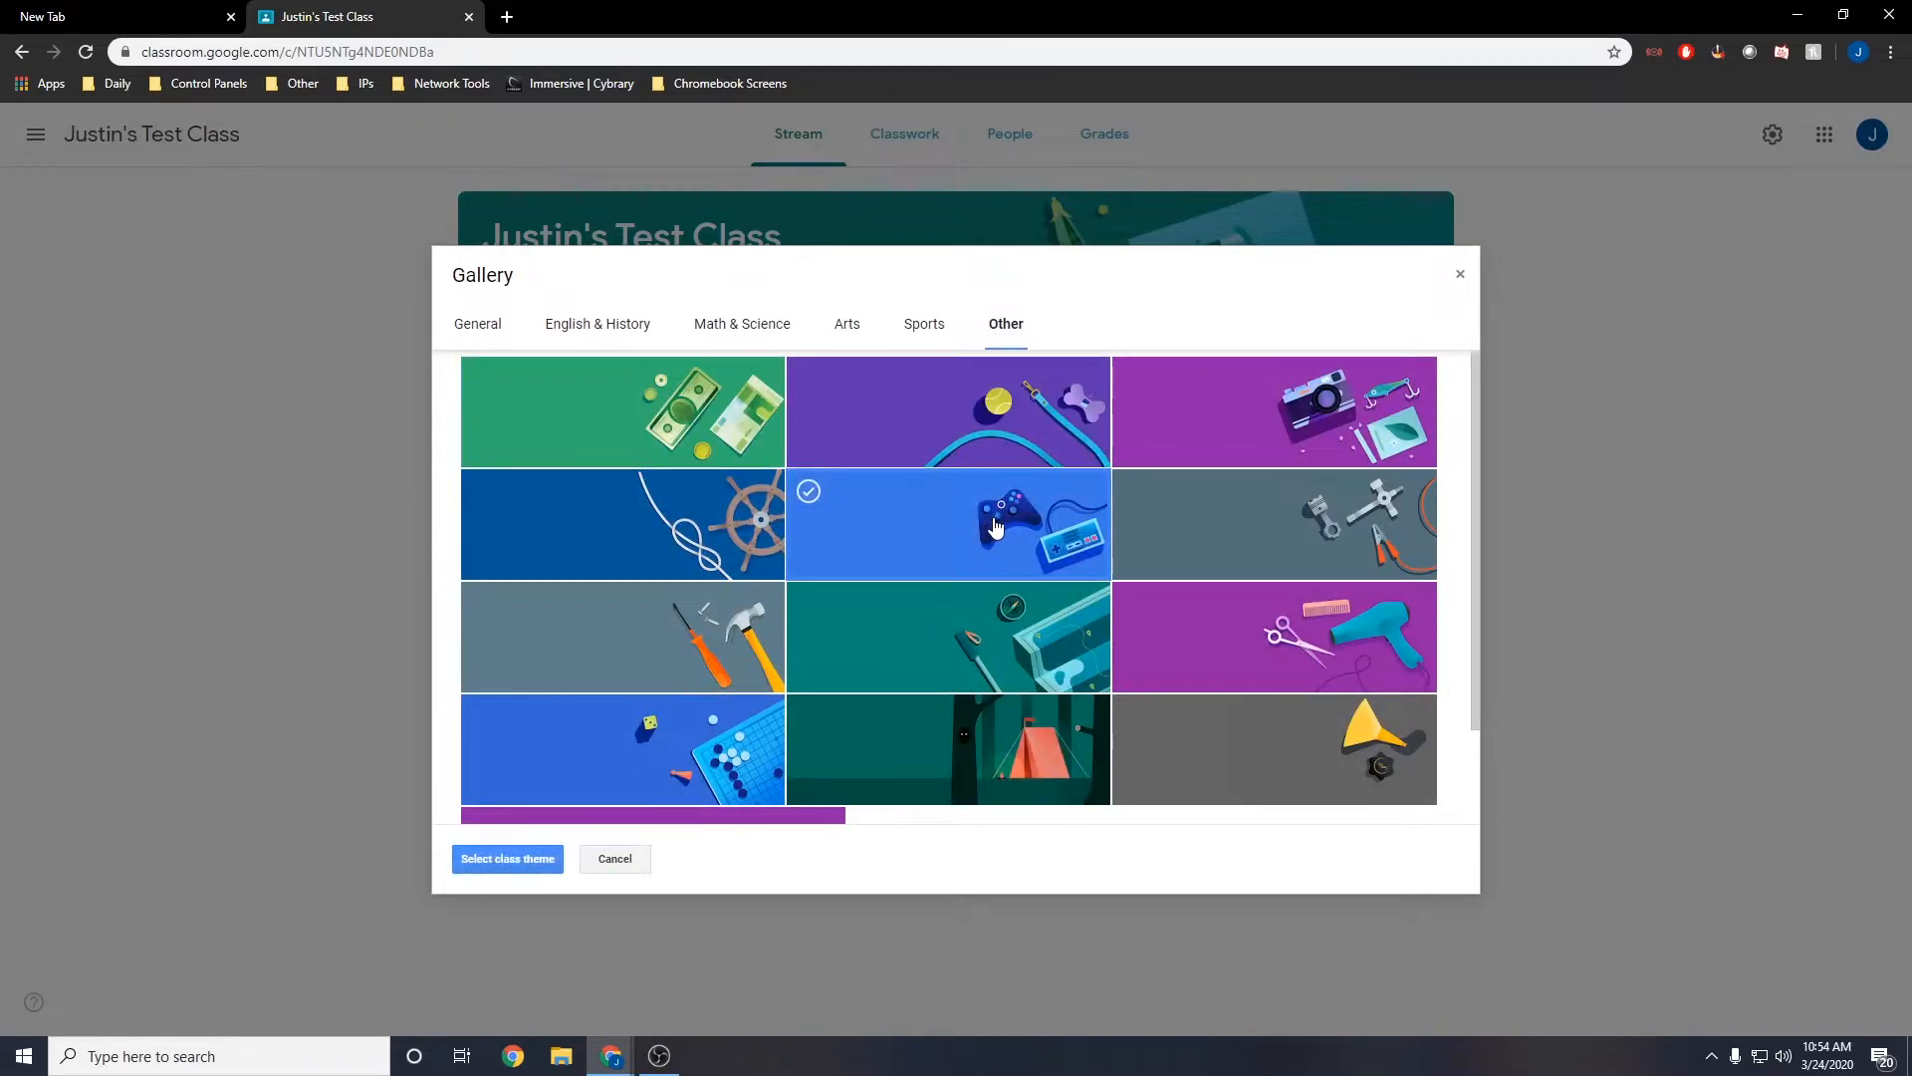
click(508, 859)
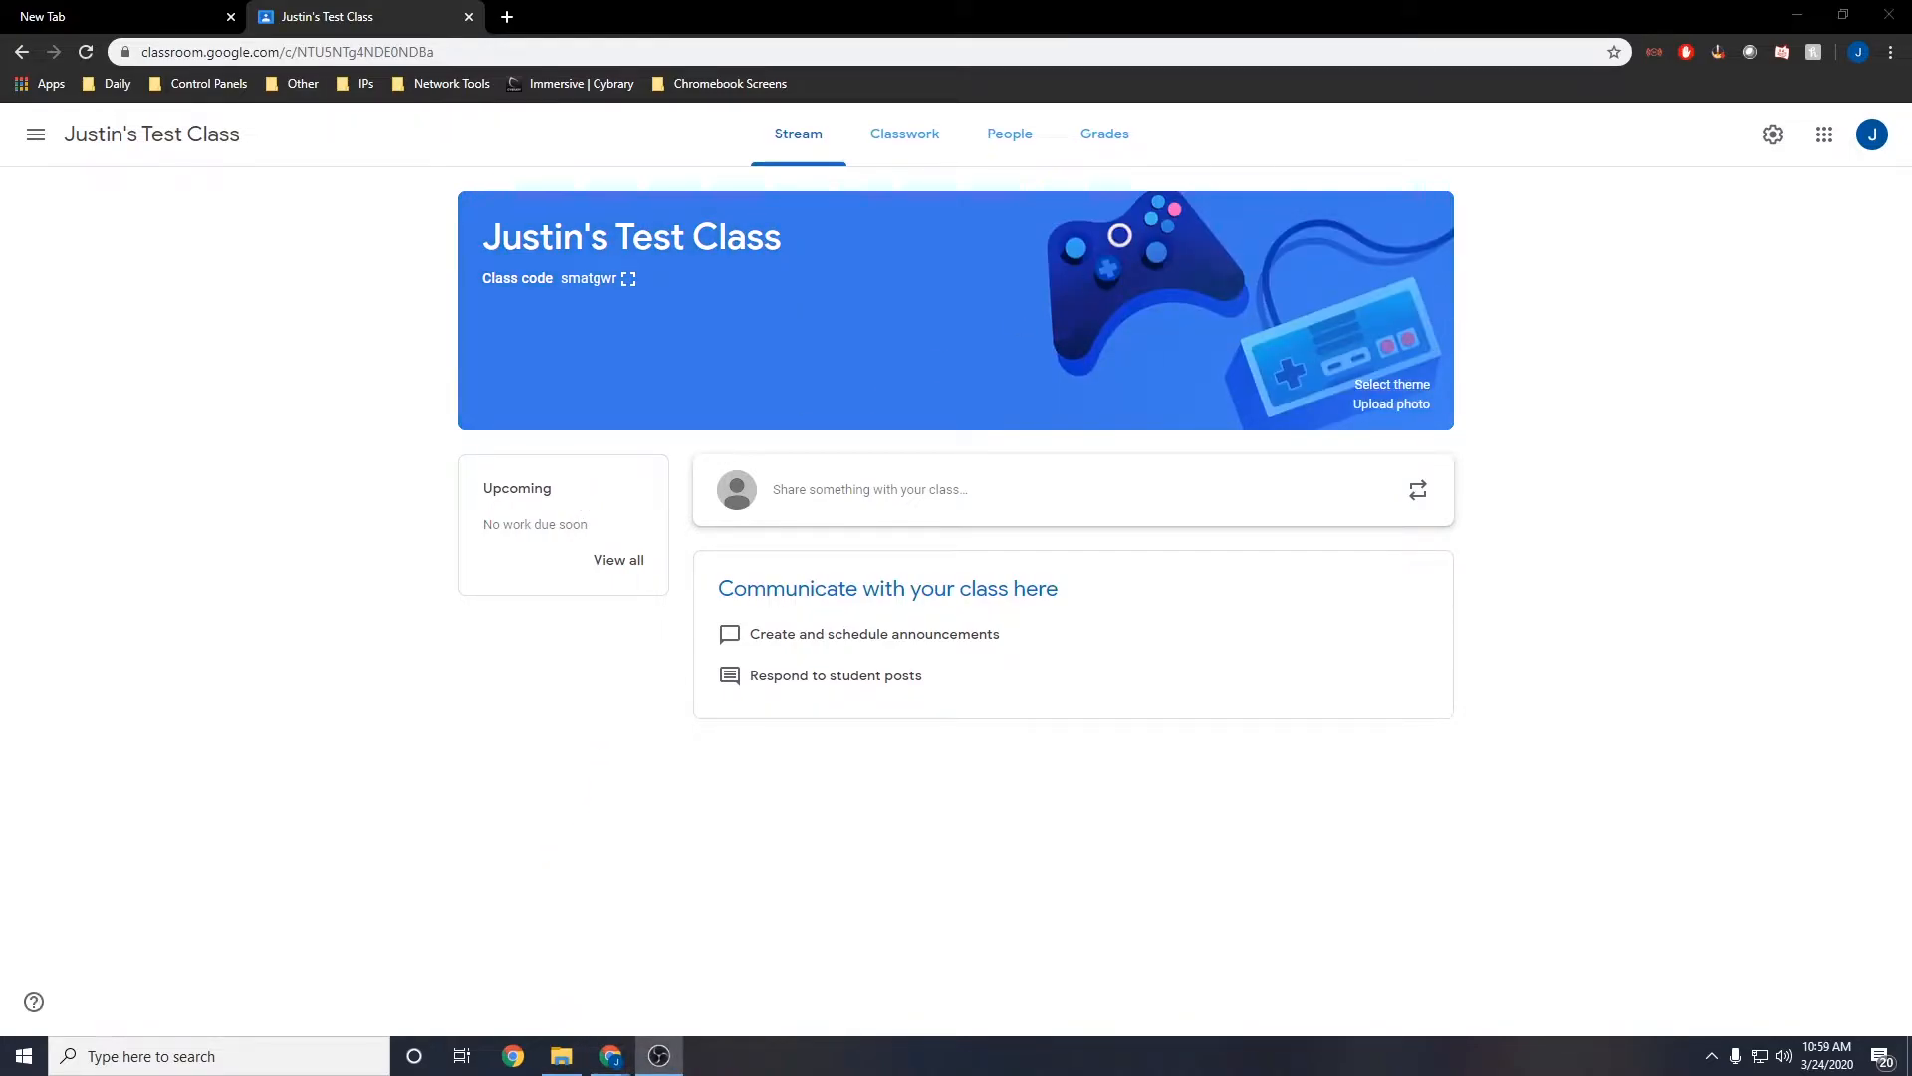
mouse_move(1032, 470)
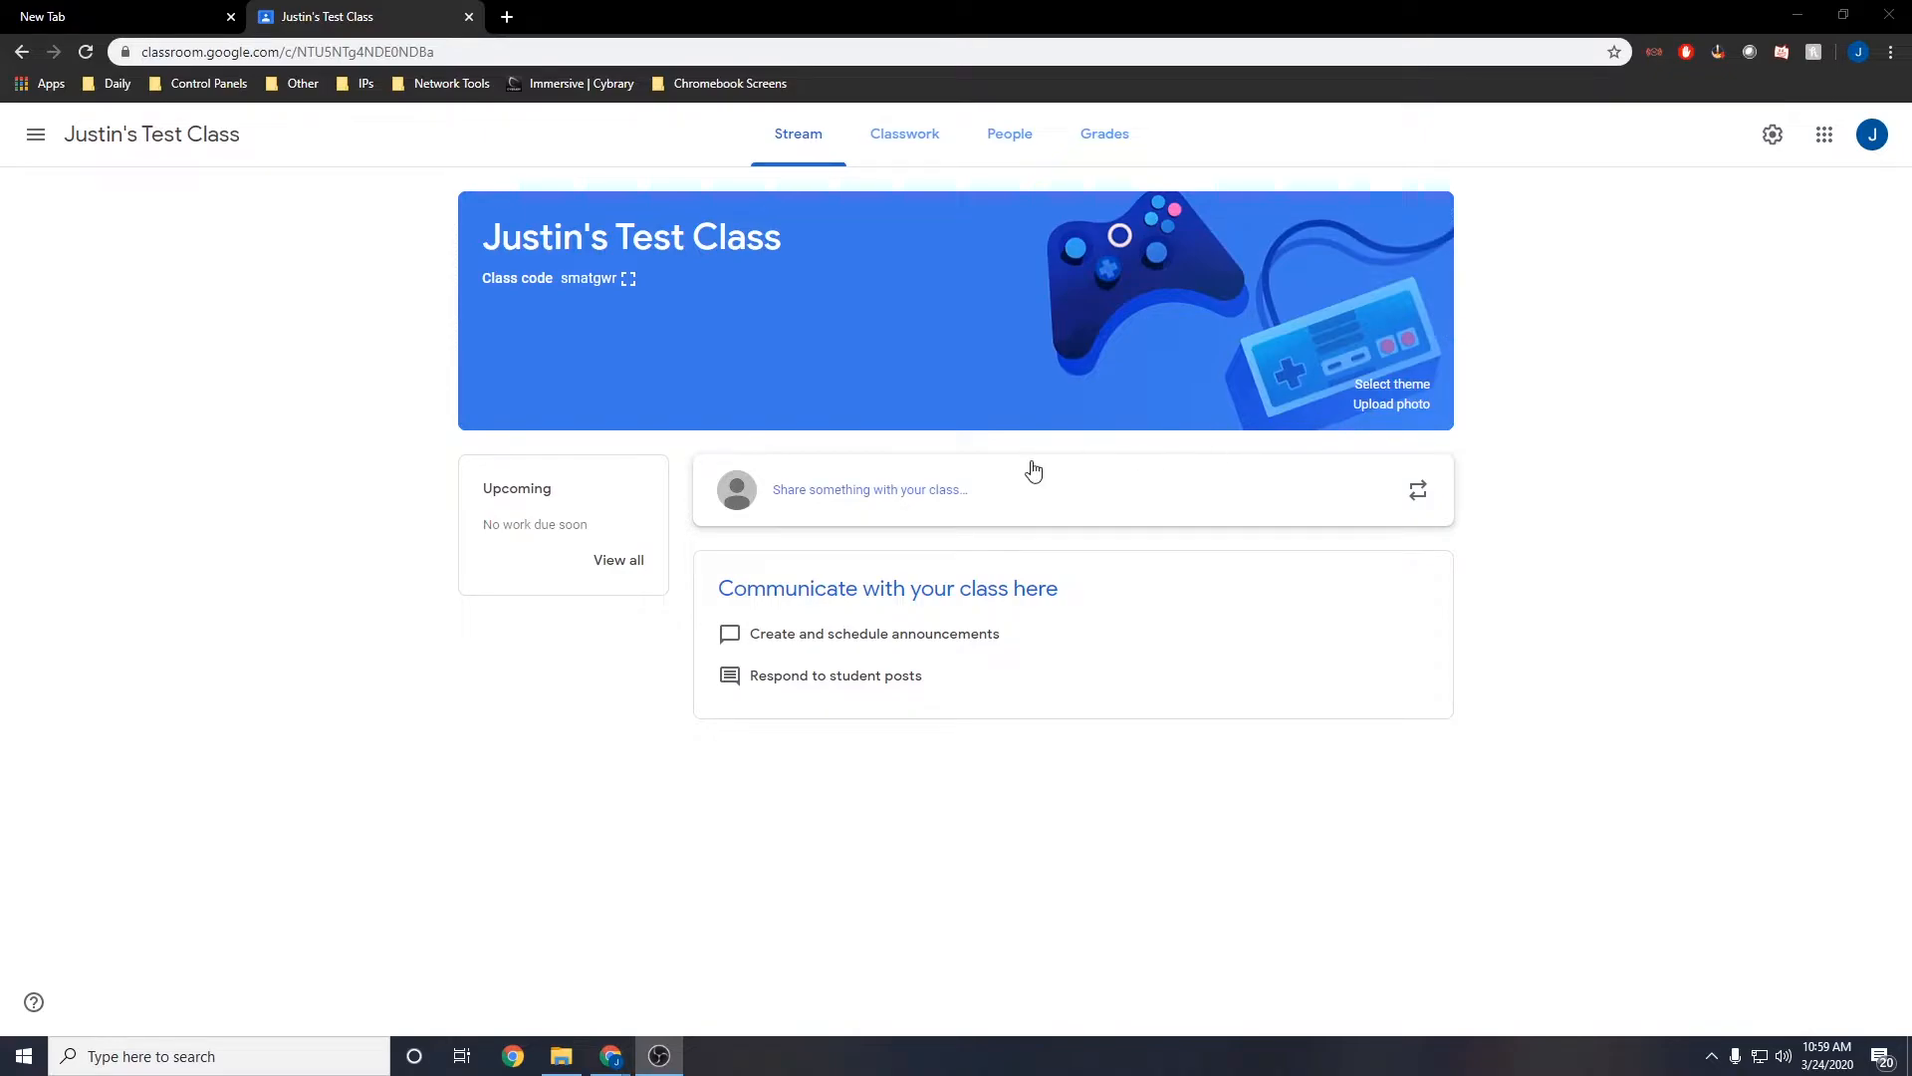
mouse_move(866, 506)
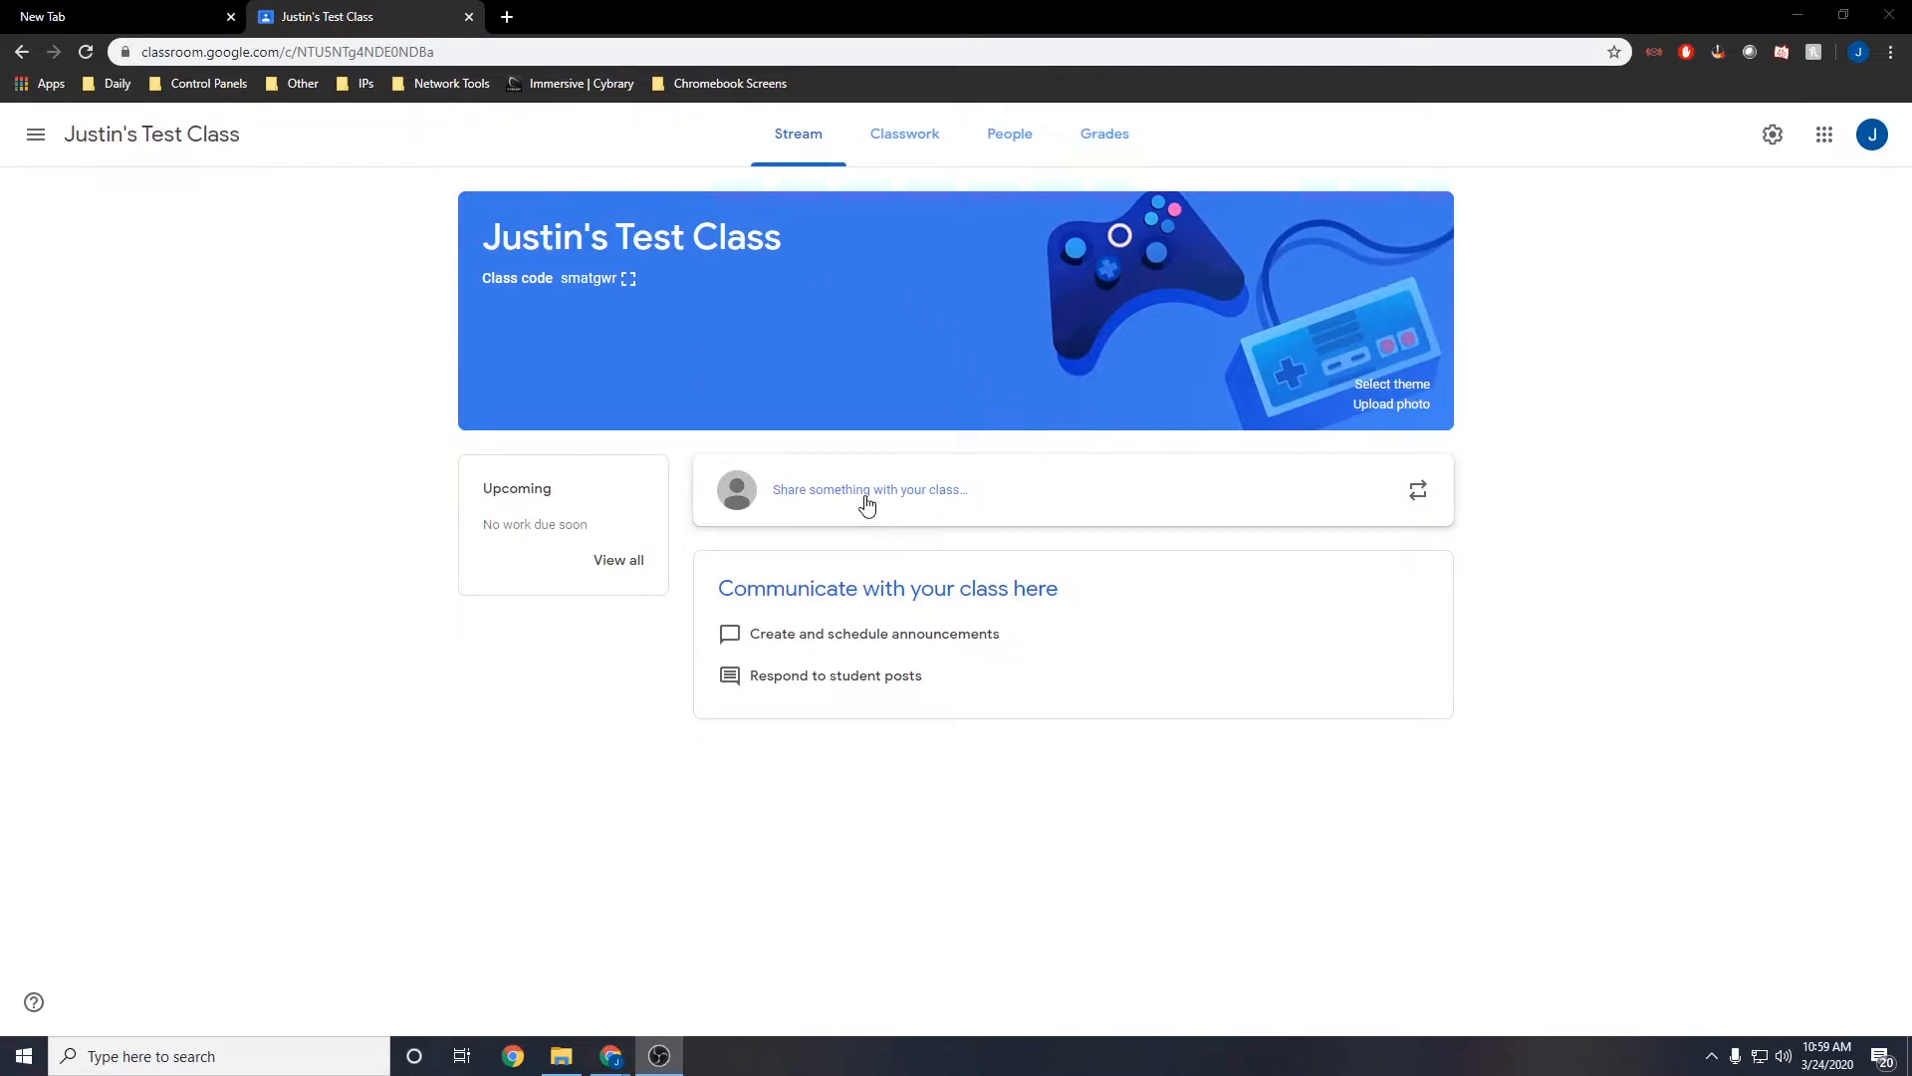
- Write a new class announcement reading "This is a test announcement."
click(868, 490)
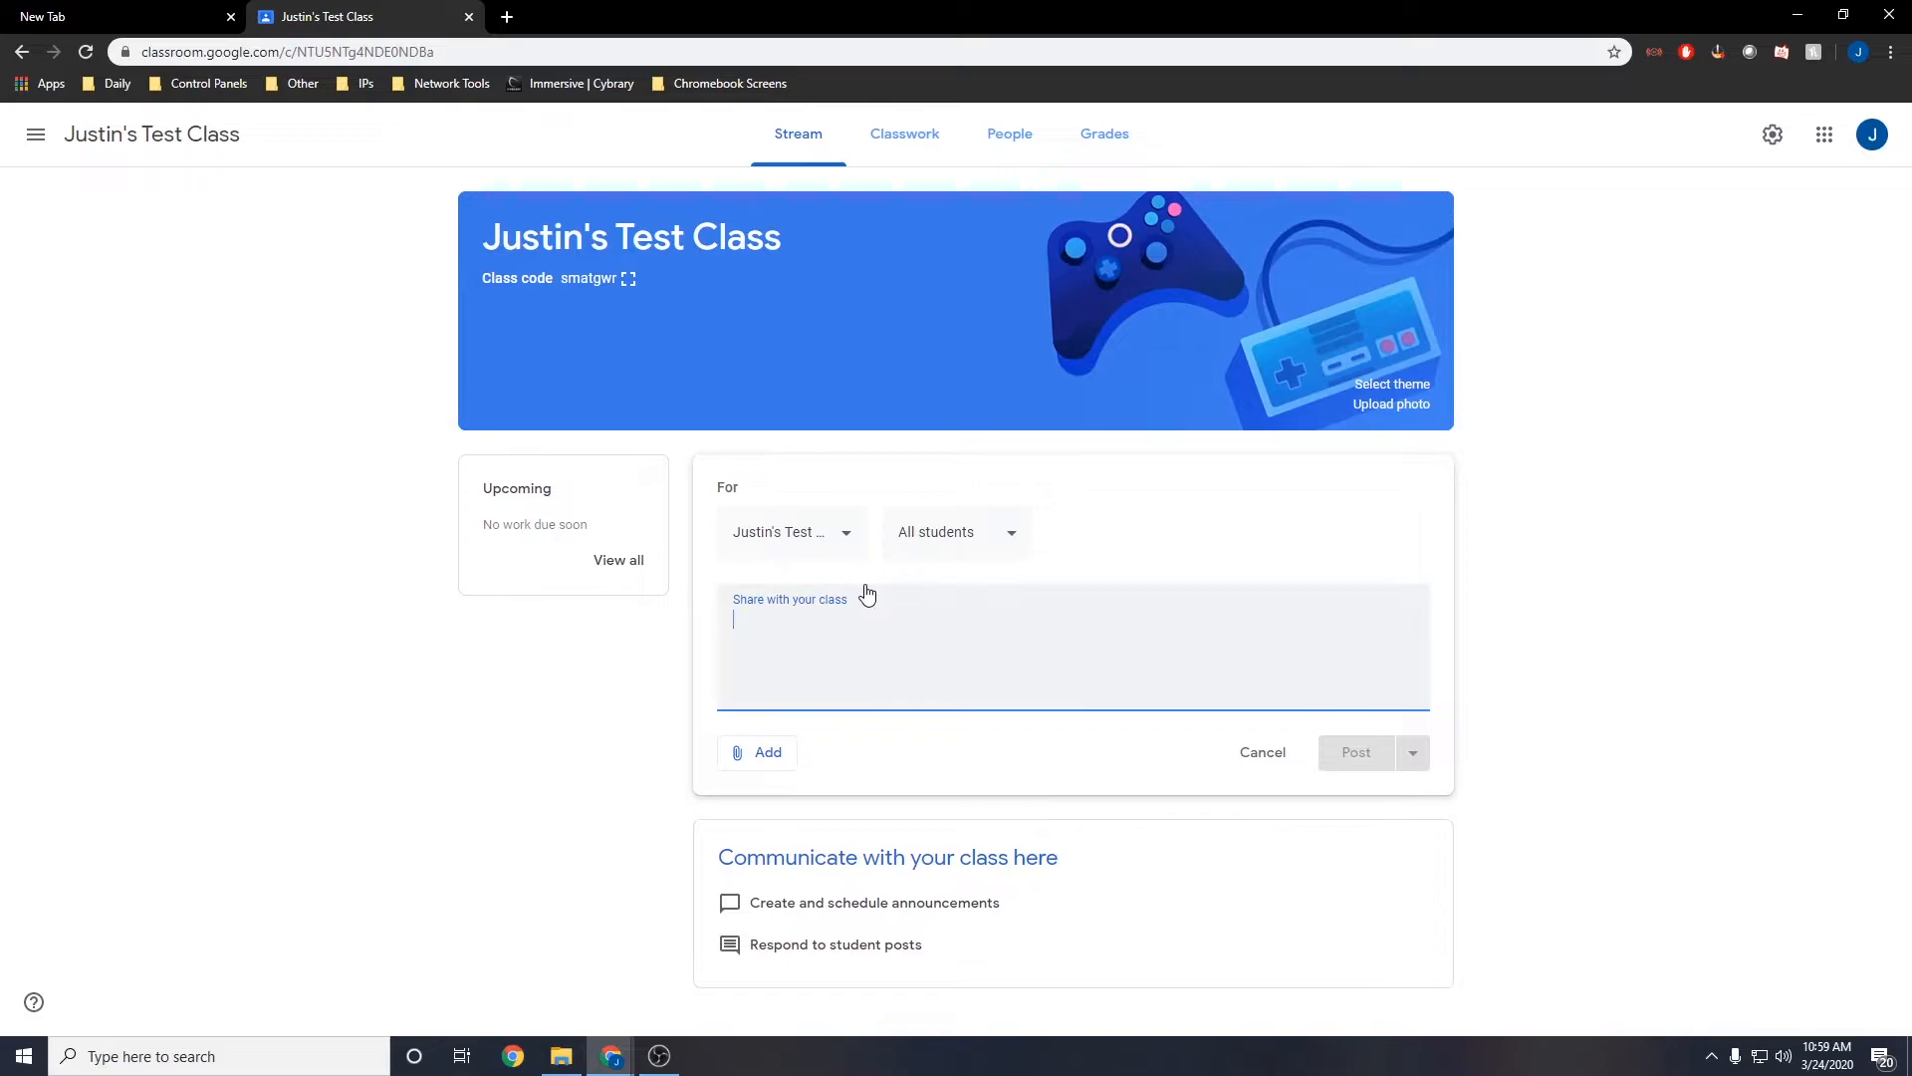
text(This is a t)
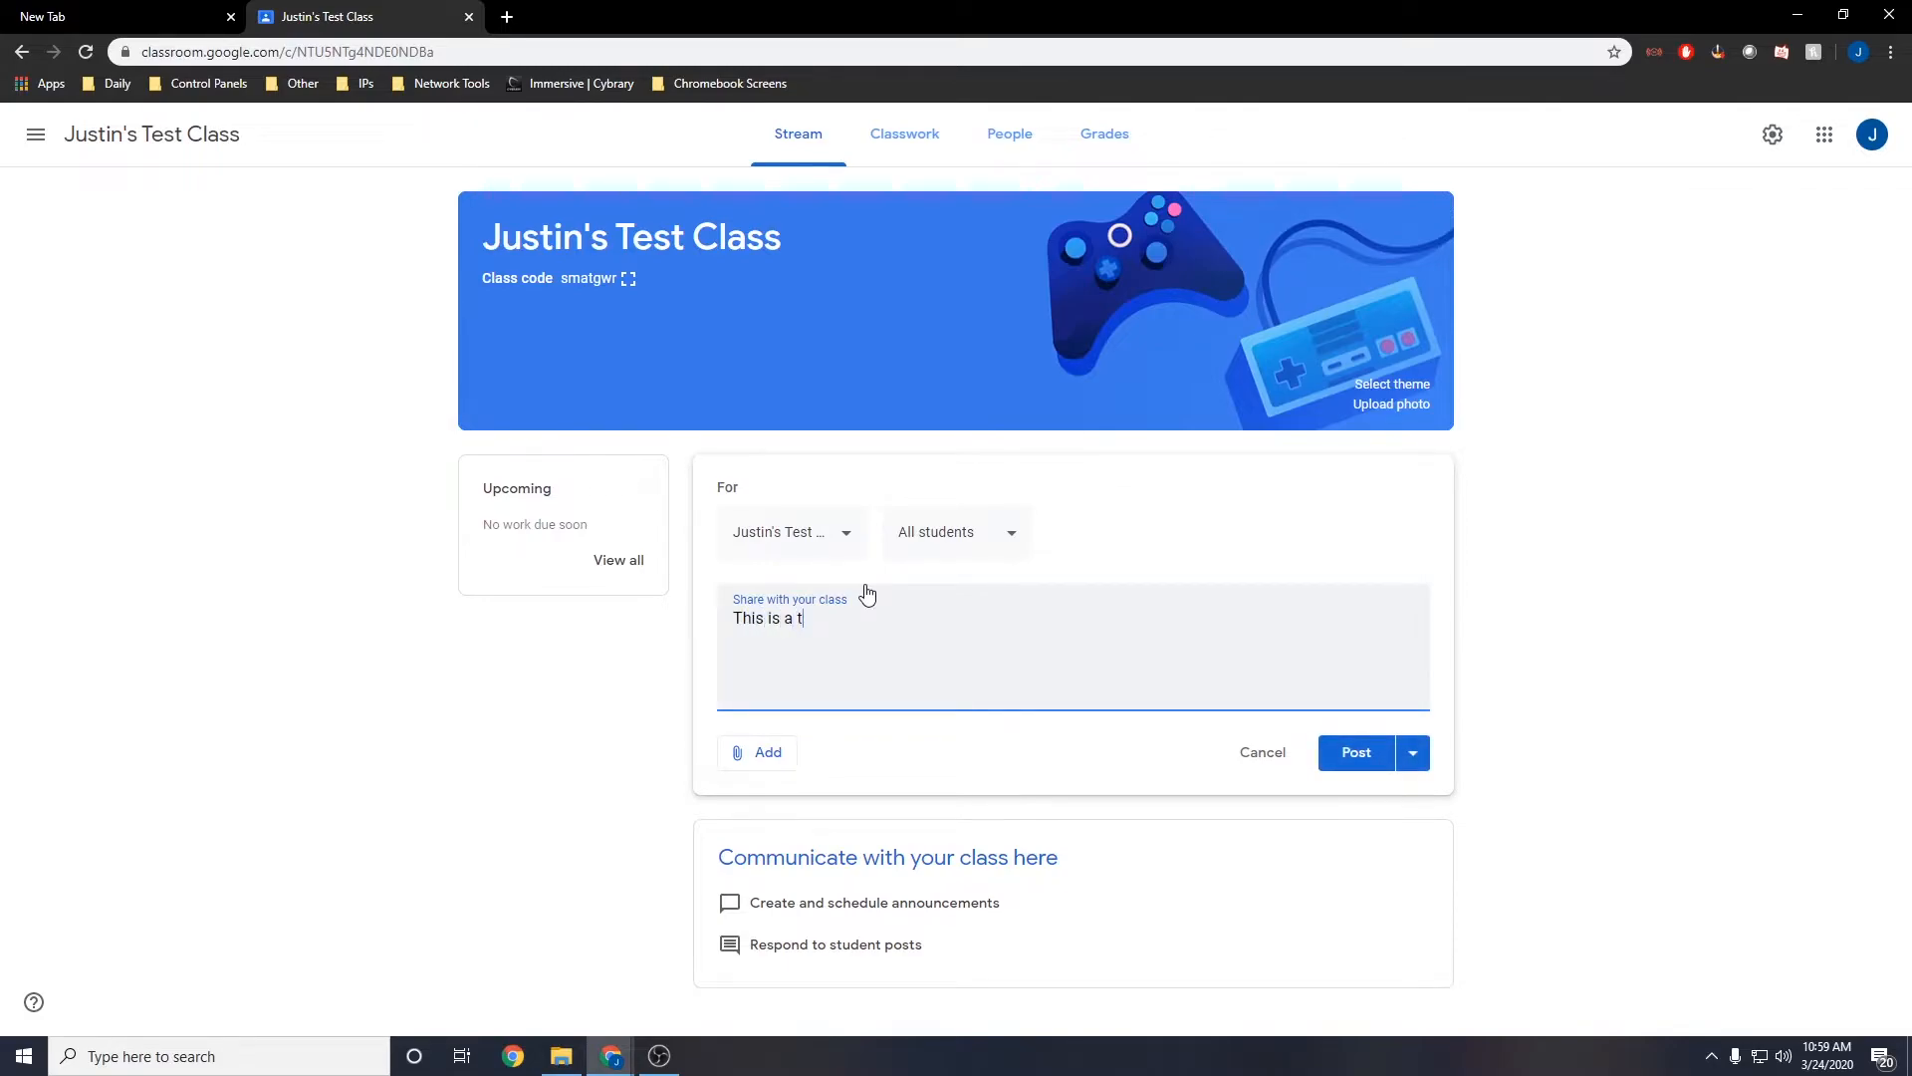
text(est announceme)
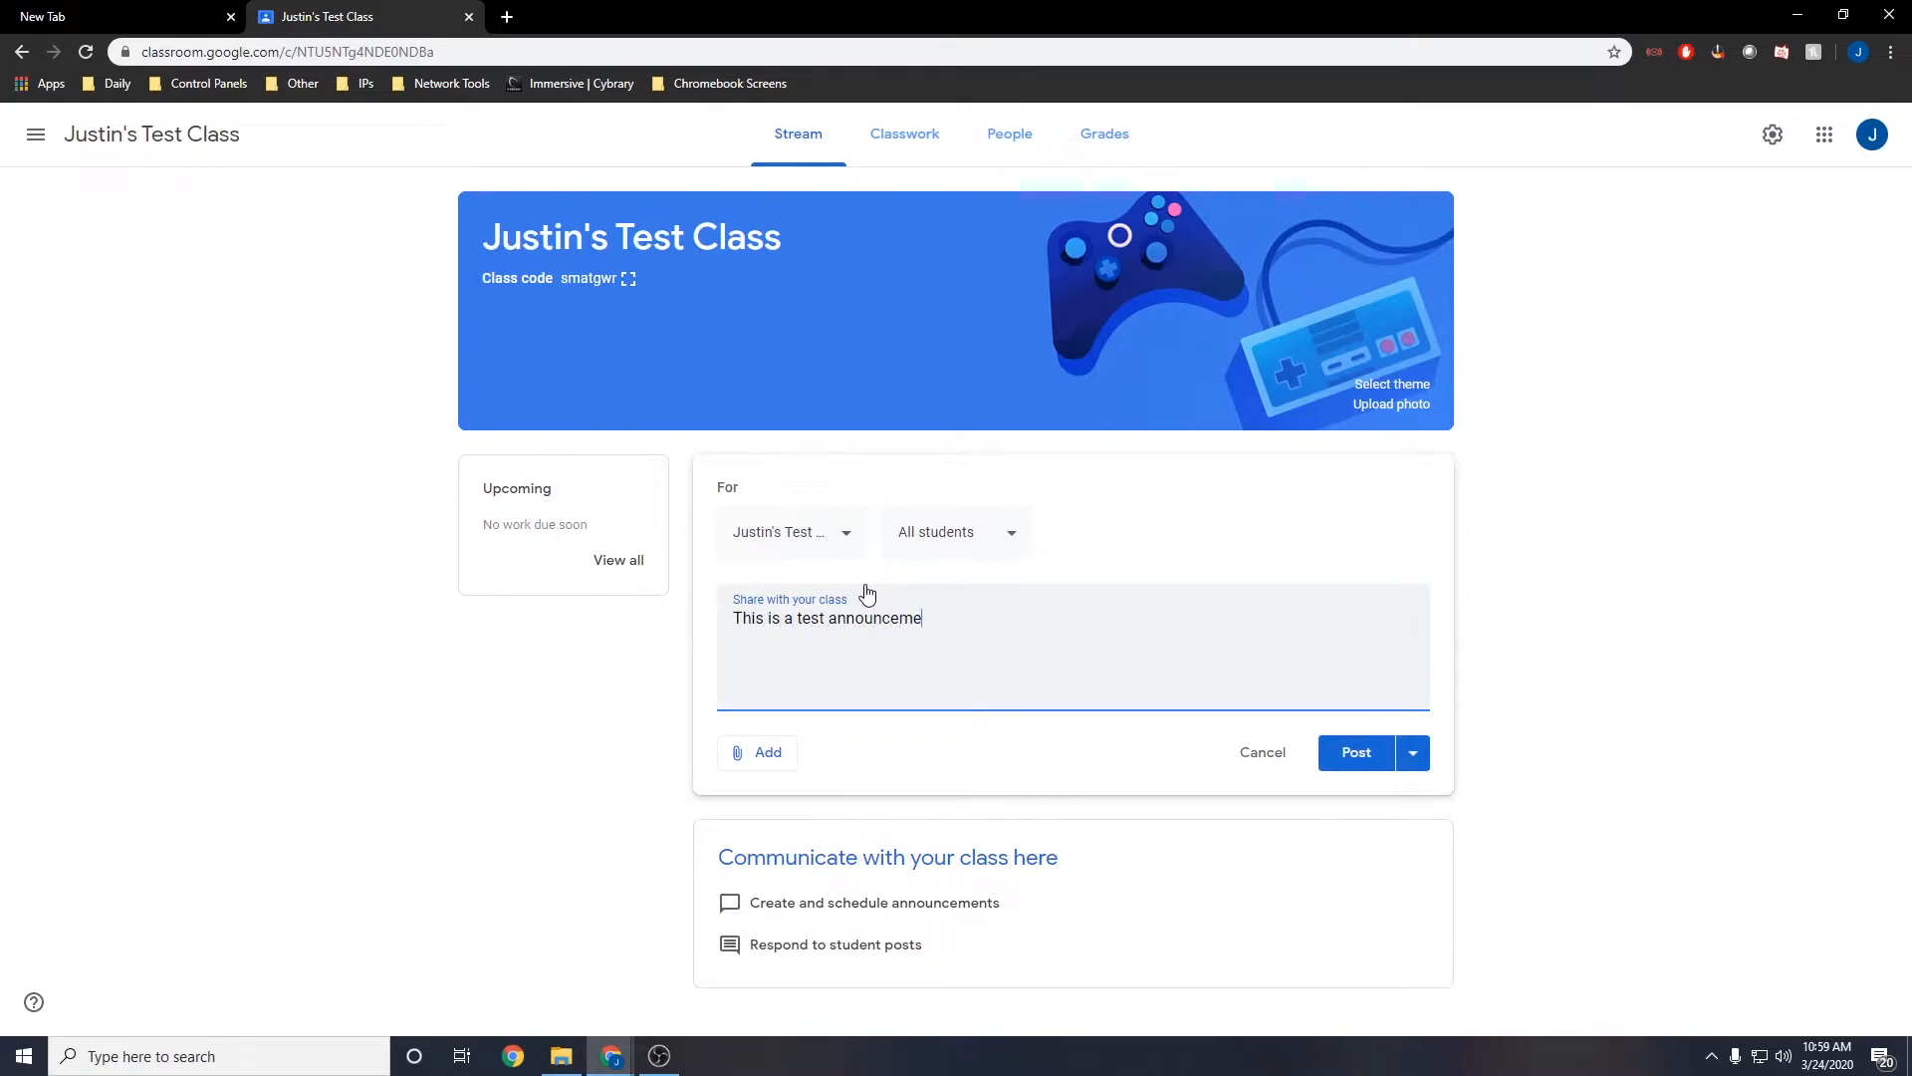
text(nt.)
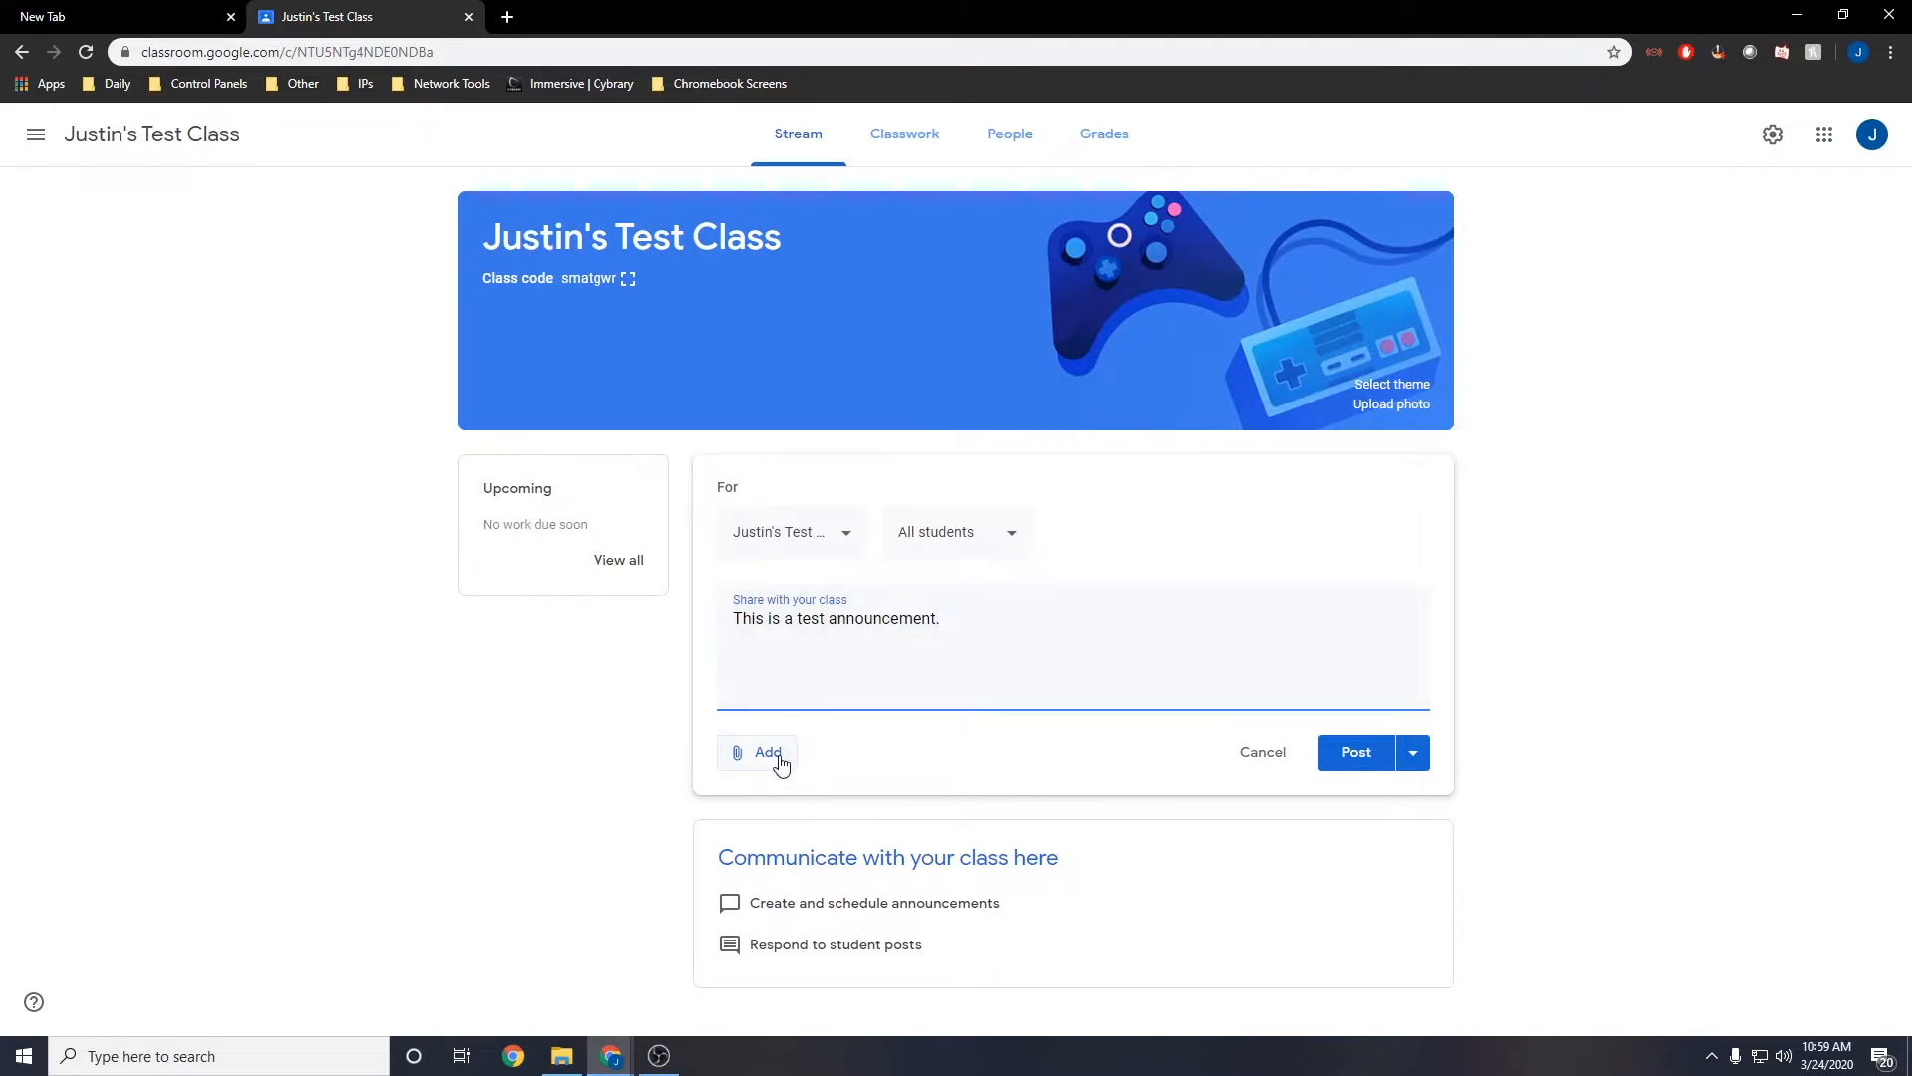
- Check the attachment choices, then publish the announcement to the stream now
click(757, 753)
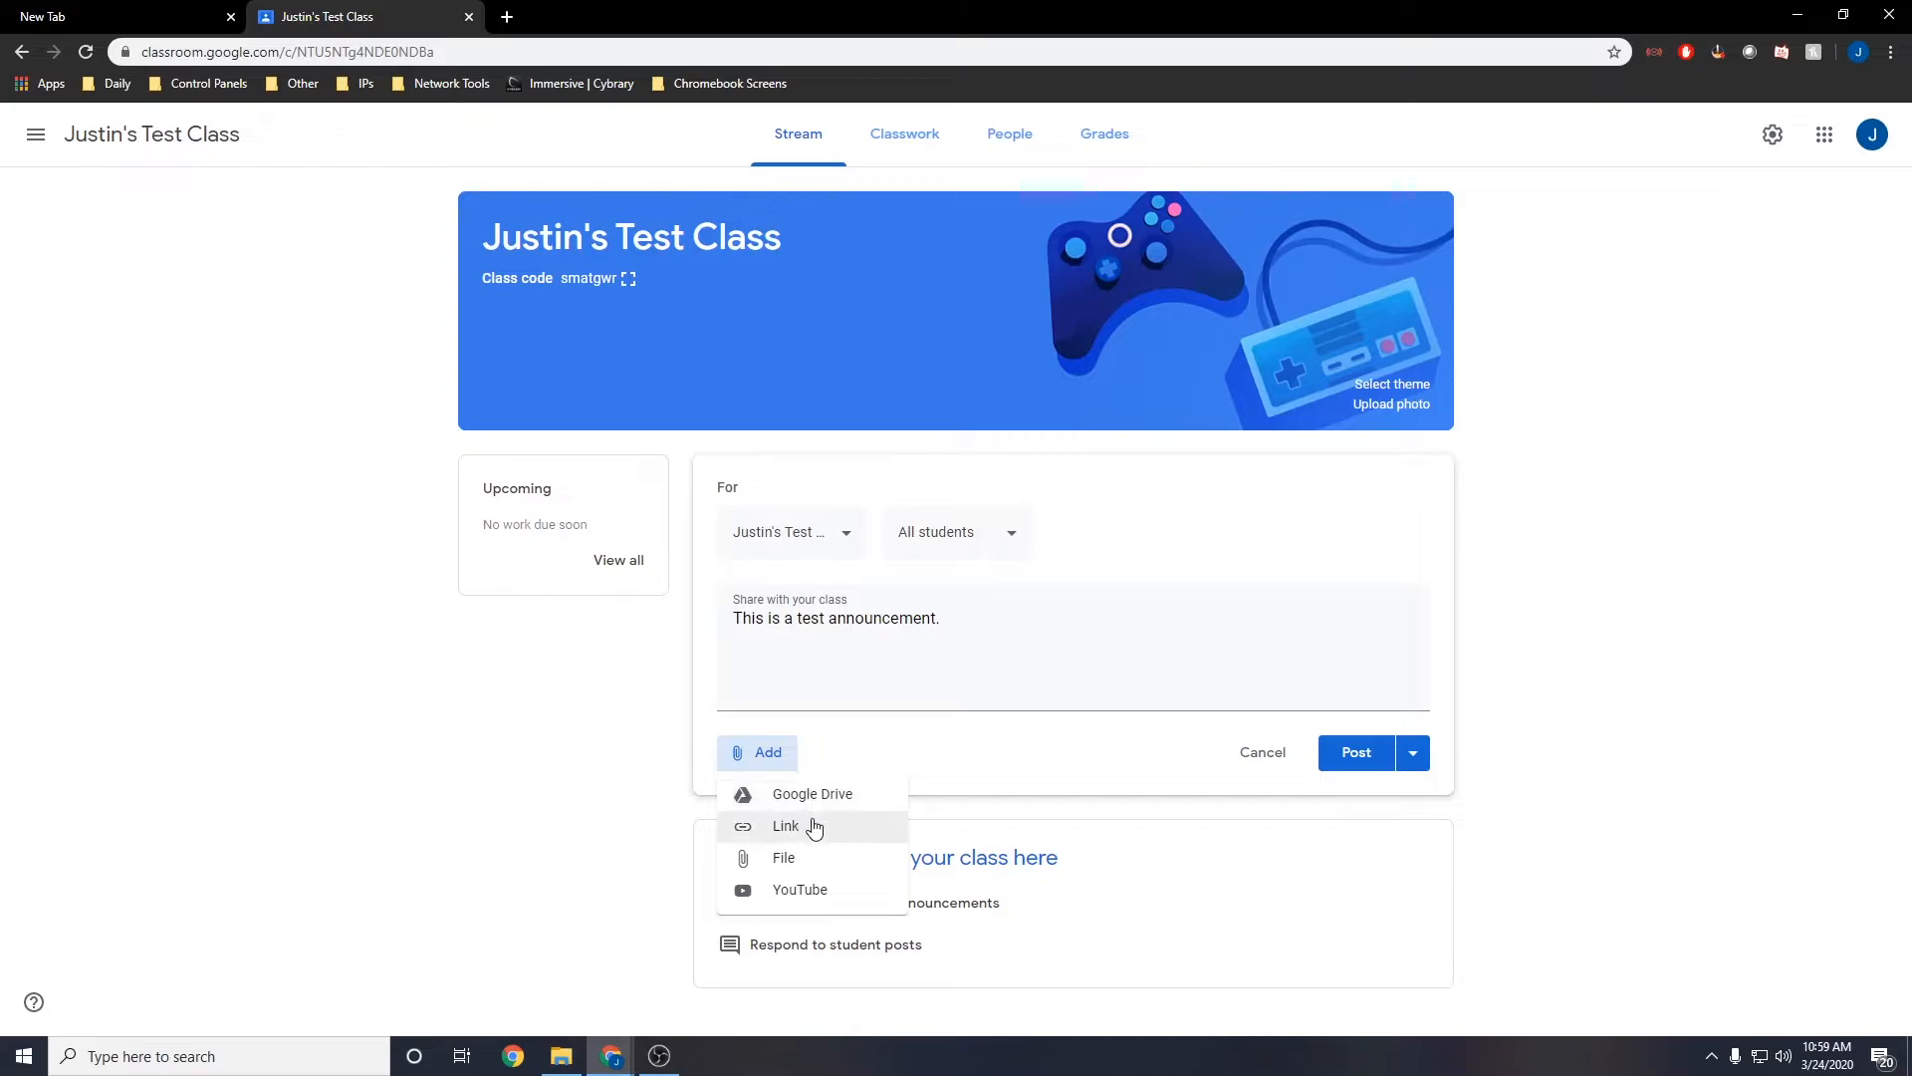
mouse_move(841, 890)
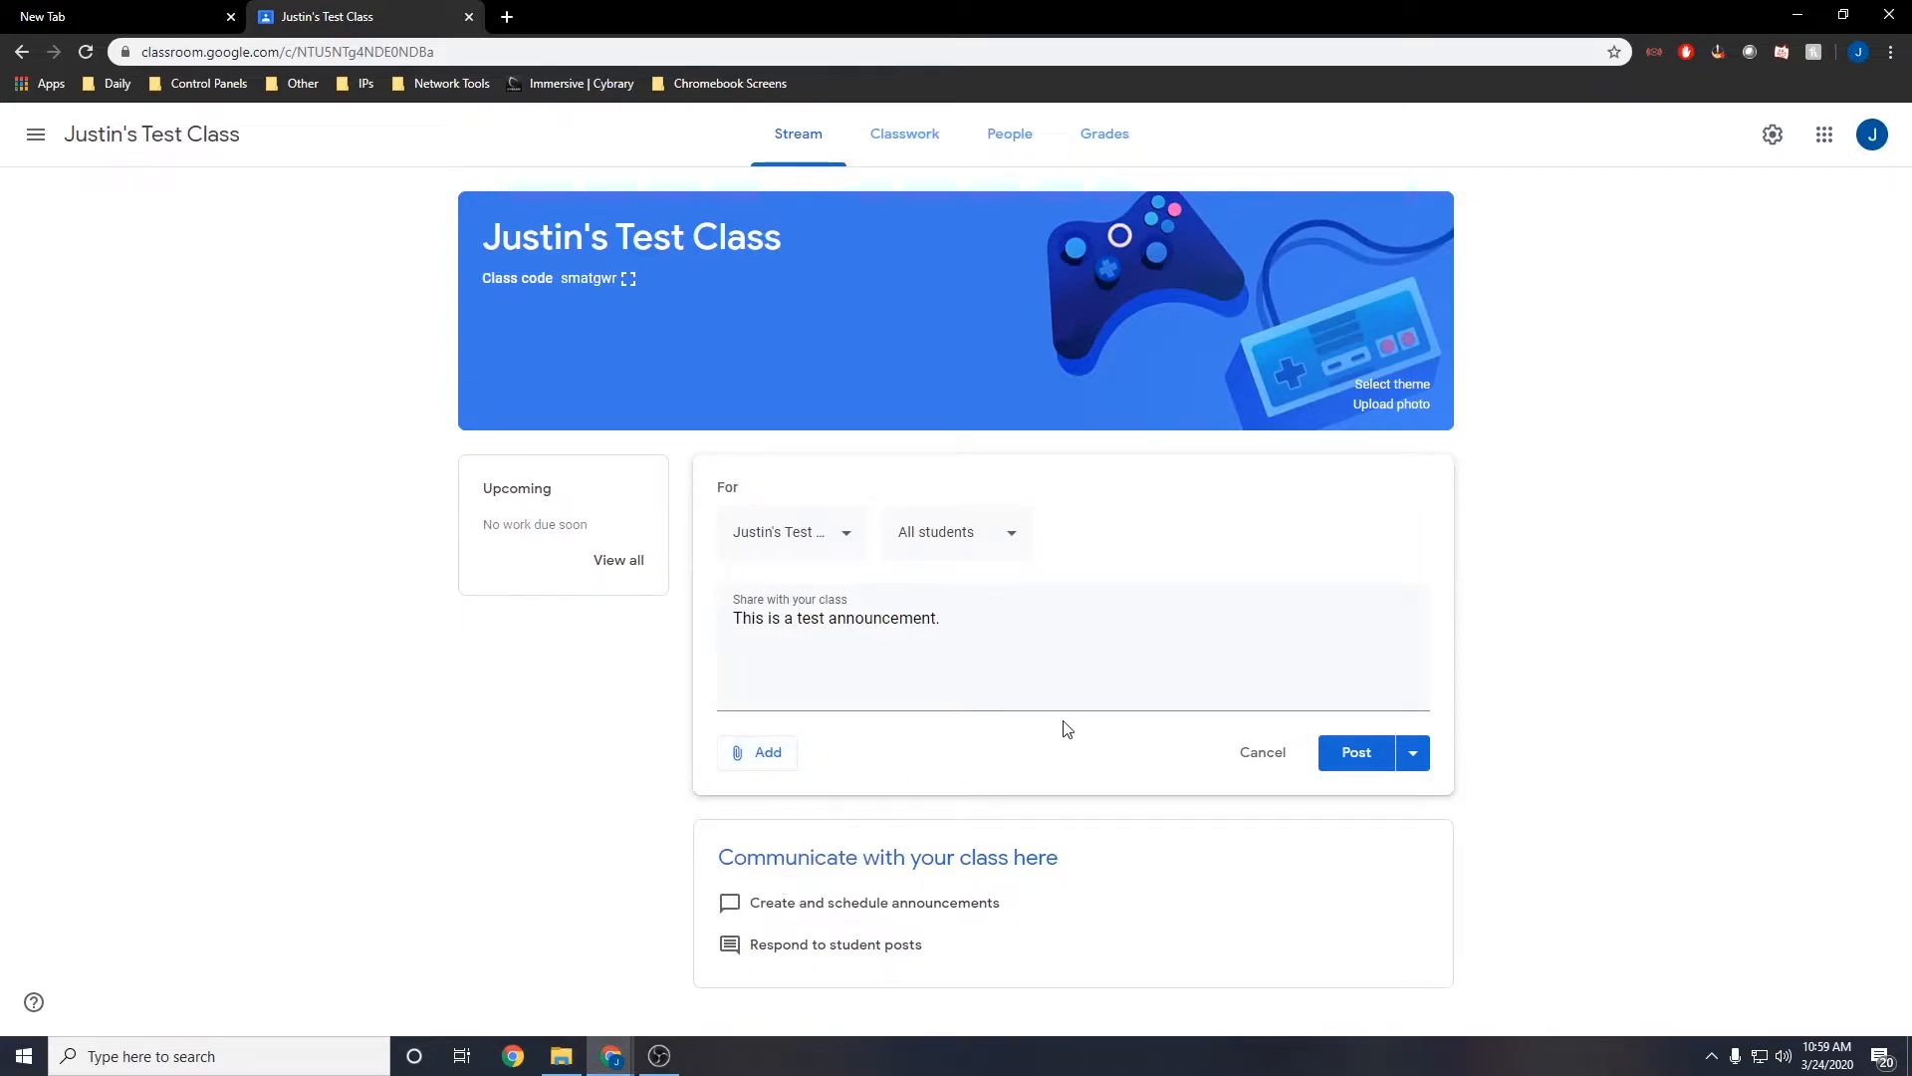
mouse_move(1427, 729)
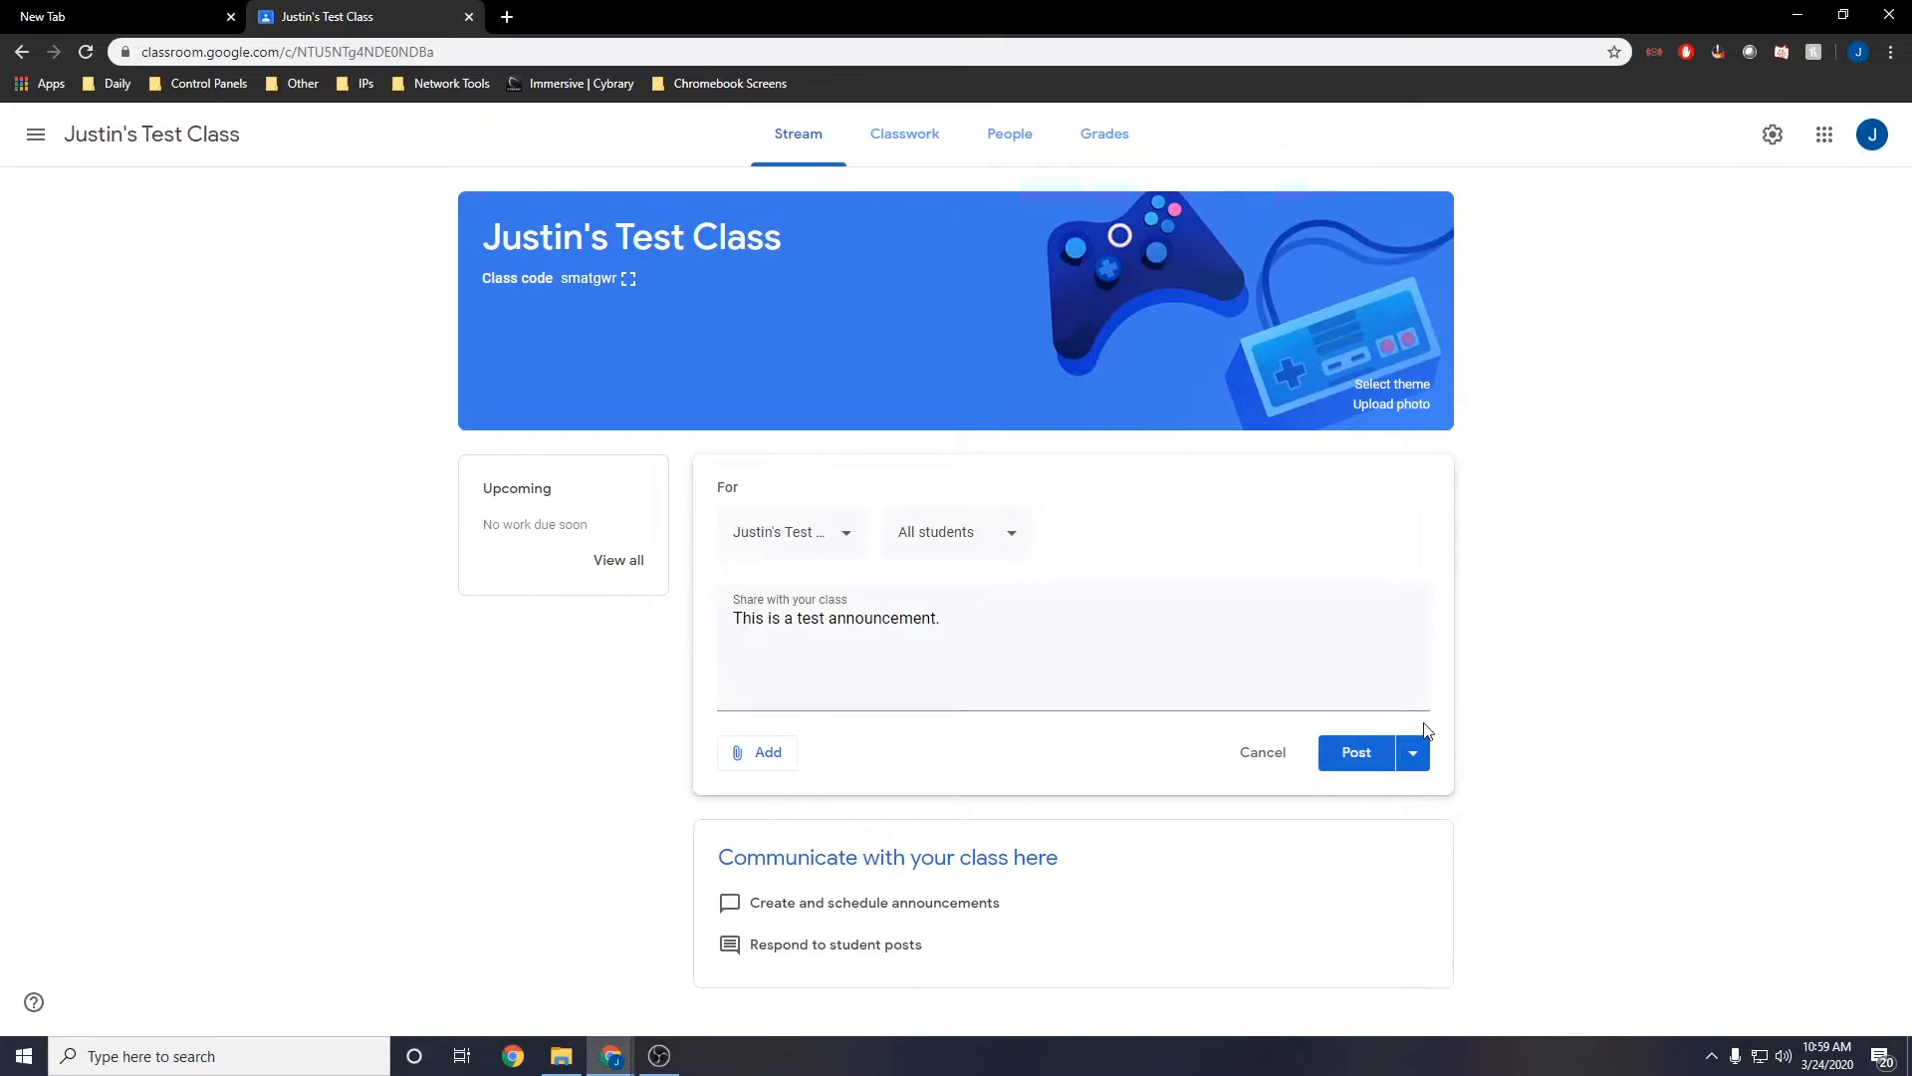
click(1412, 753)
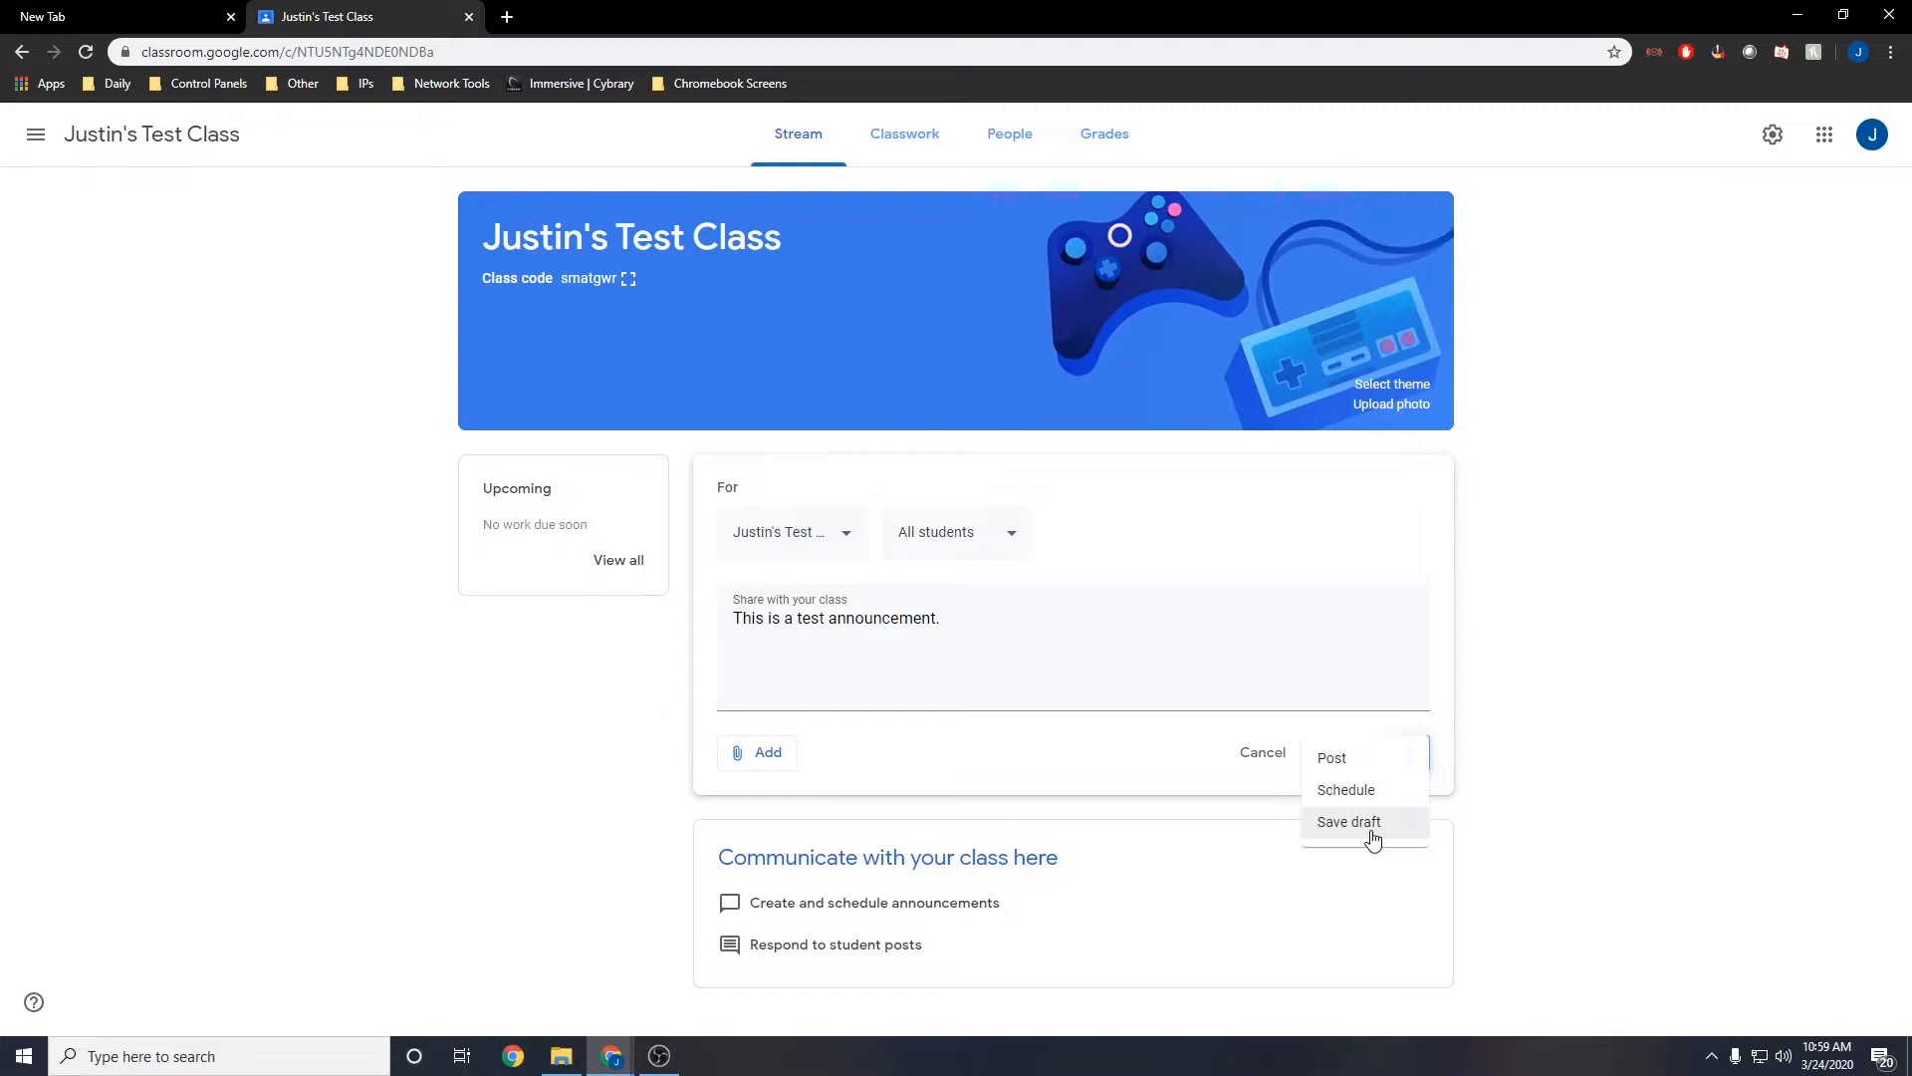
mouse_move(1365, 757)
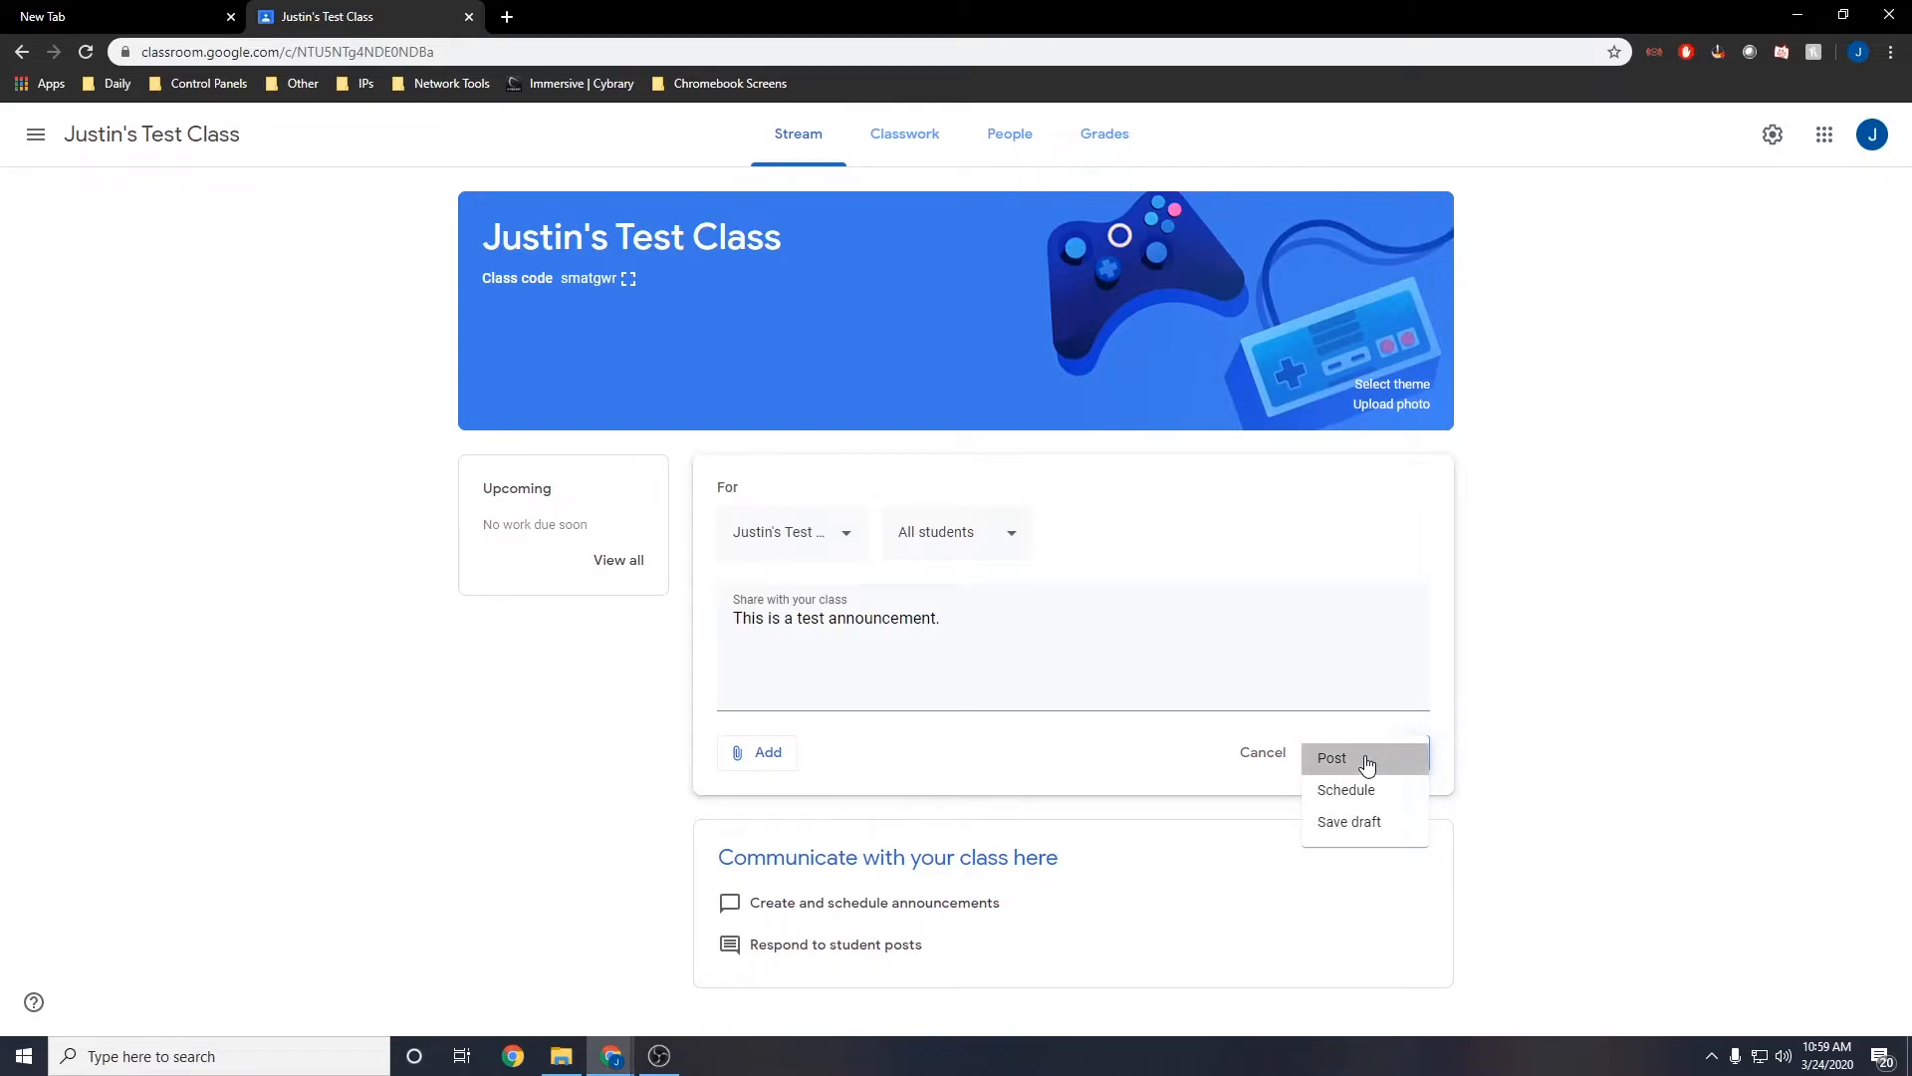
click(1330, 757)
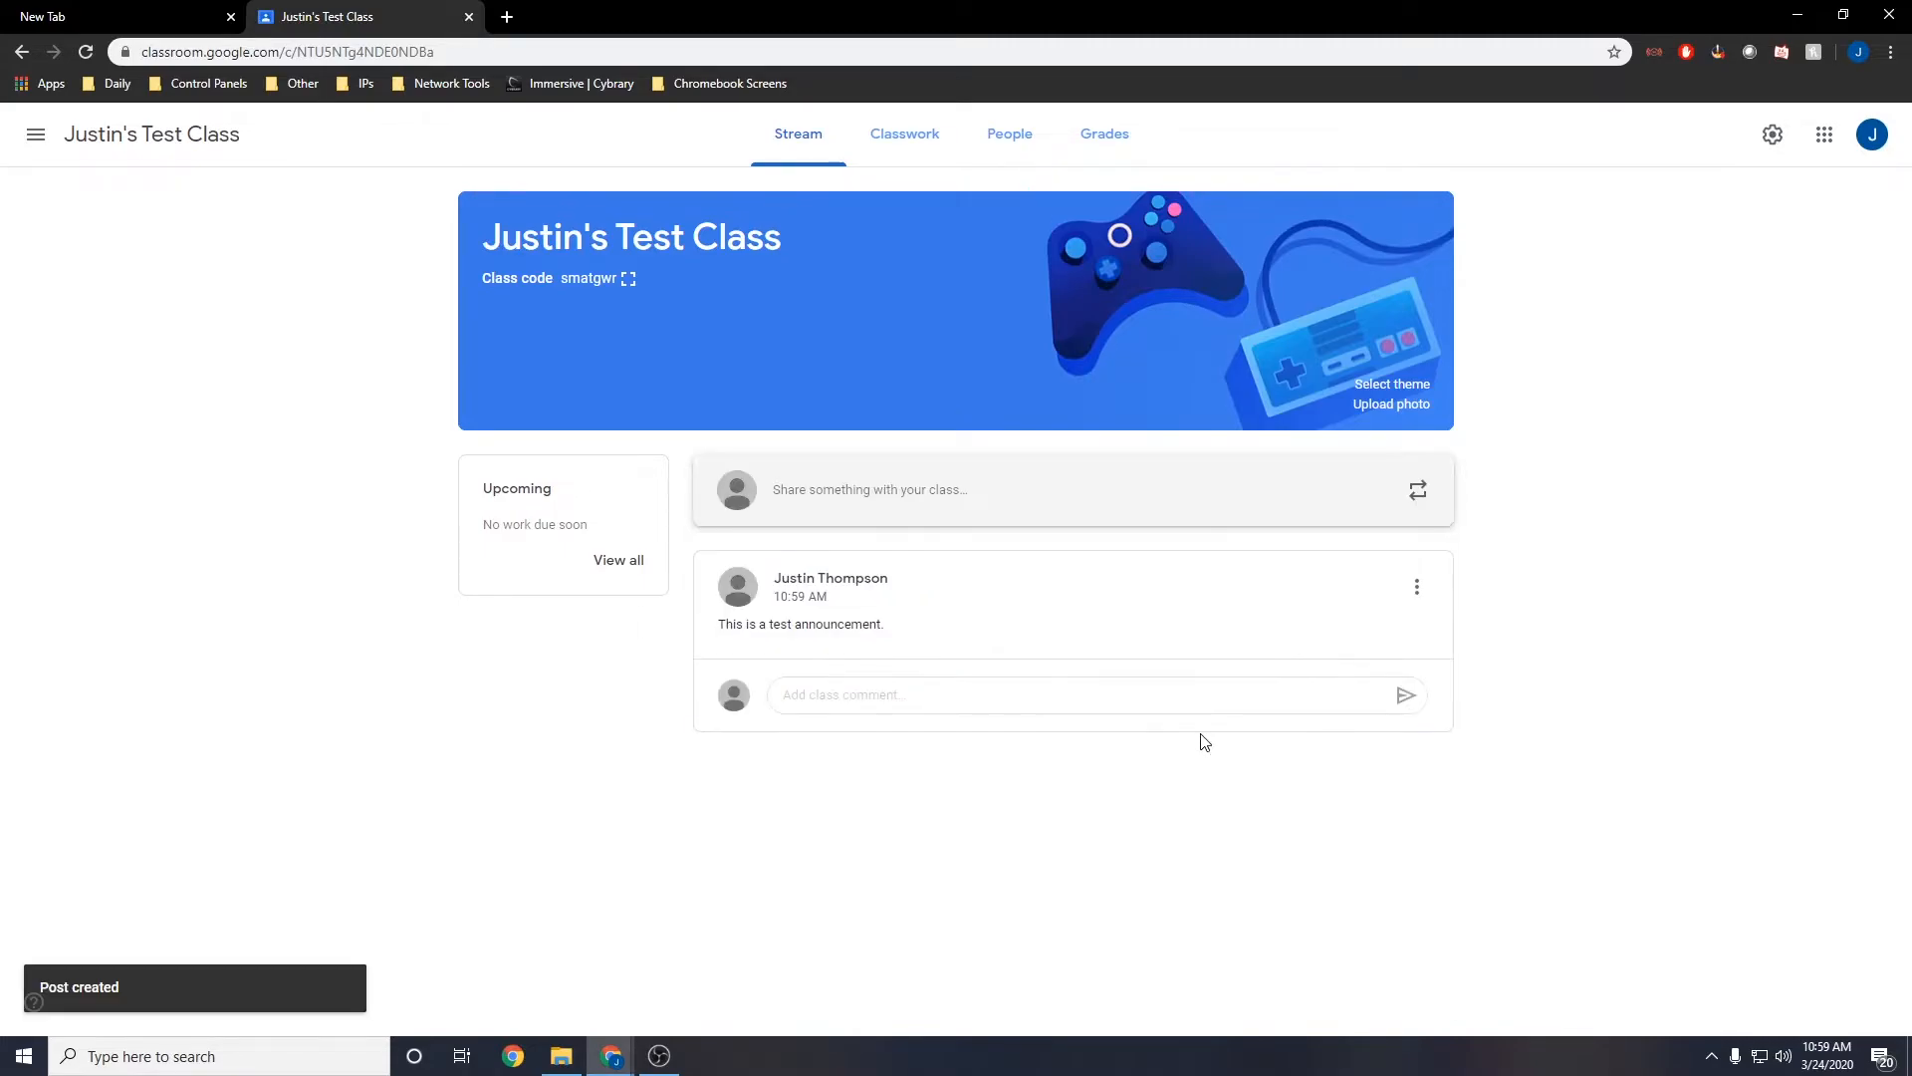
mouse_move(1418, 494)
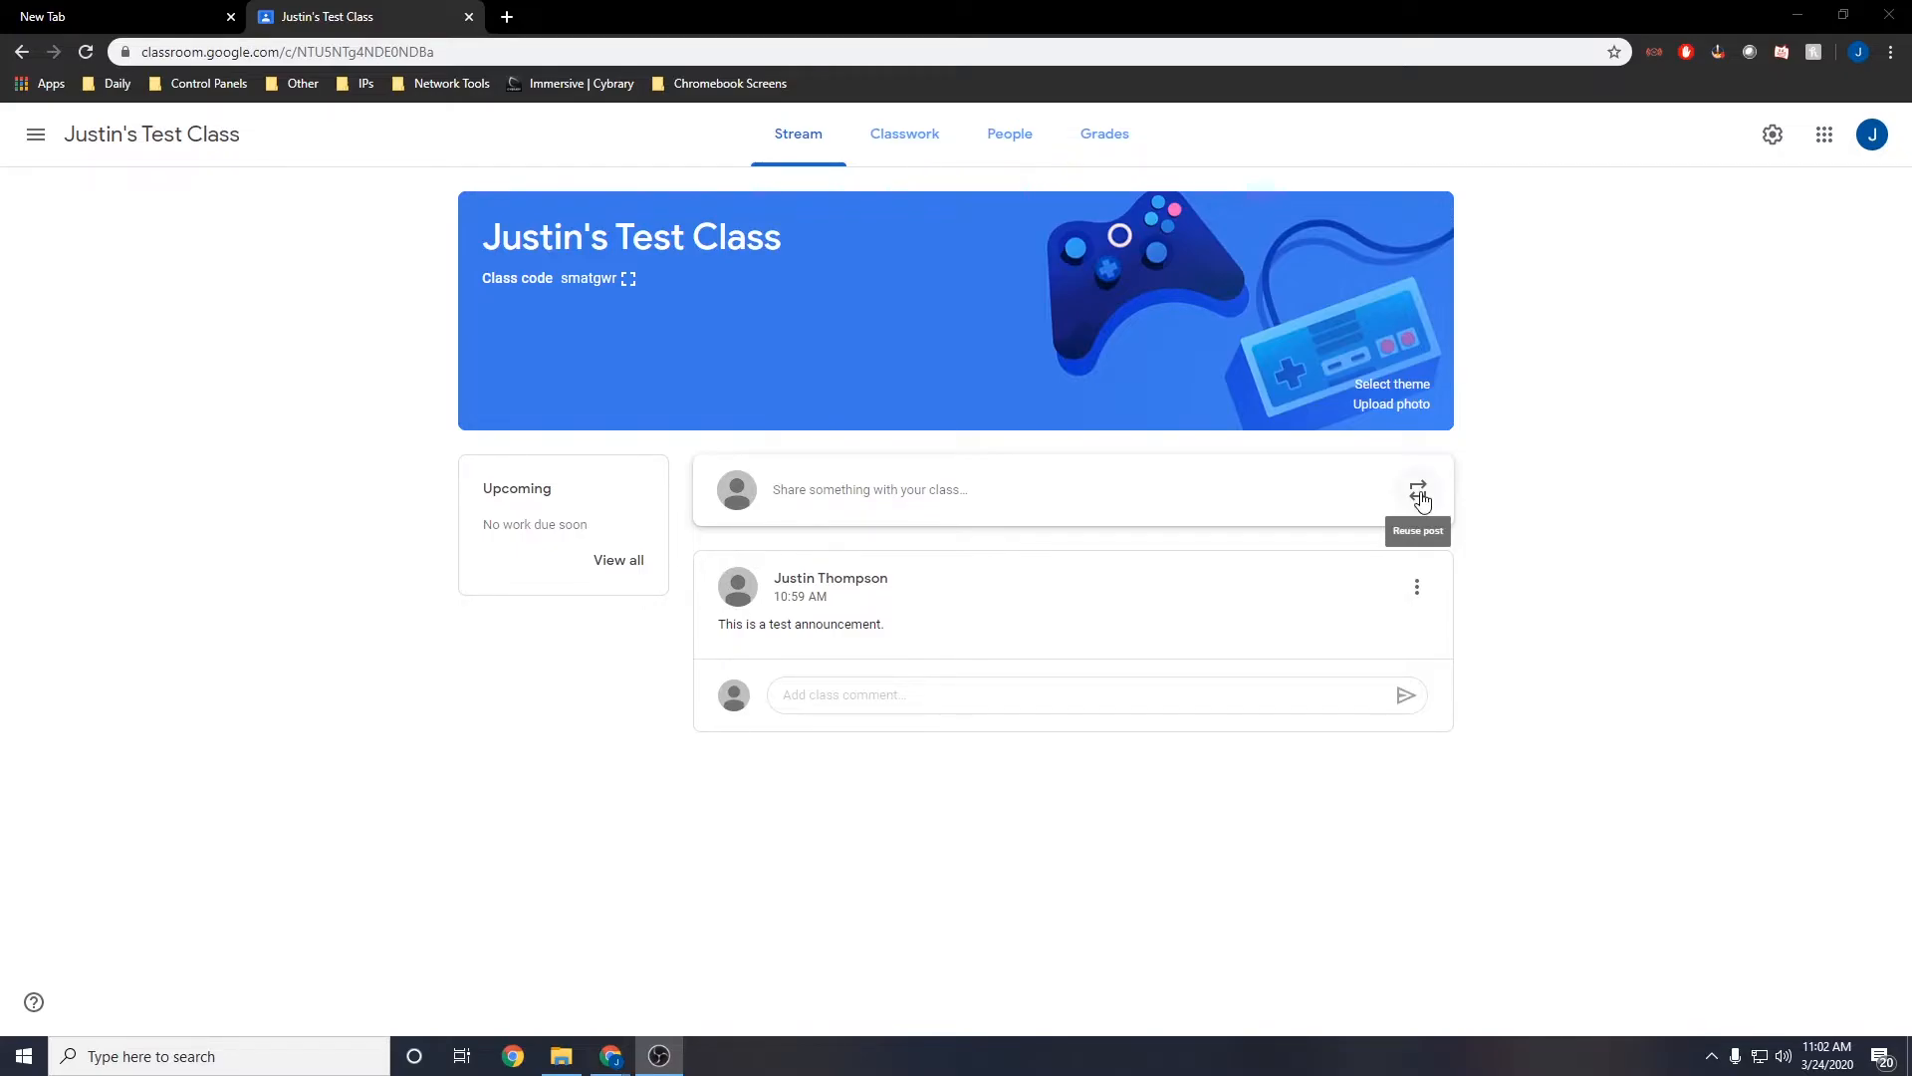
- Reuse the test announcement as a new post without copying attachments
click(1418, 490)
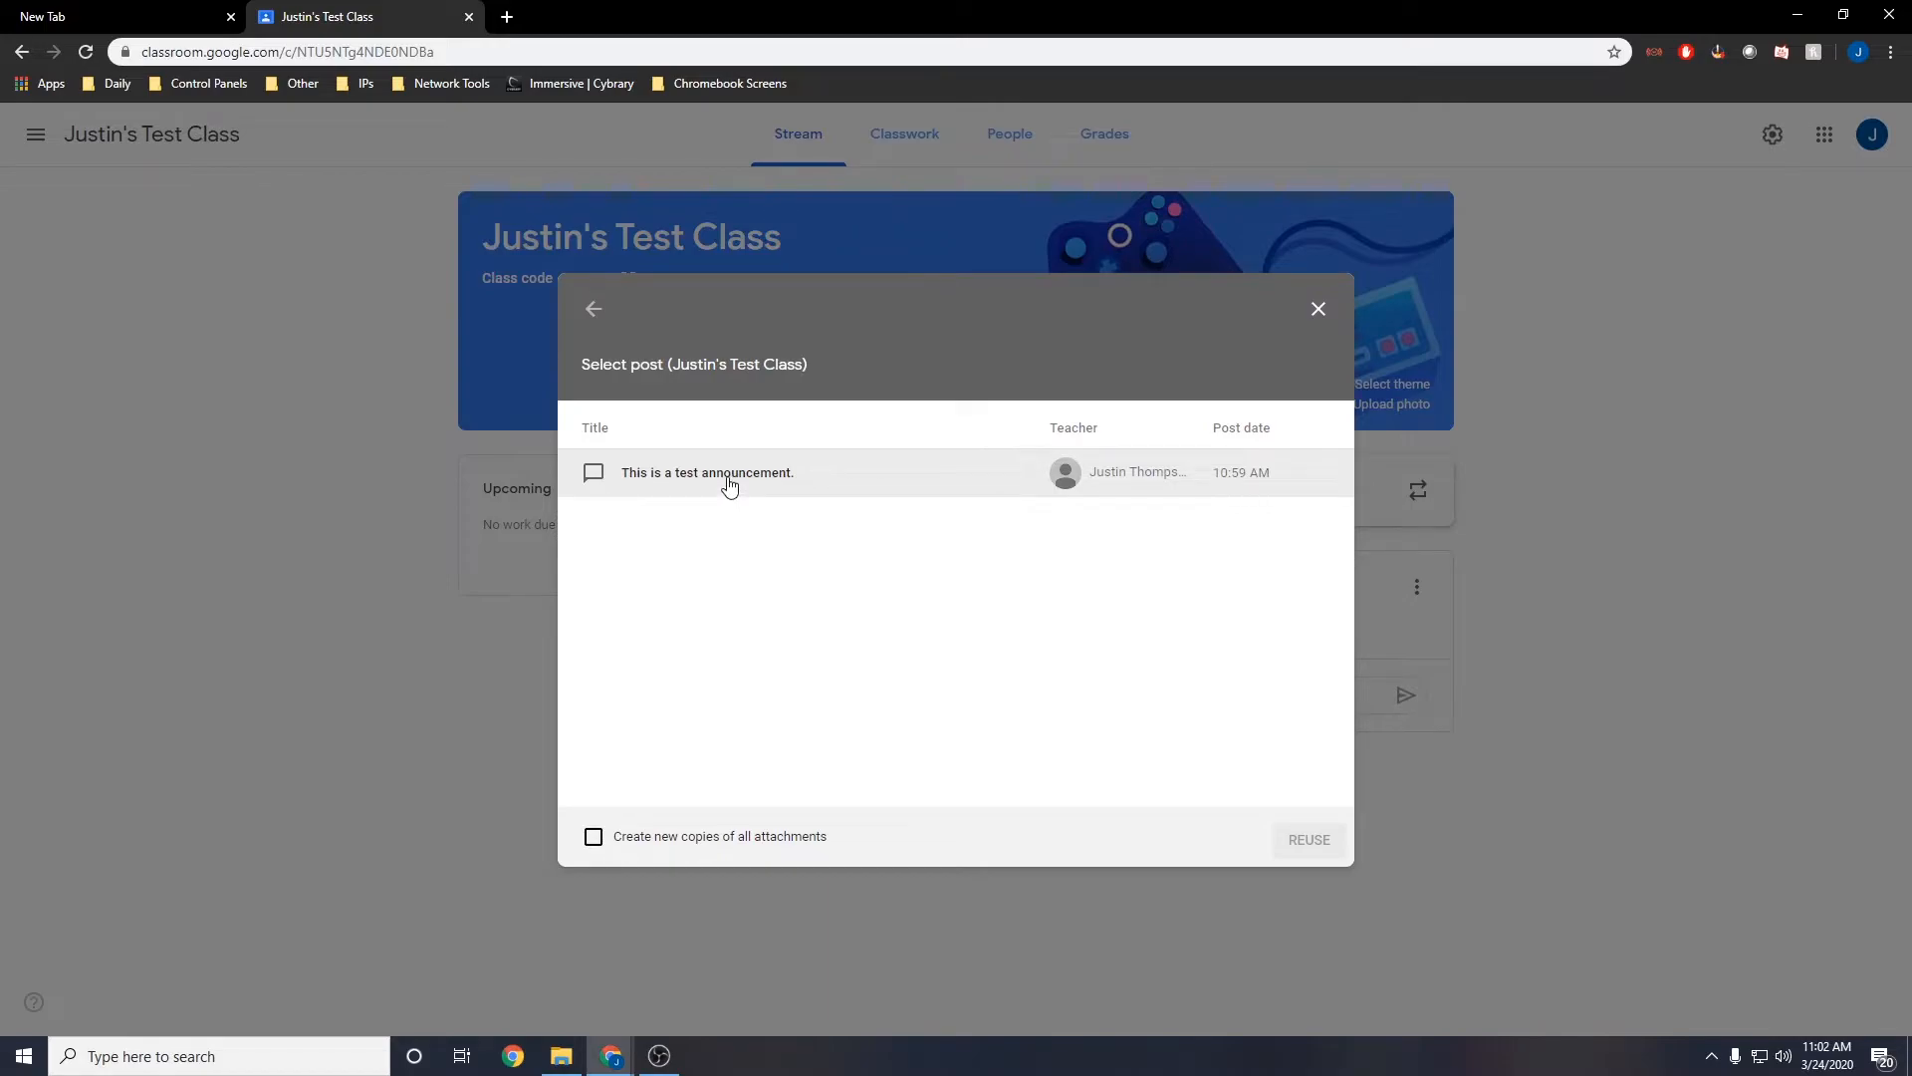
click(593, 835)
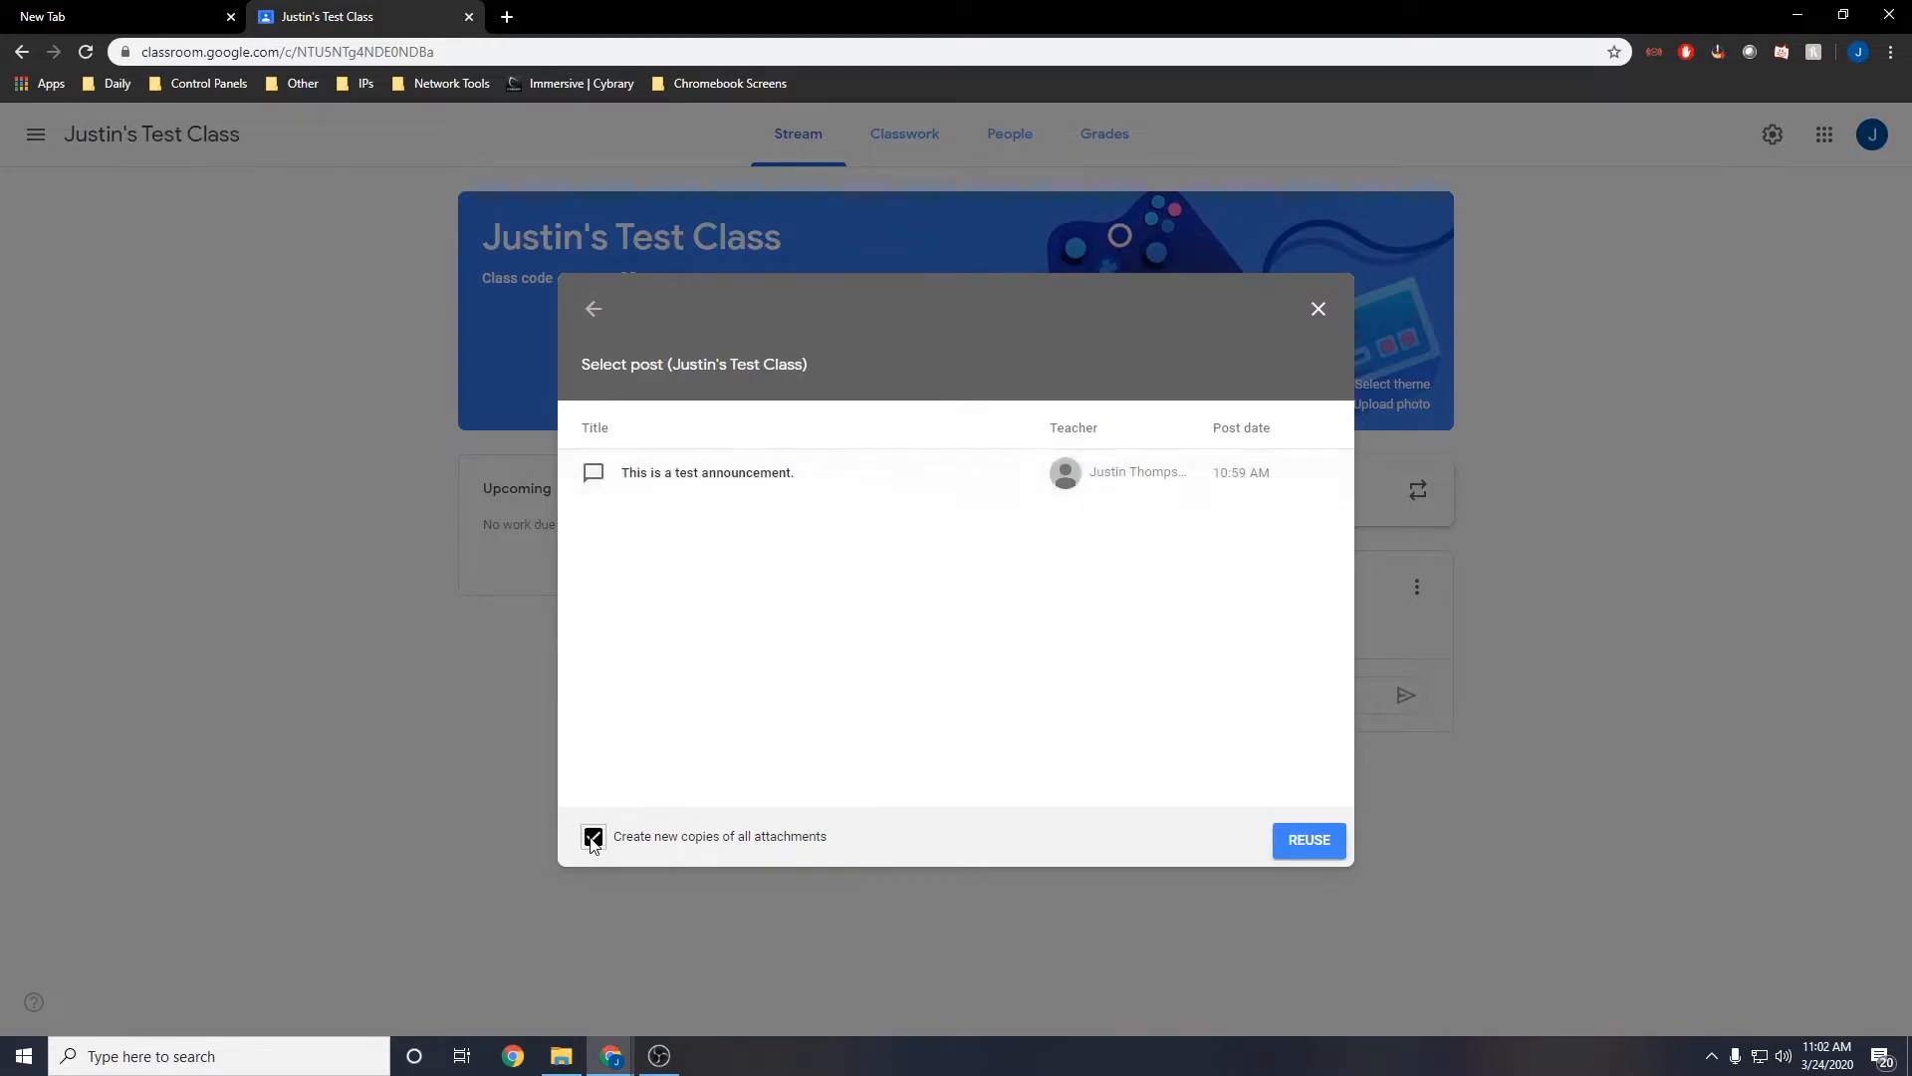
click(594, 837)
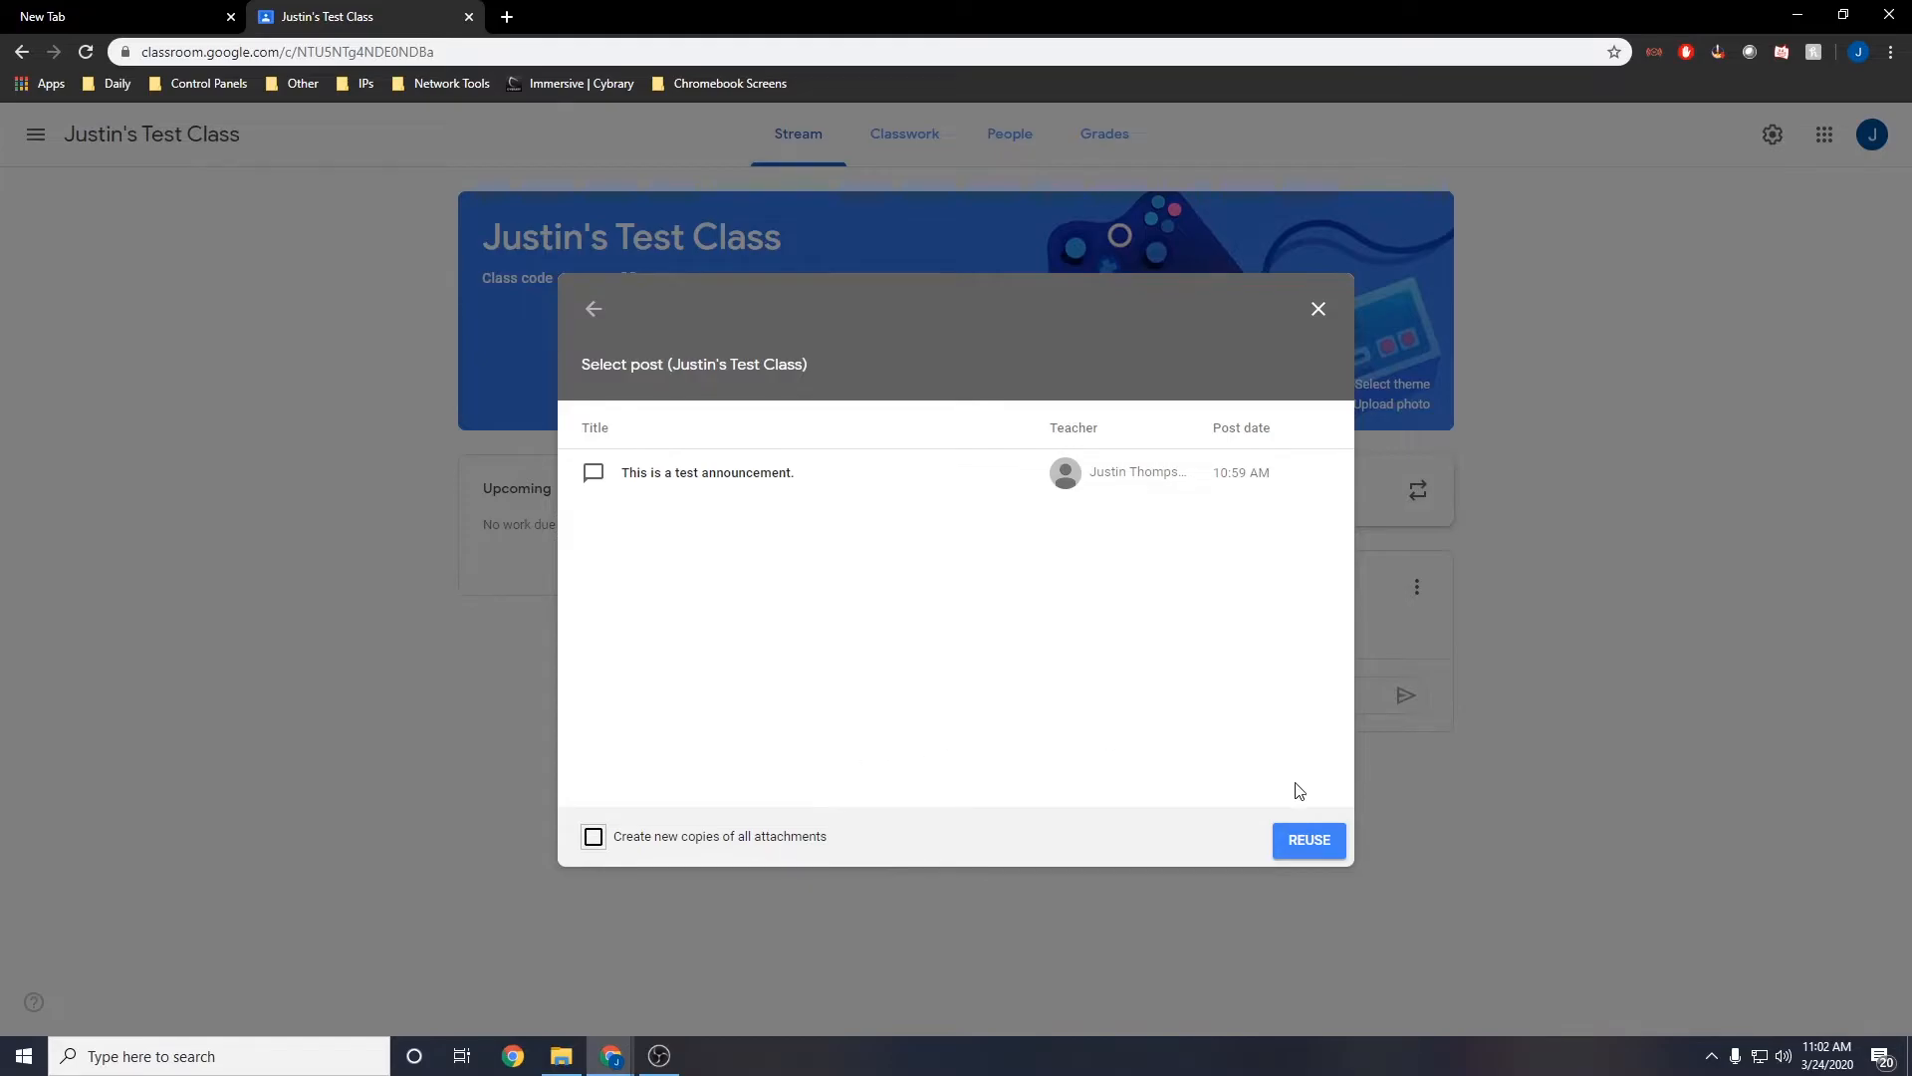
click(1309, 838)
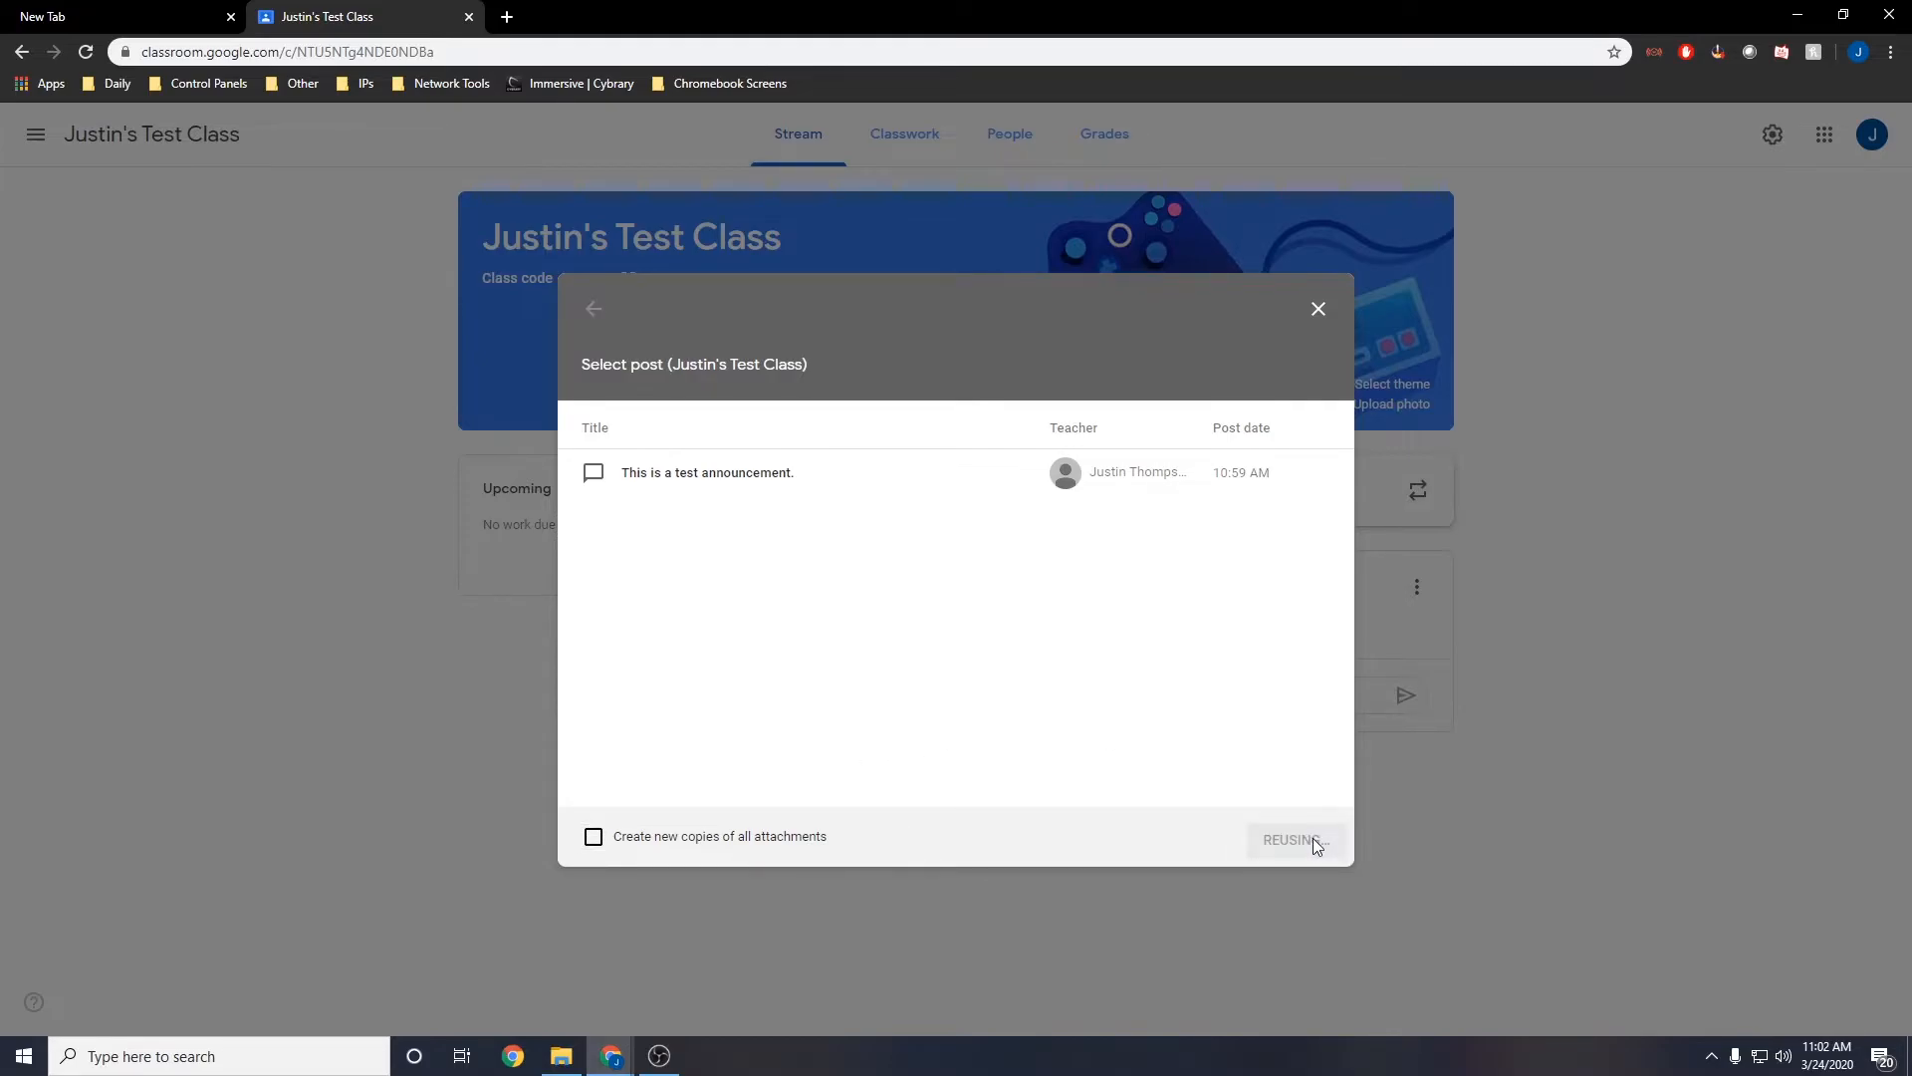
click(1291, 839)
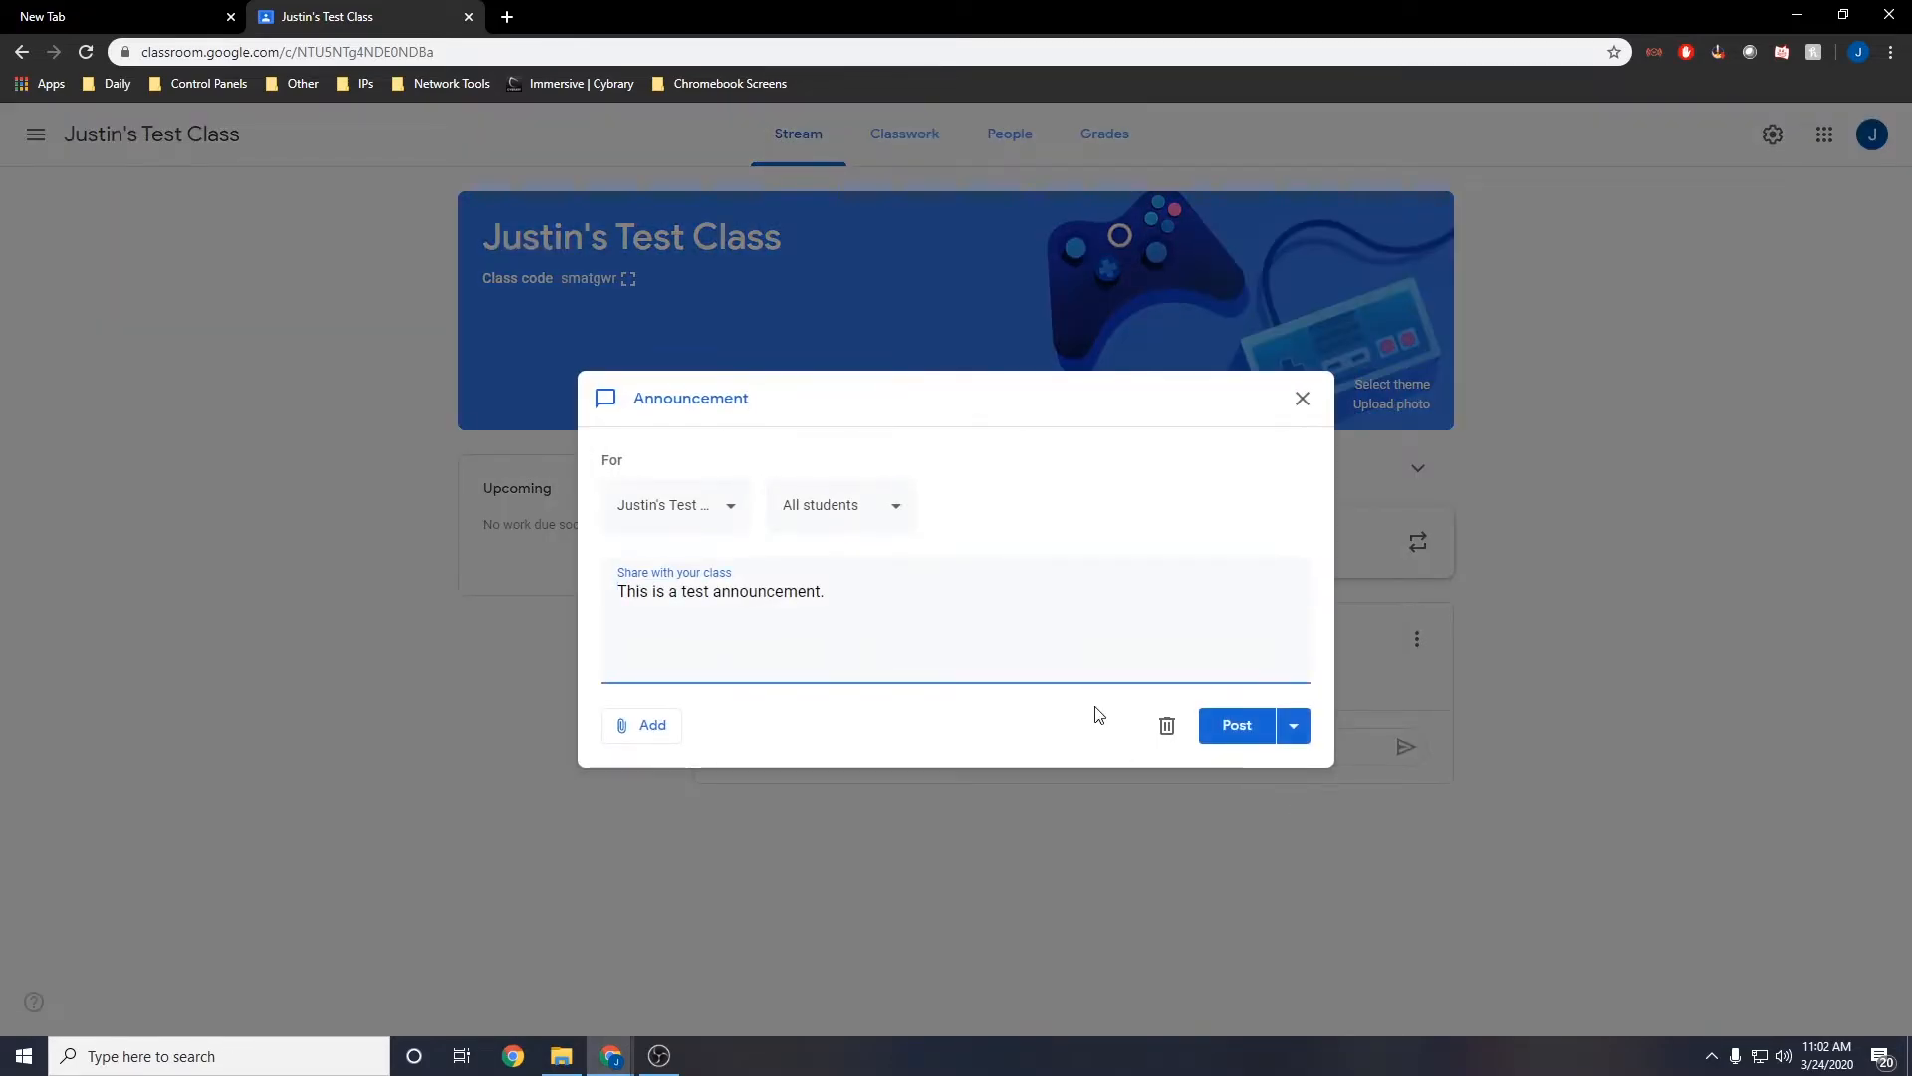
click(642, 725)
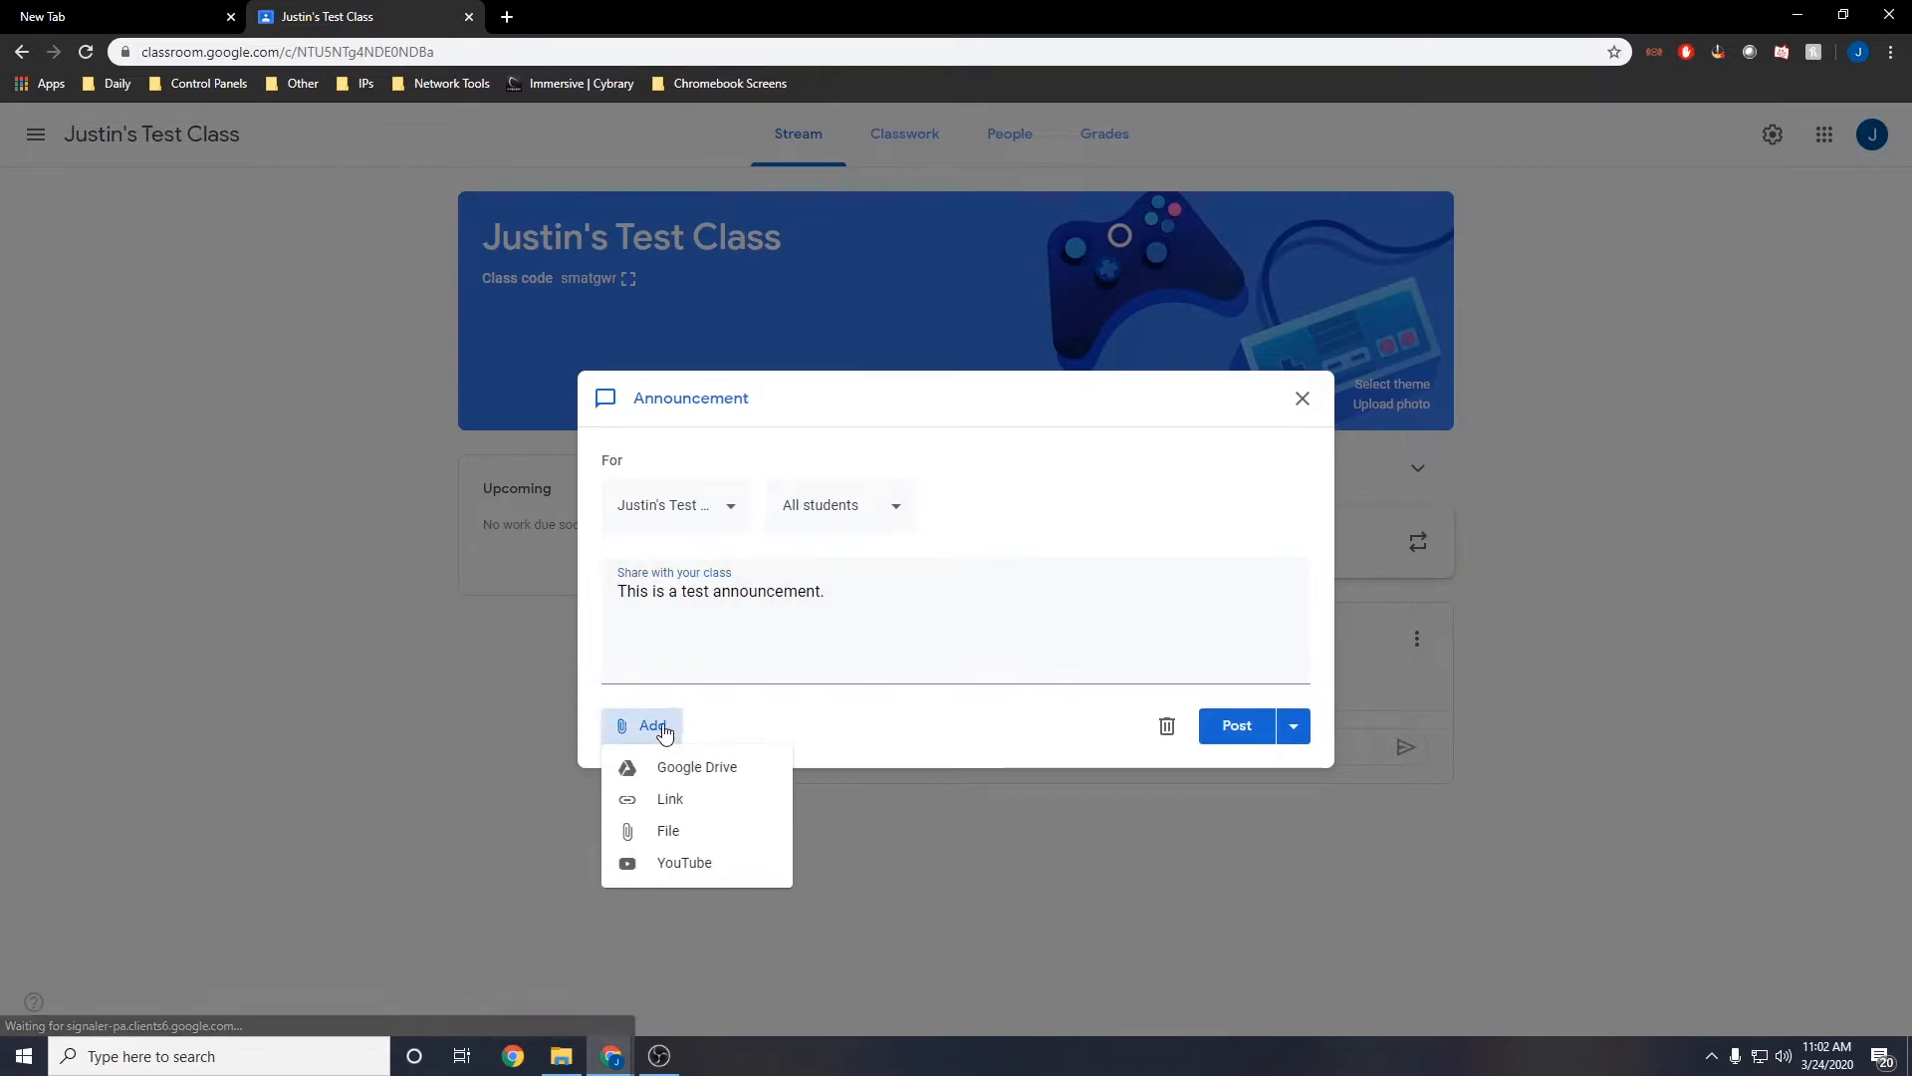
click(1293, 725)
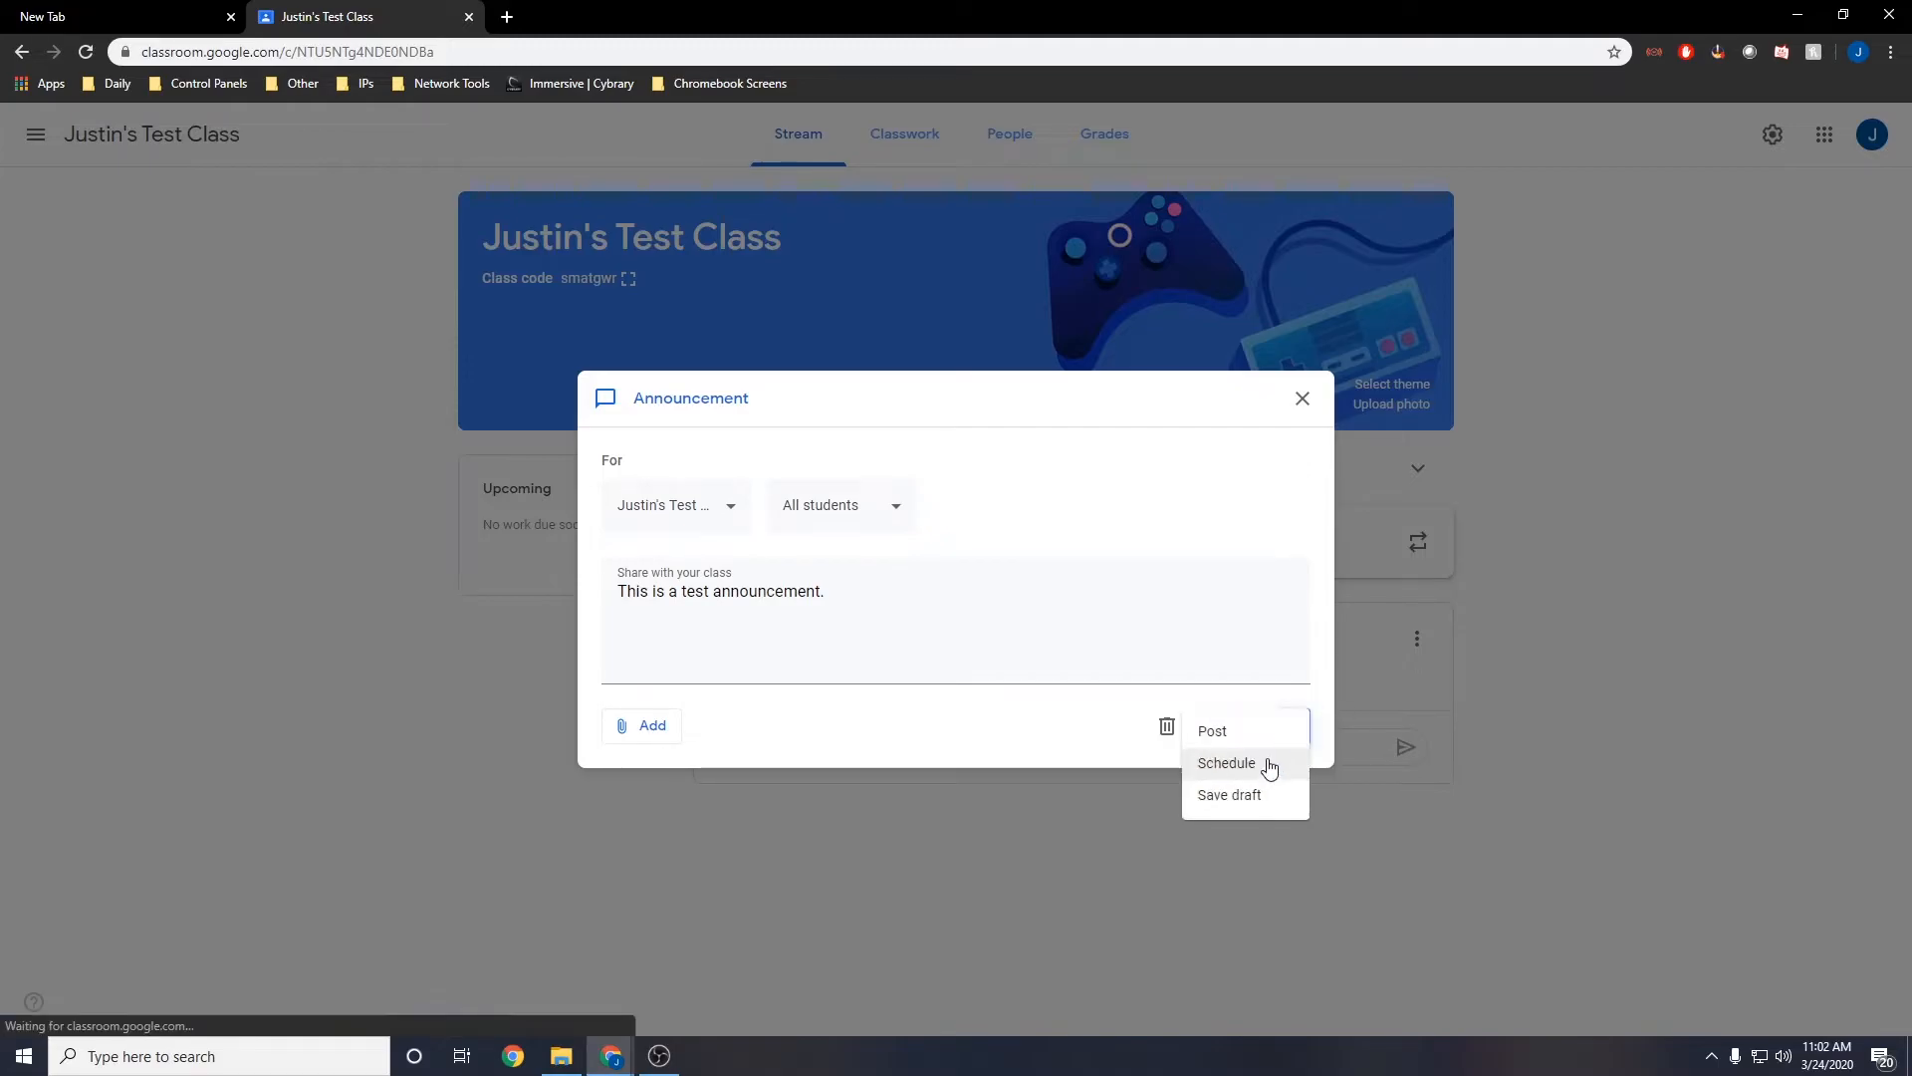
- Schedule the reused announcement for 1:00 PM on Mar 24, 2020
click(1227, 763)
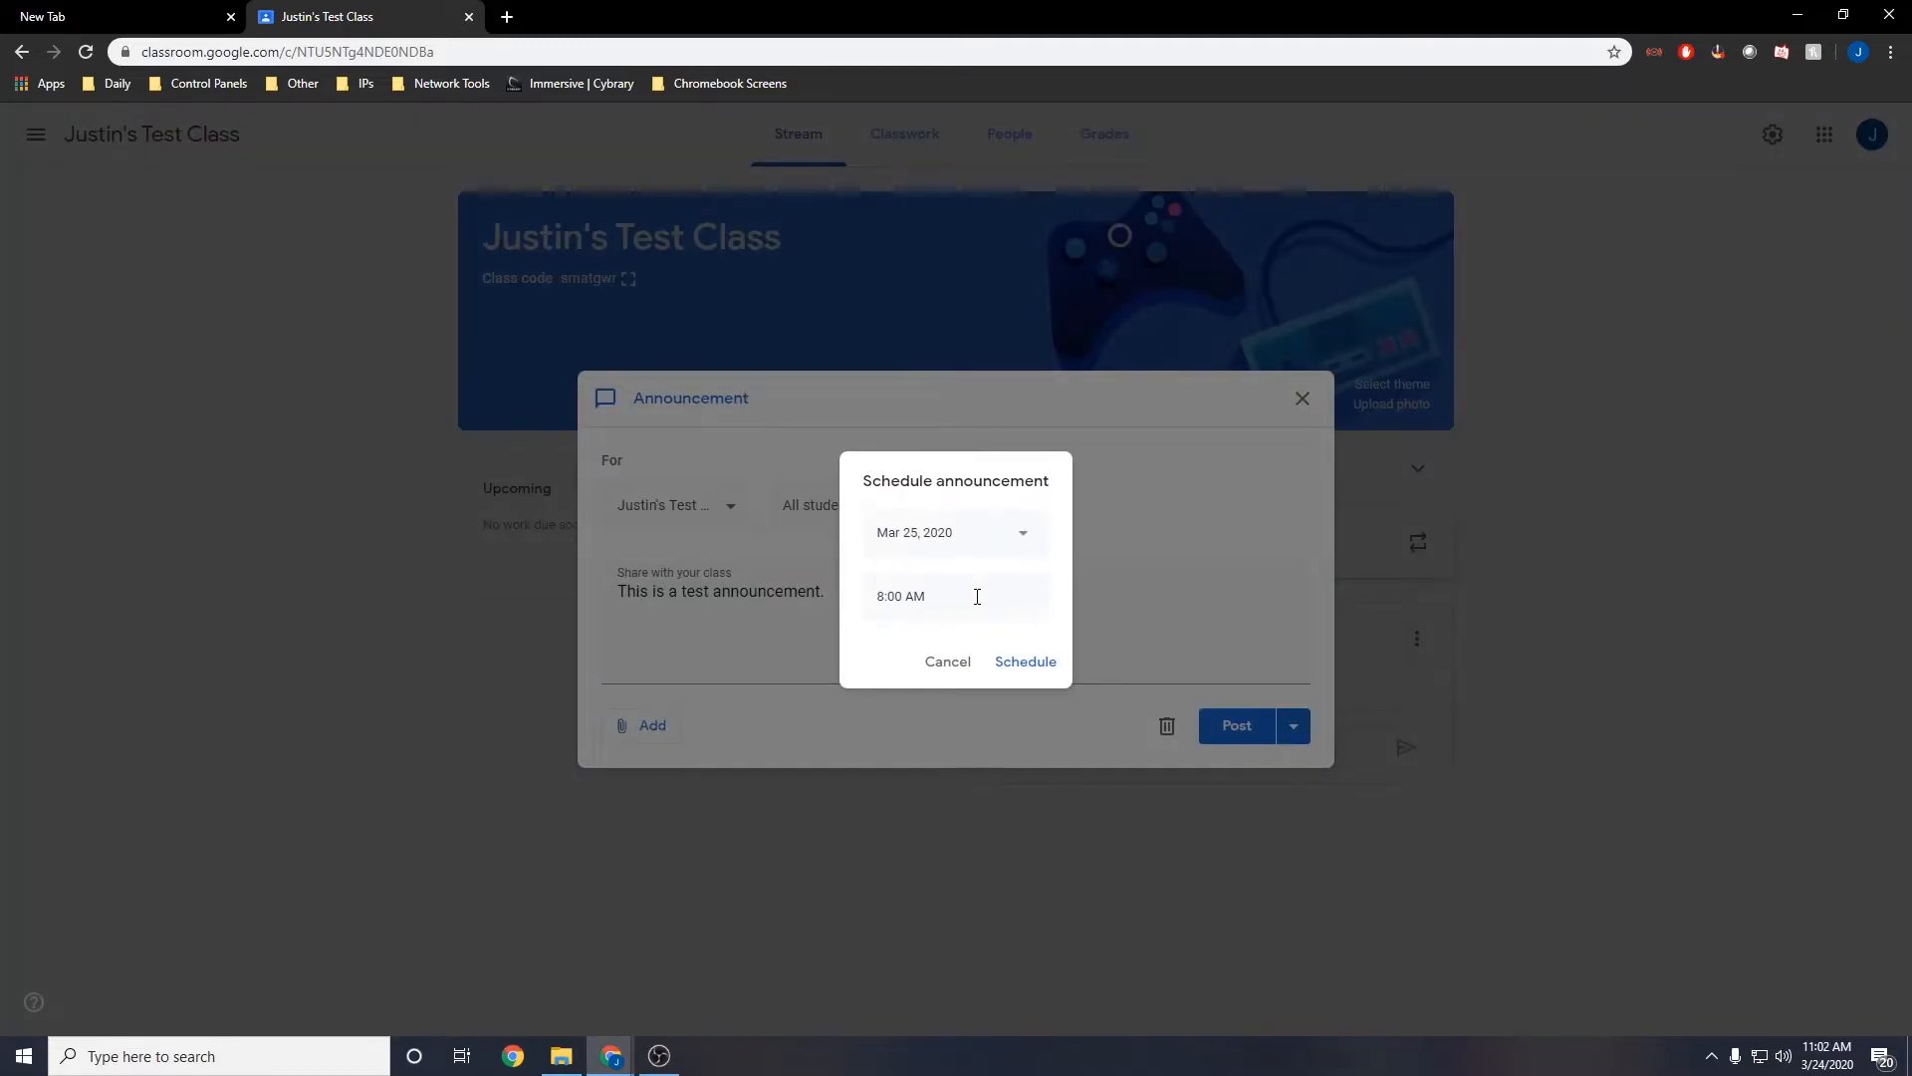
mouse_move(1028, 536)
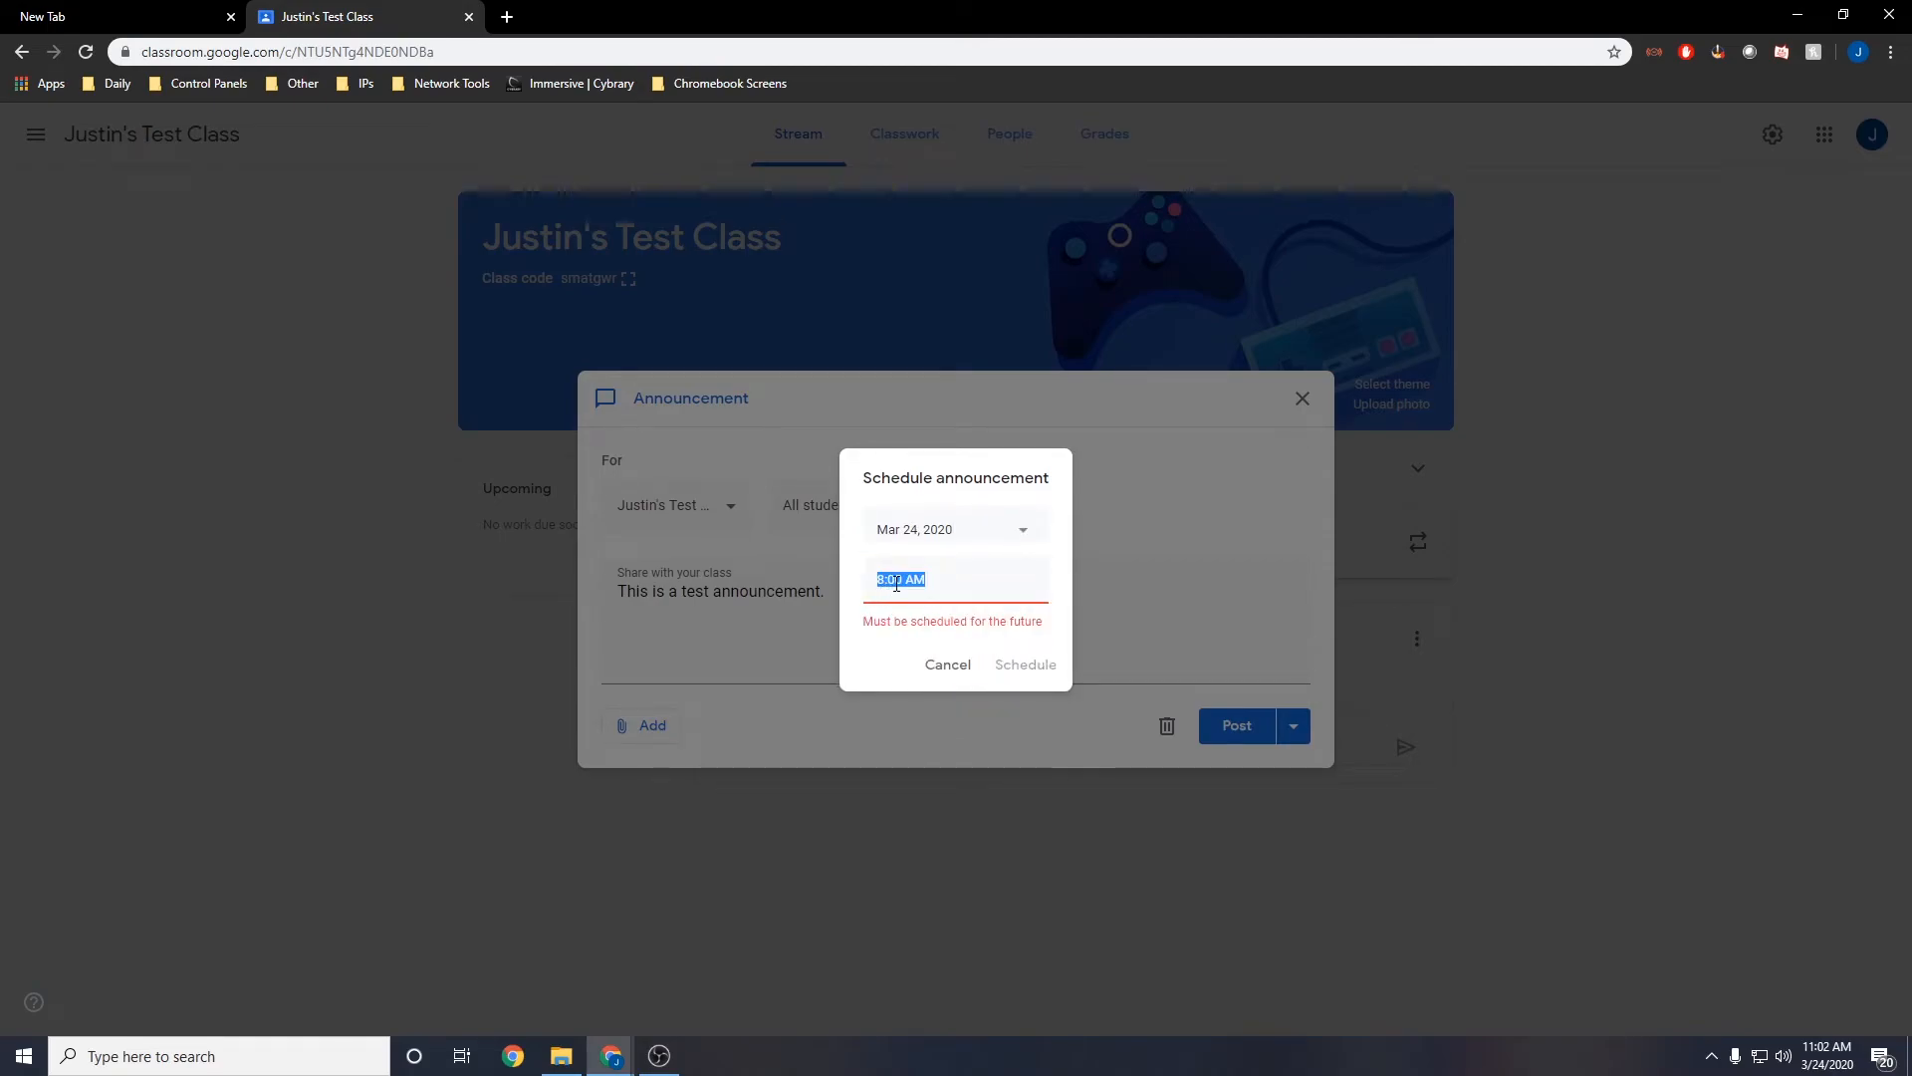
text(1:00)
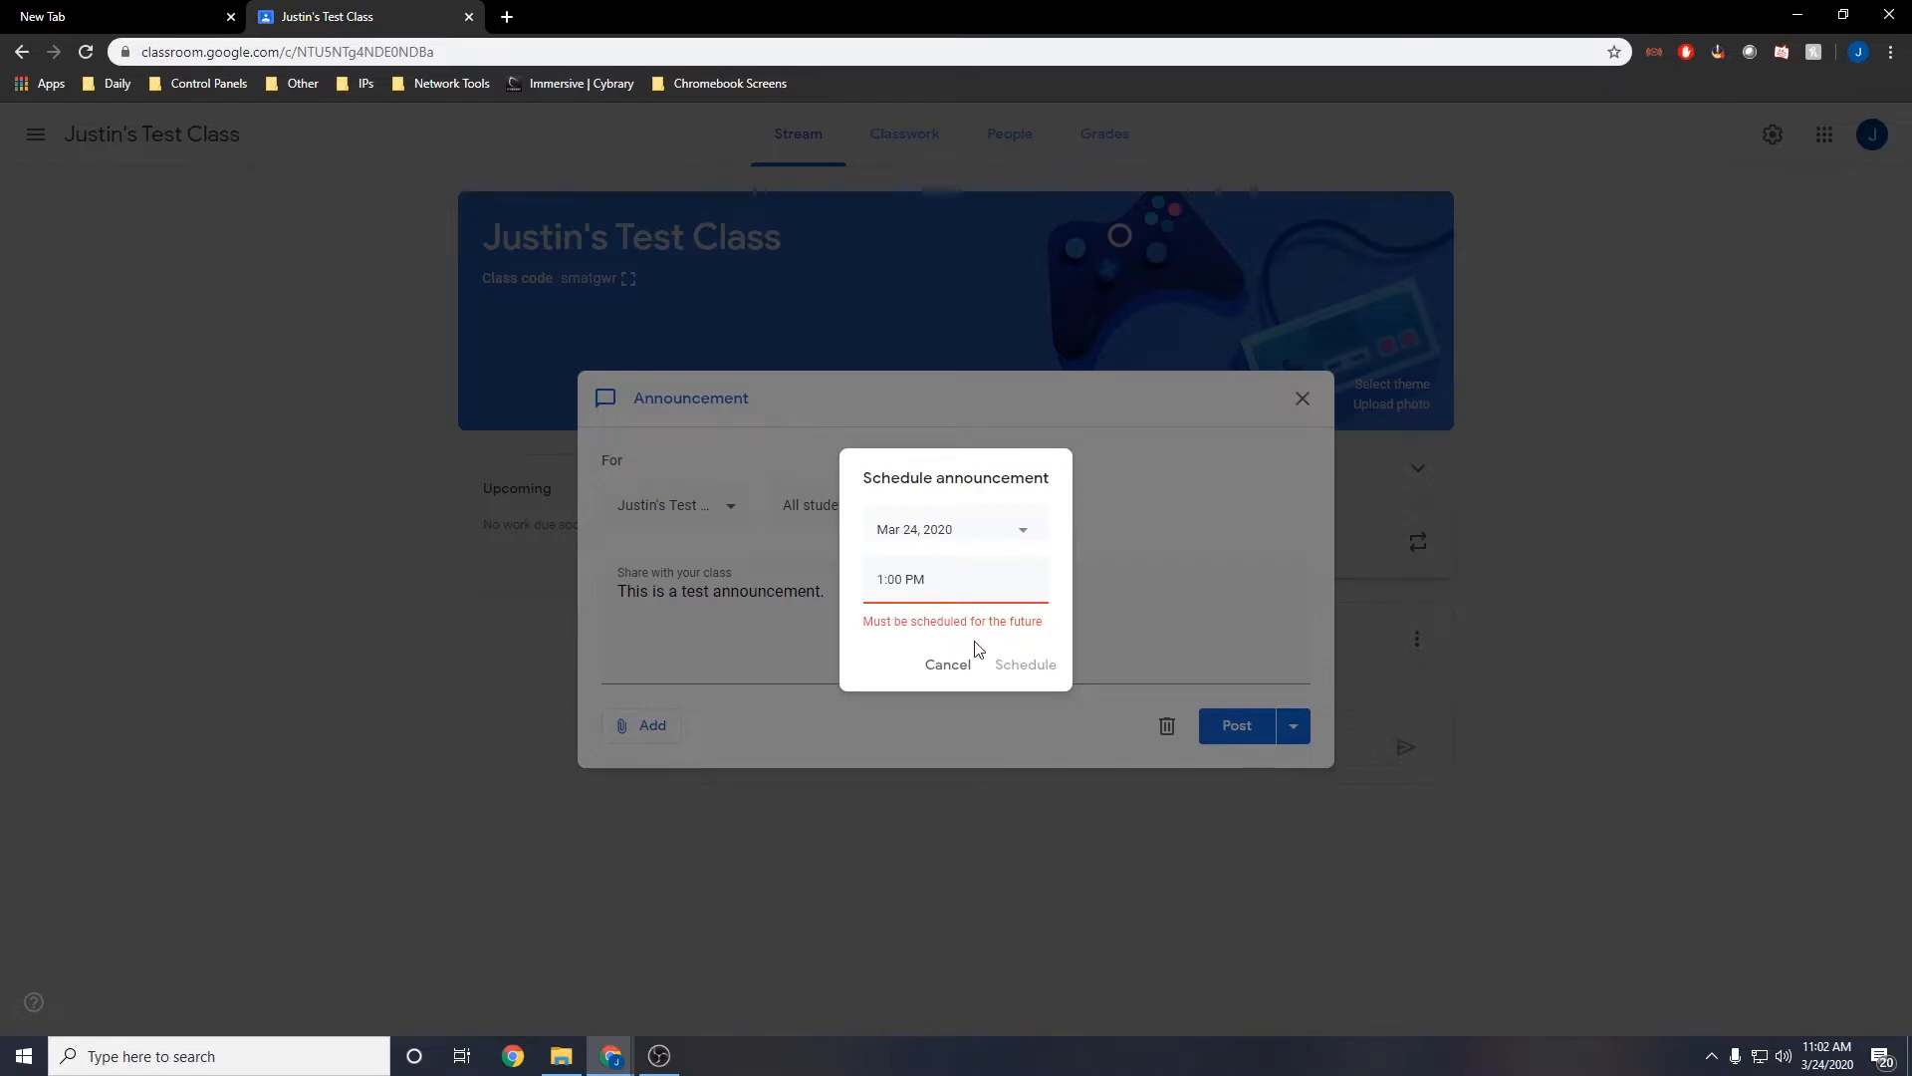
click(1026, 666)
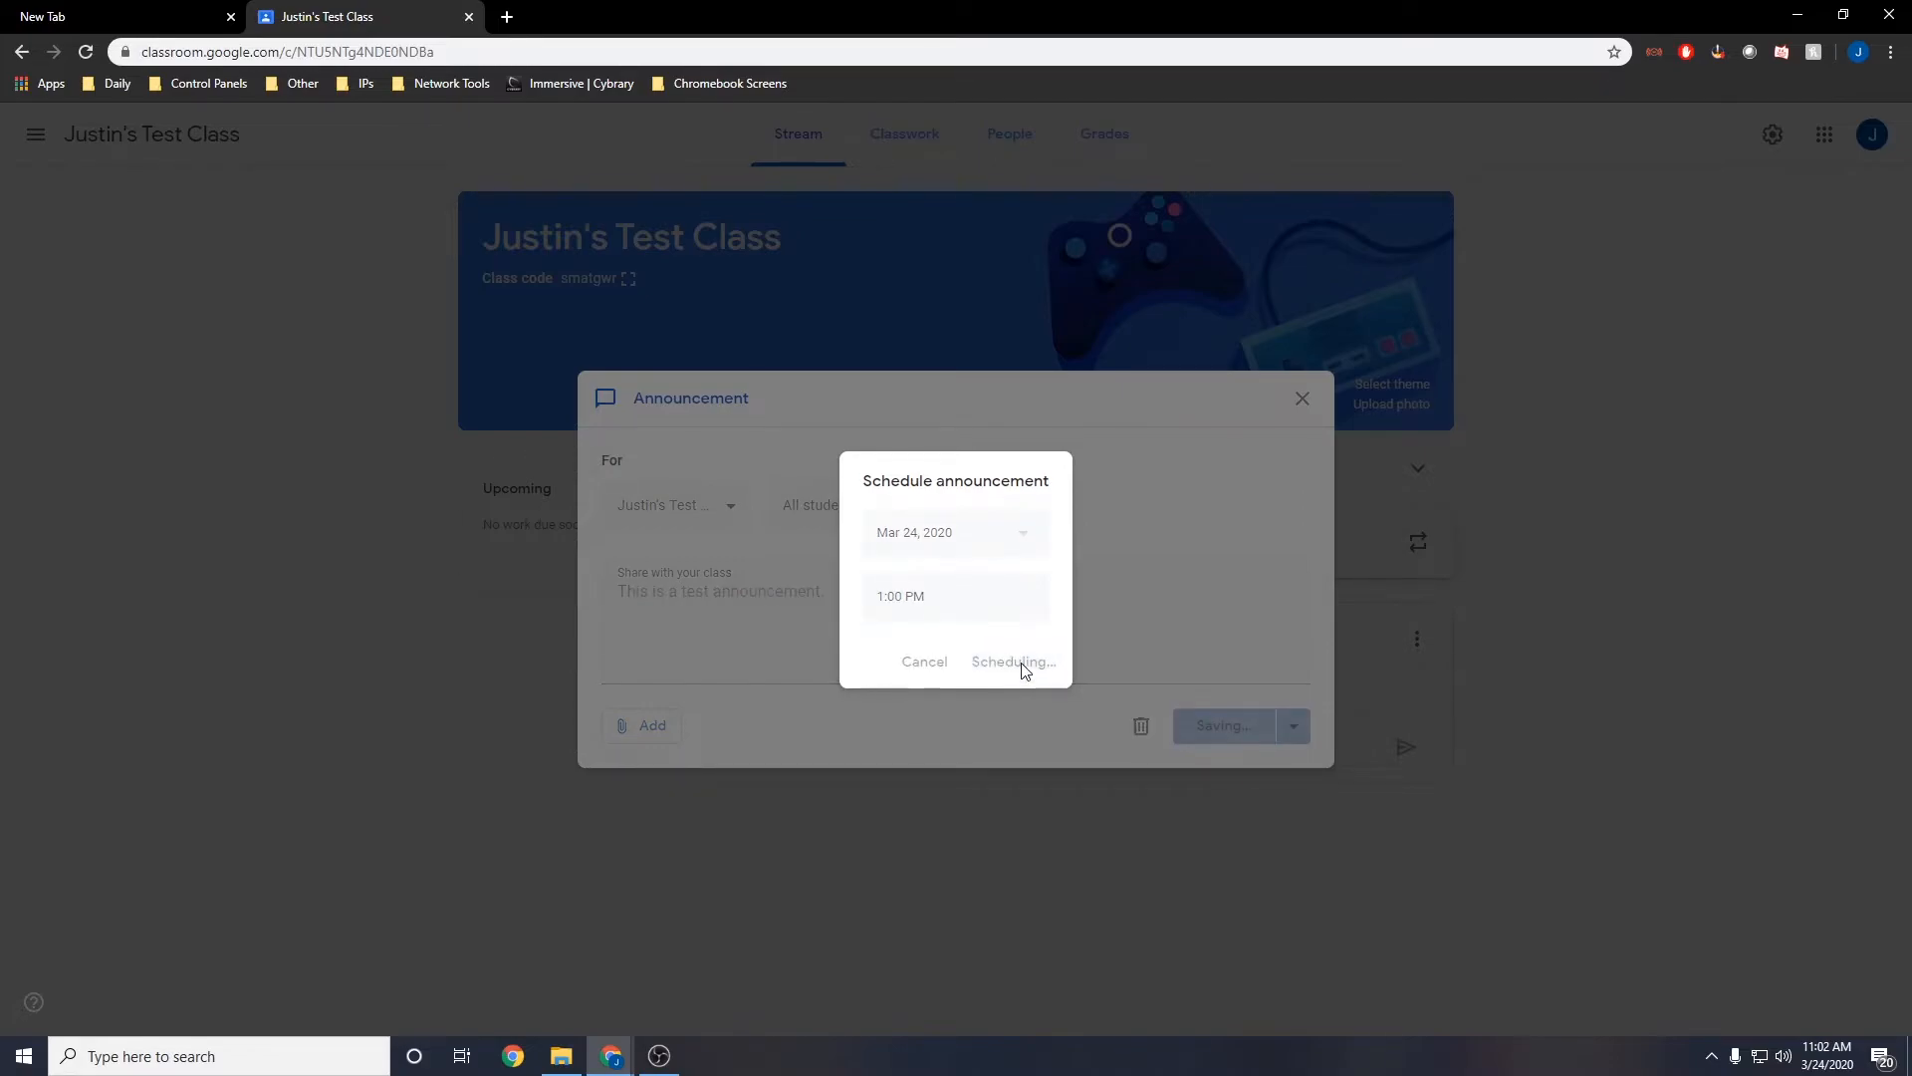
click(1012, 662)
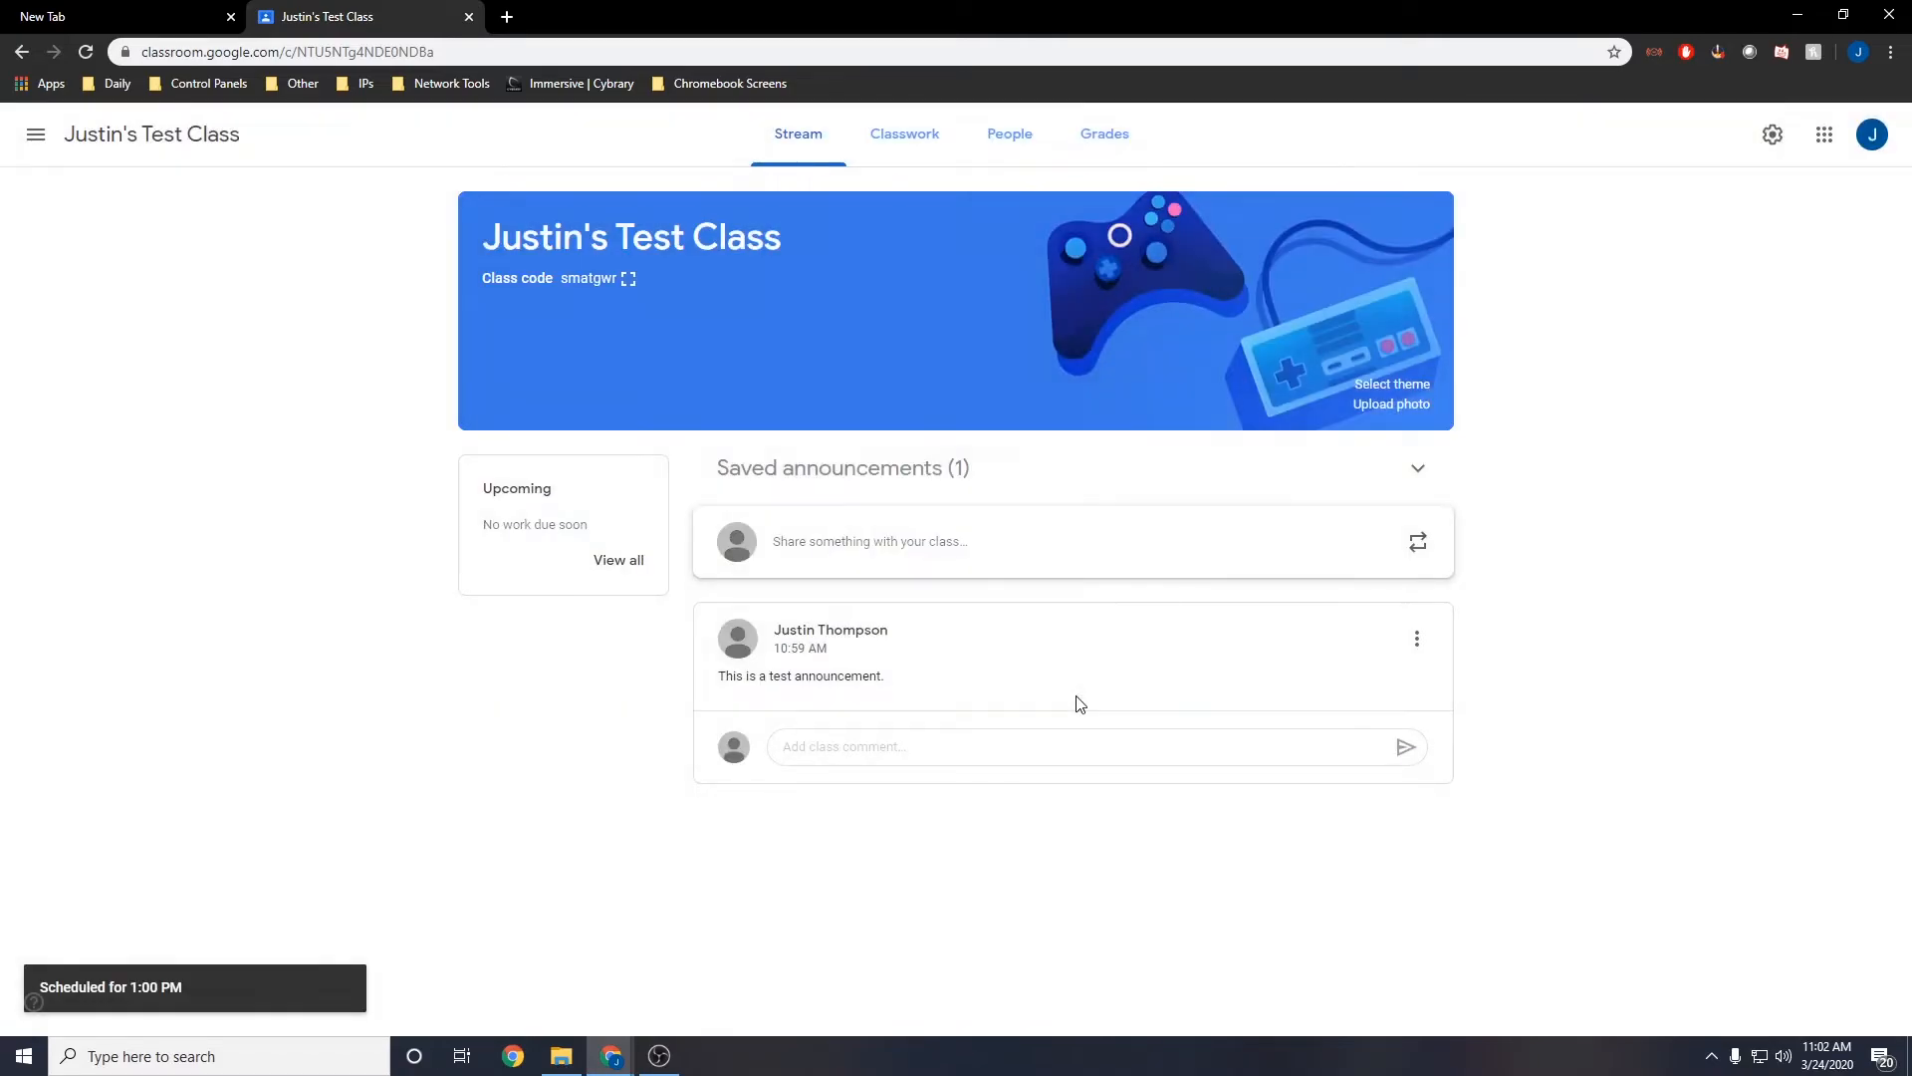
mouse_move(1115, 604)
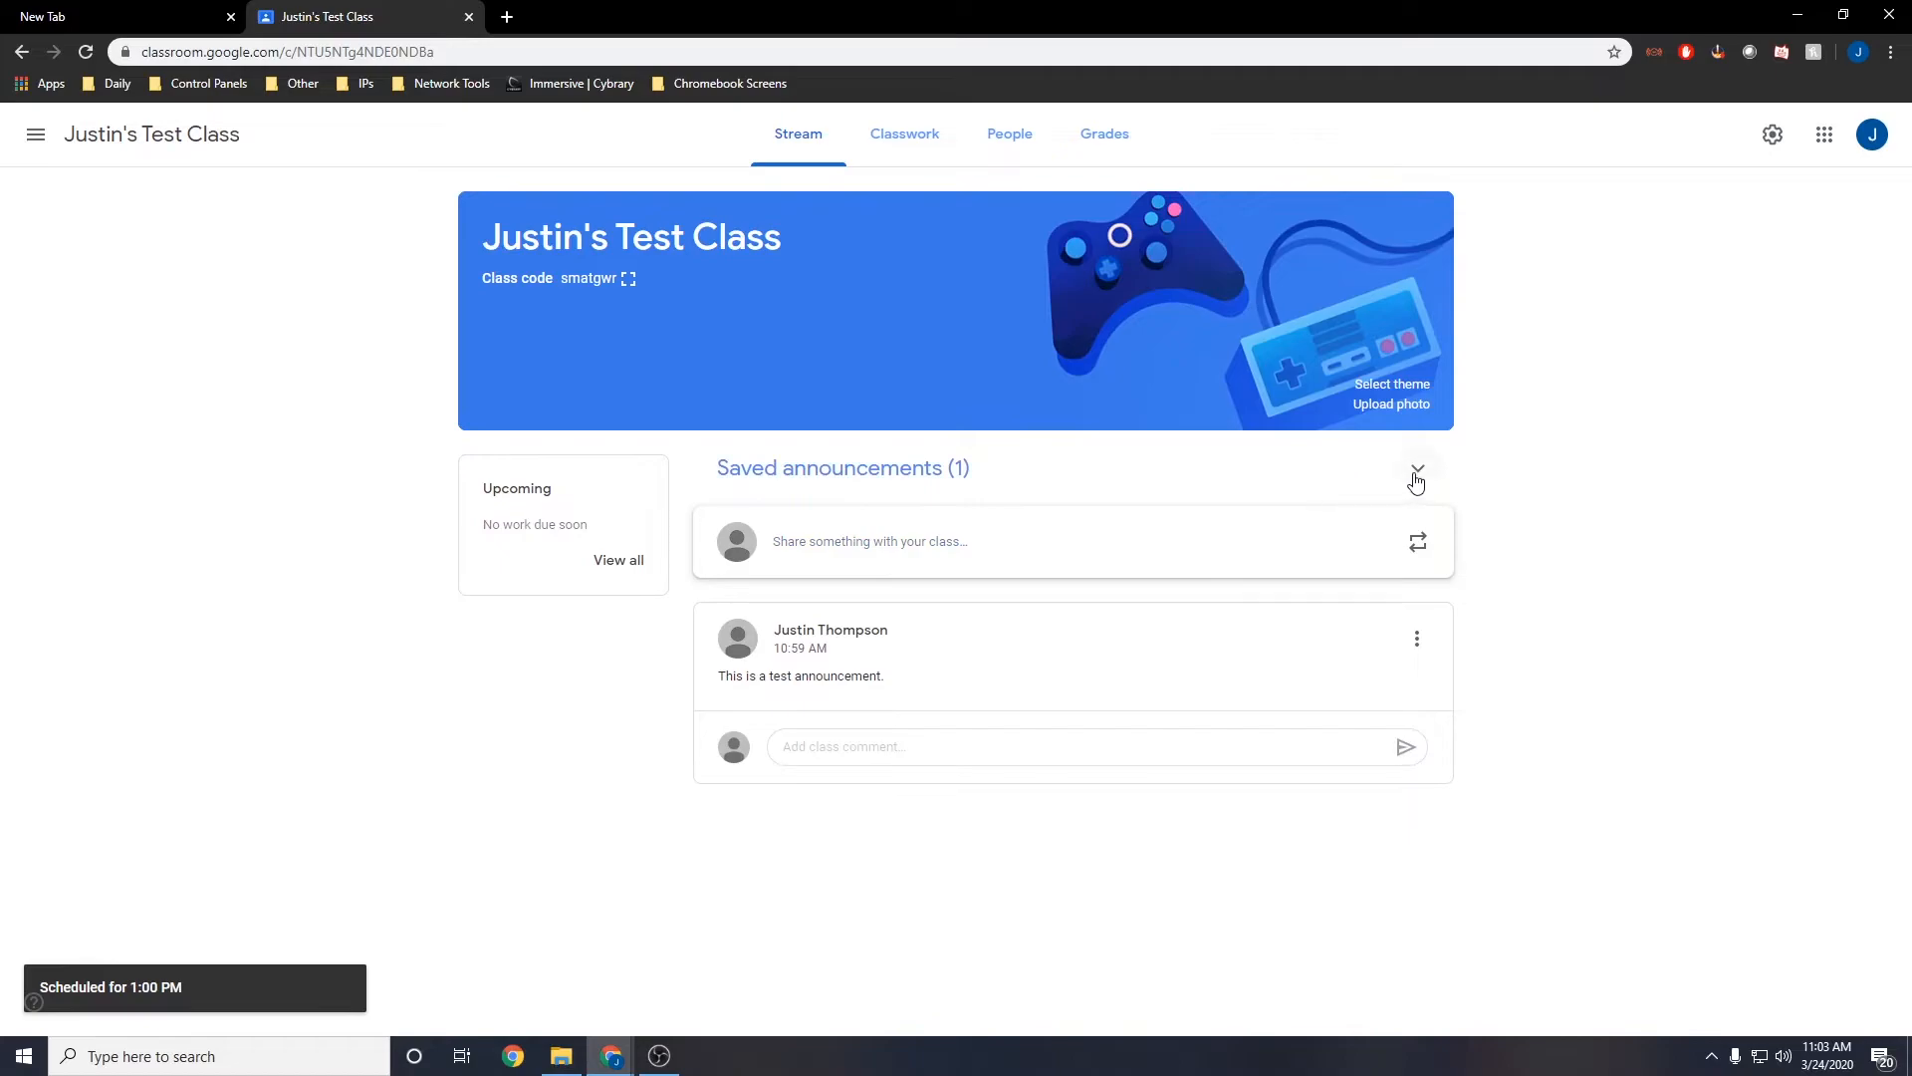
- Check the saved announcements list, then show the posted announcement's Move to top, Edit, Delete and Copy link actions
click(1419, 470)
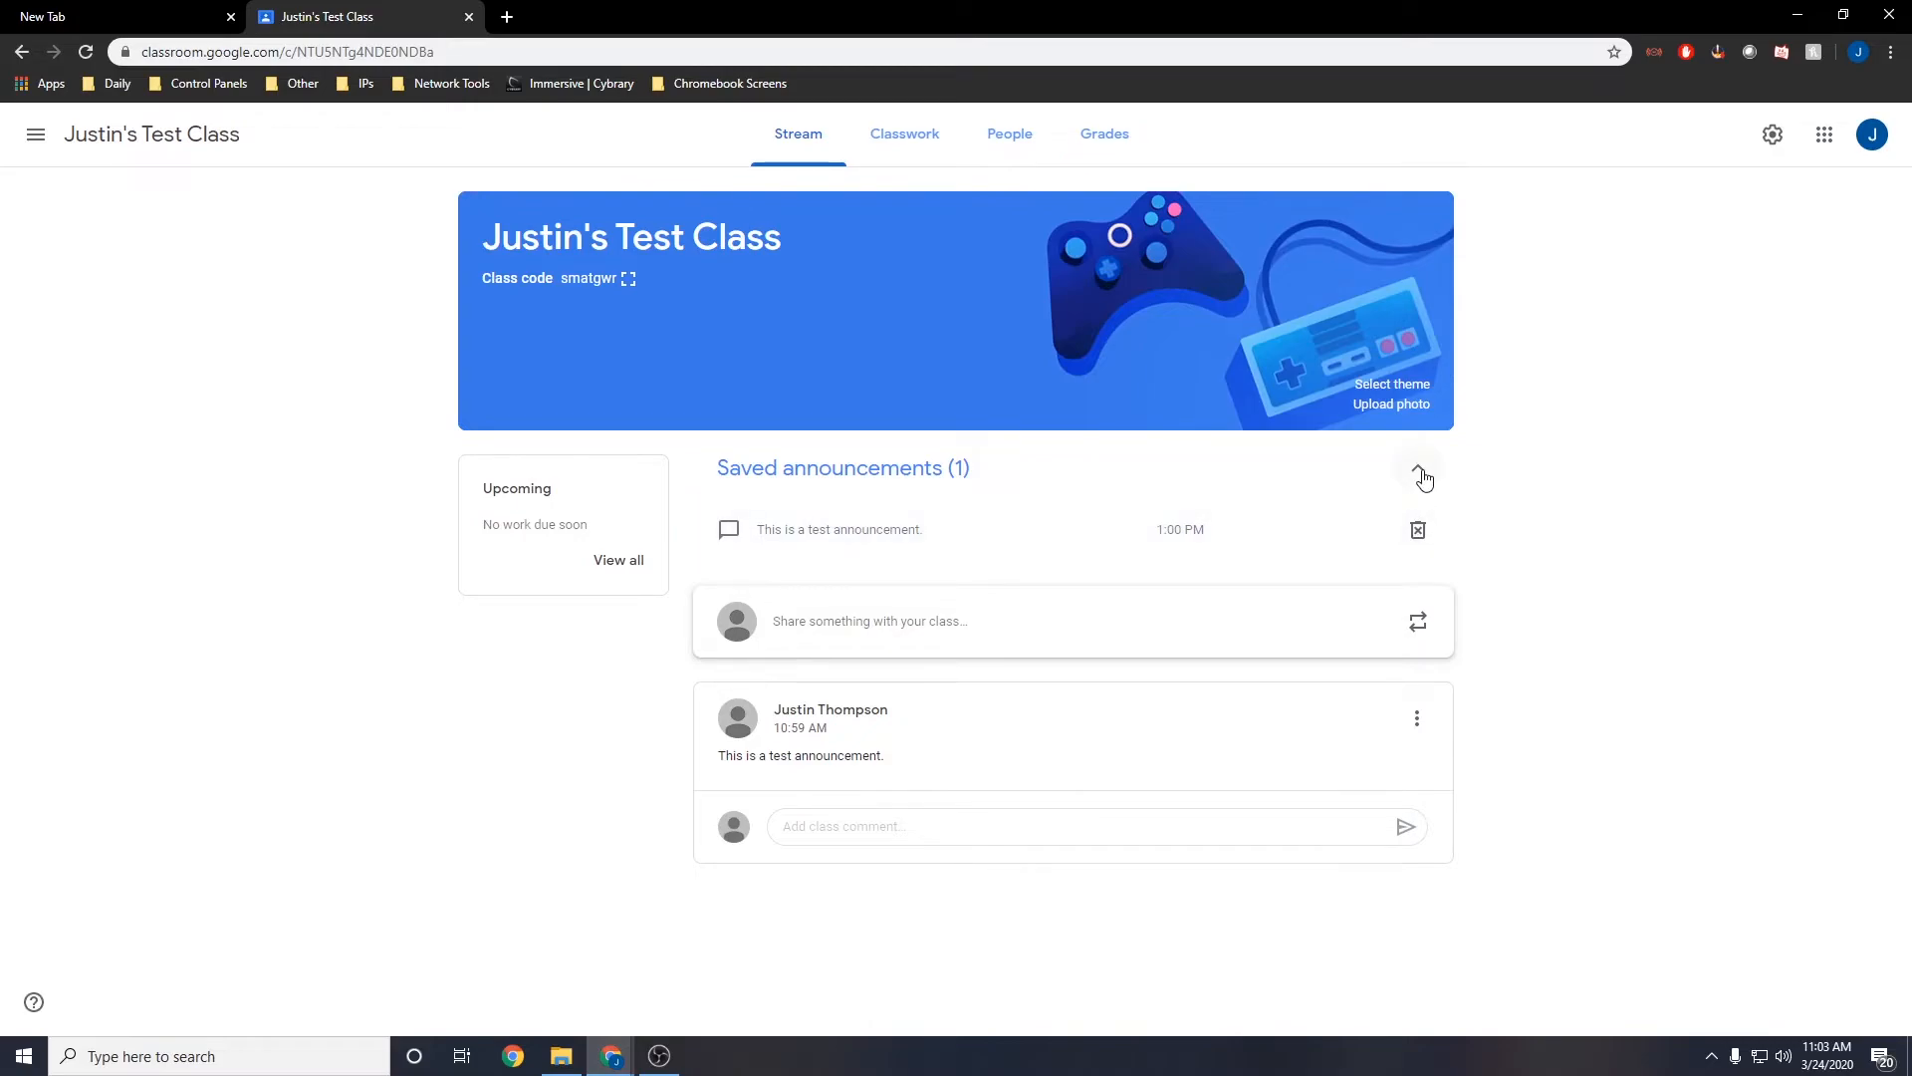
click(1420, 474)
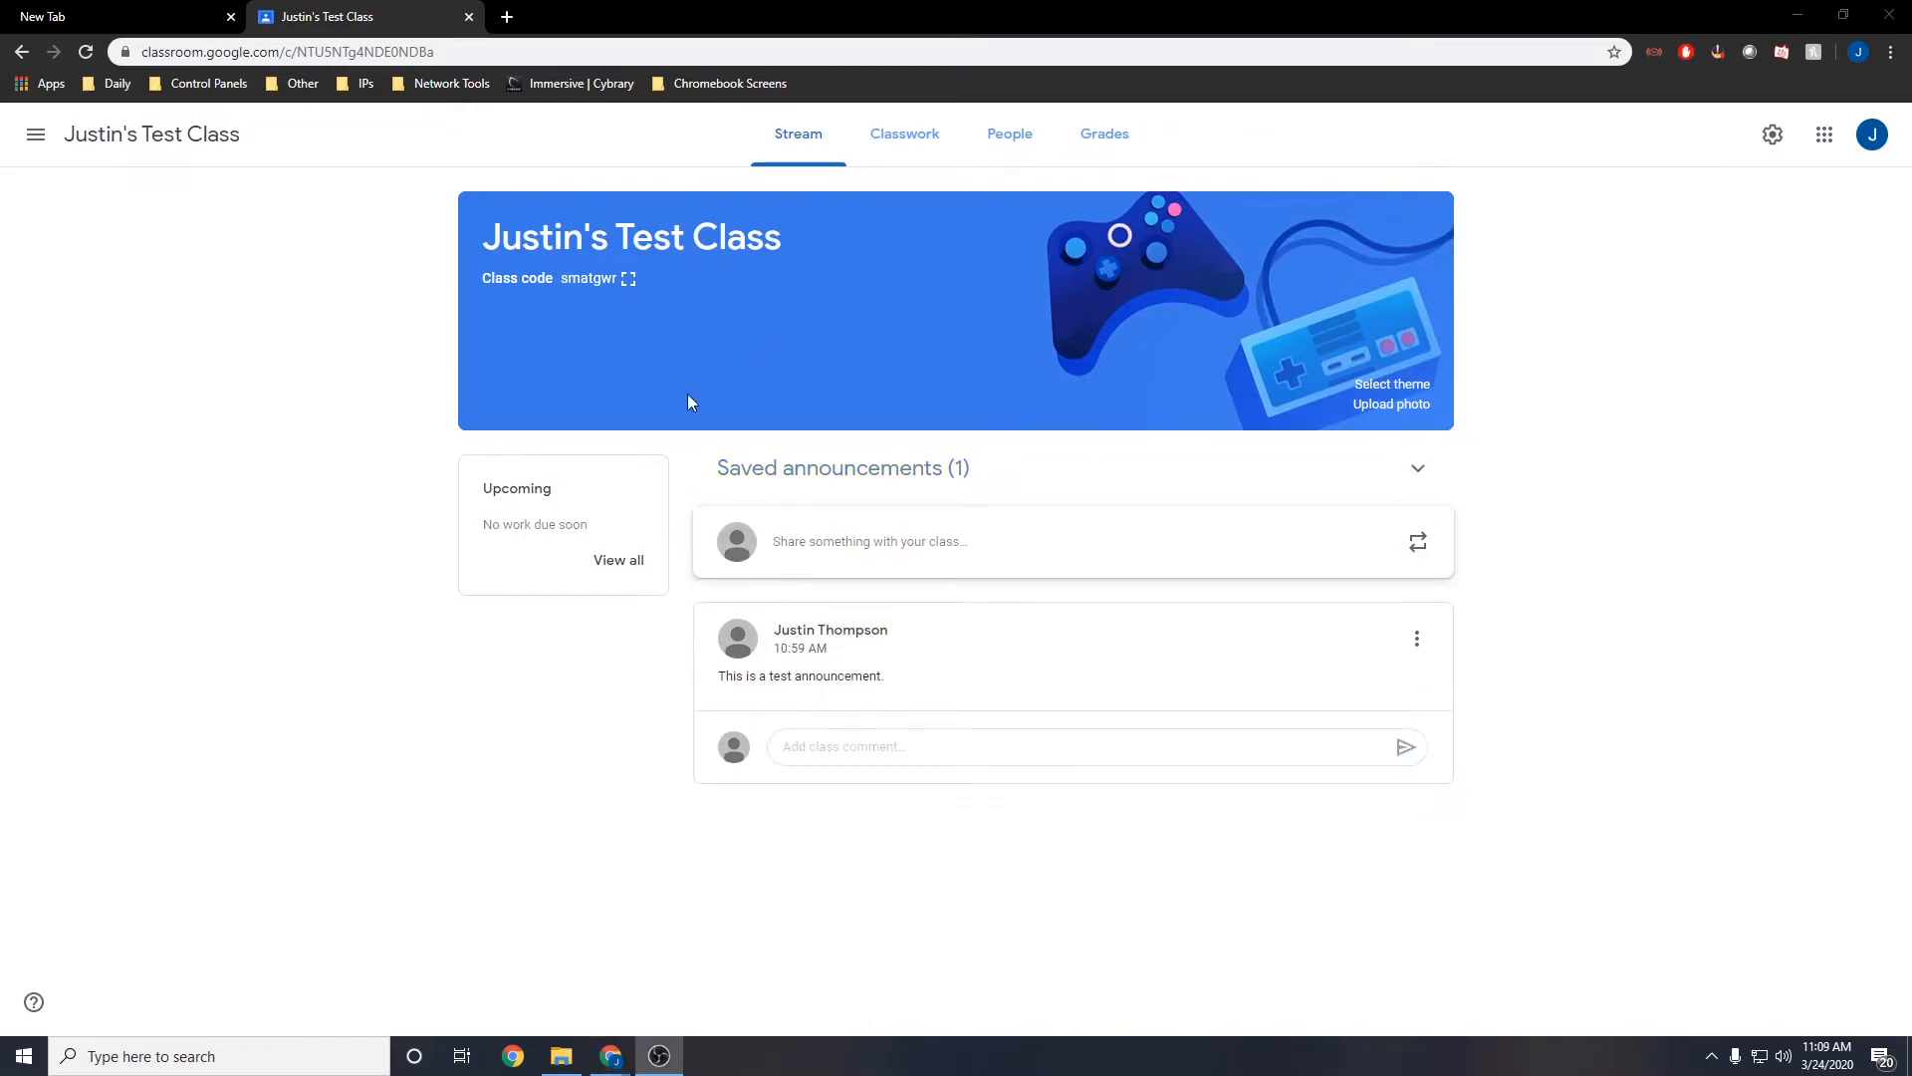
mouse_move(625, 582)
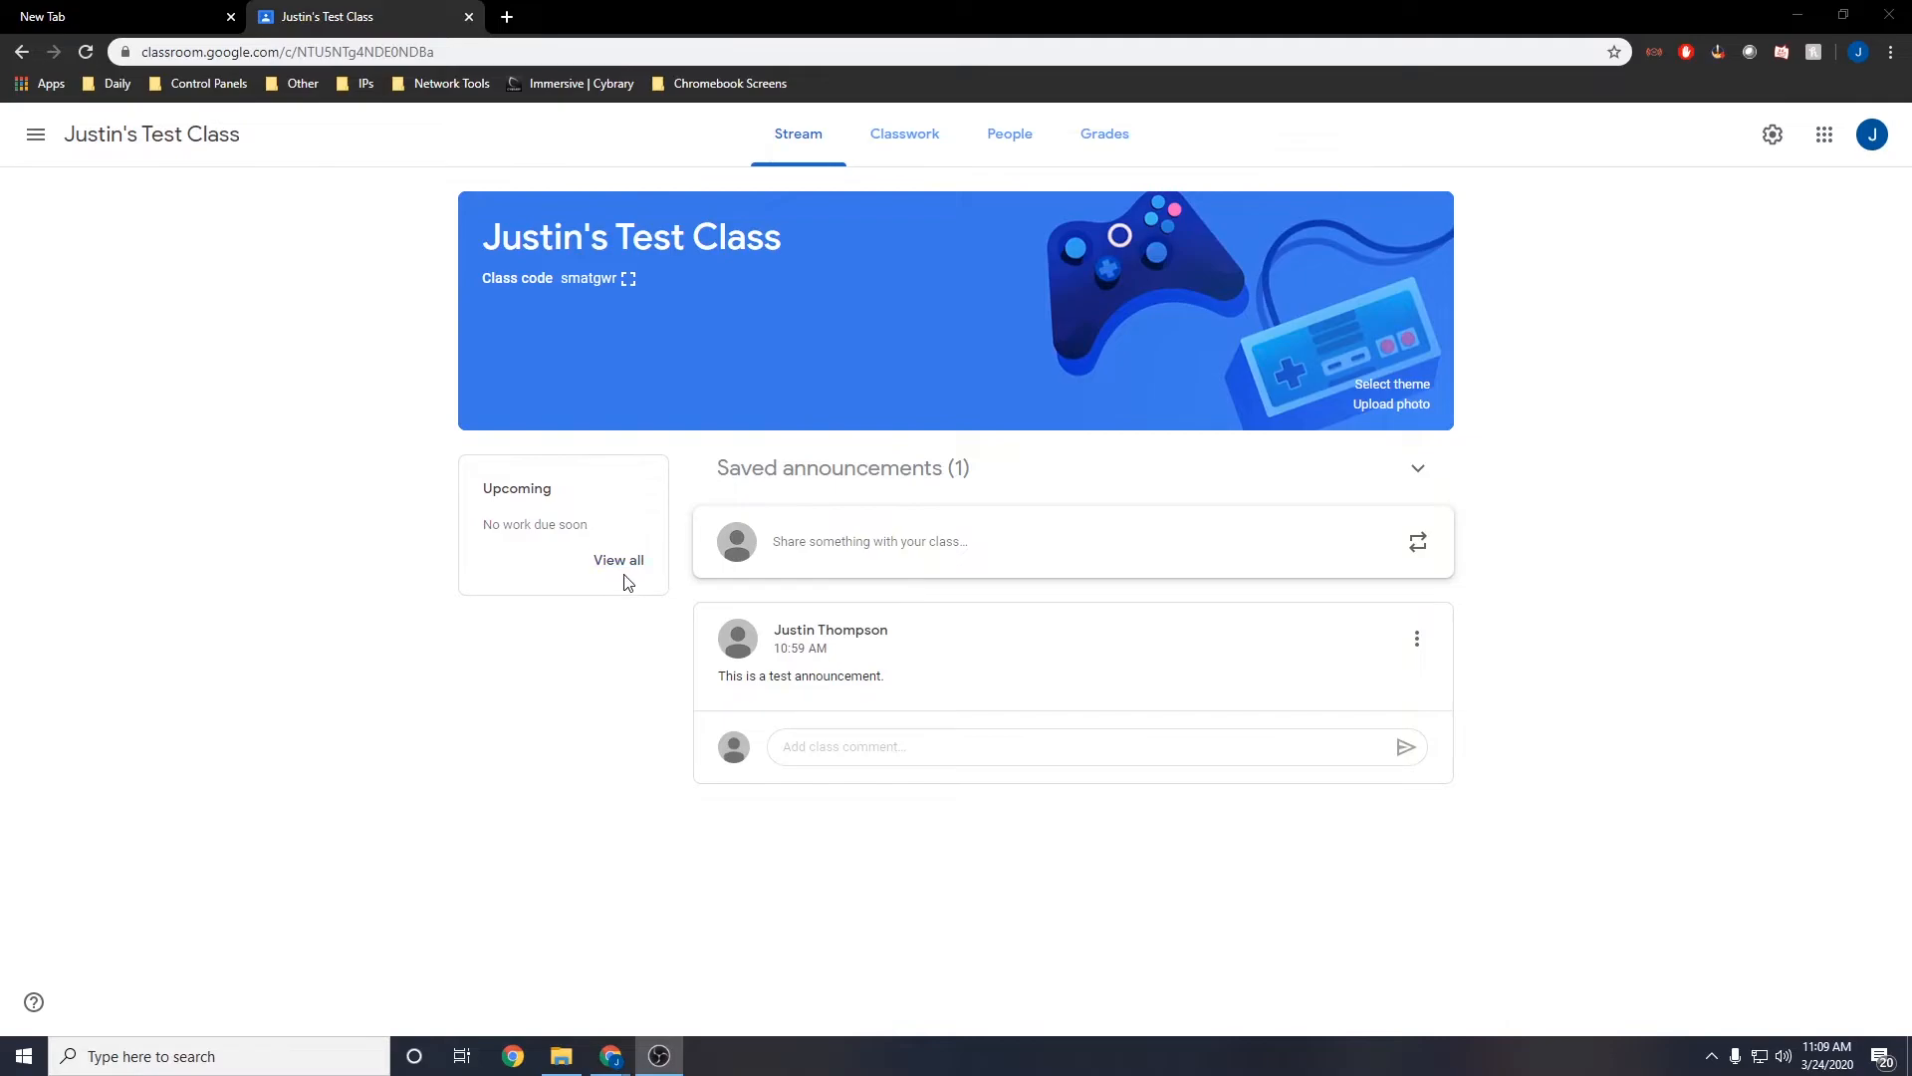
mouse_move(560, 586)
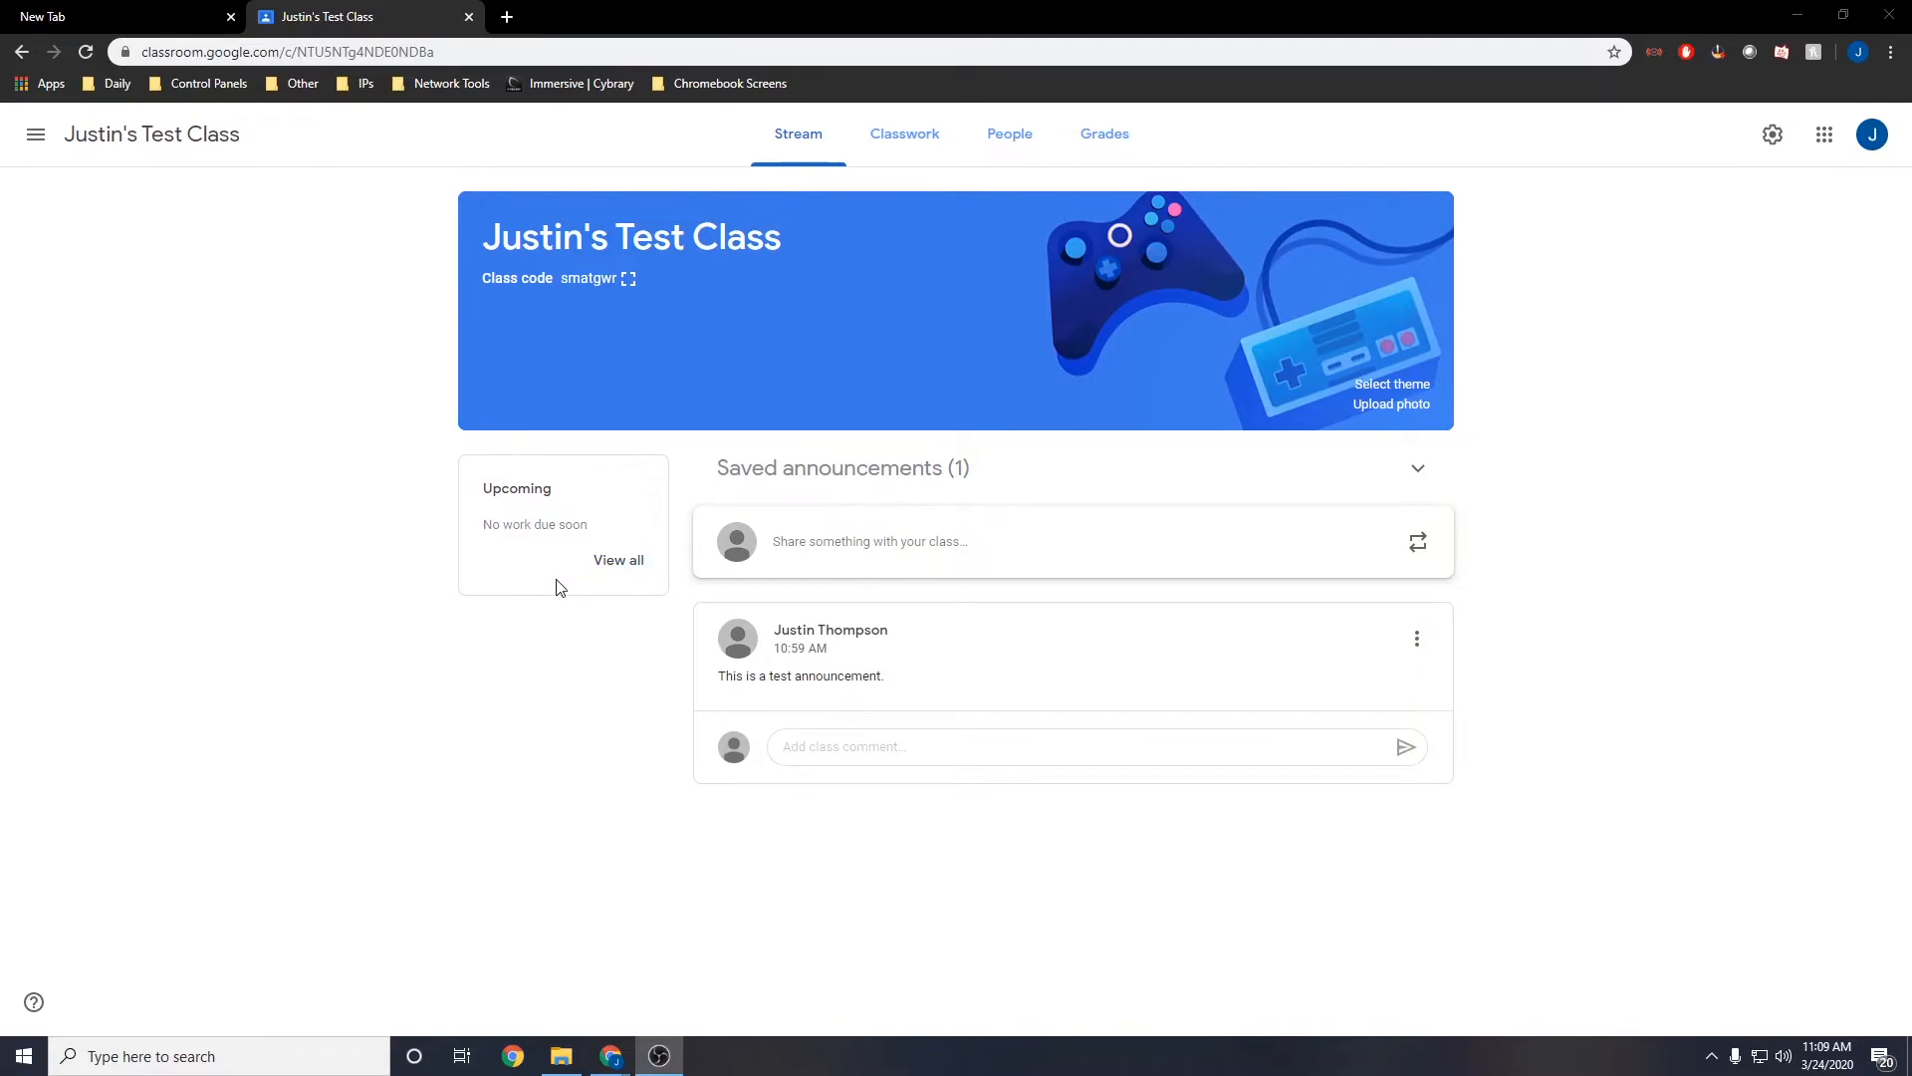
mouse_move(1343, 592)
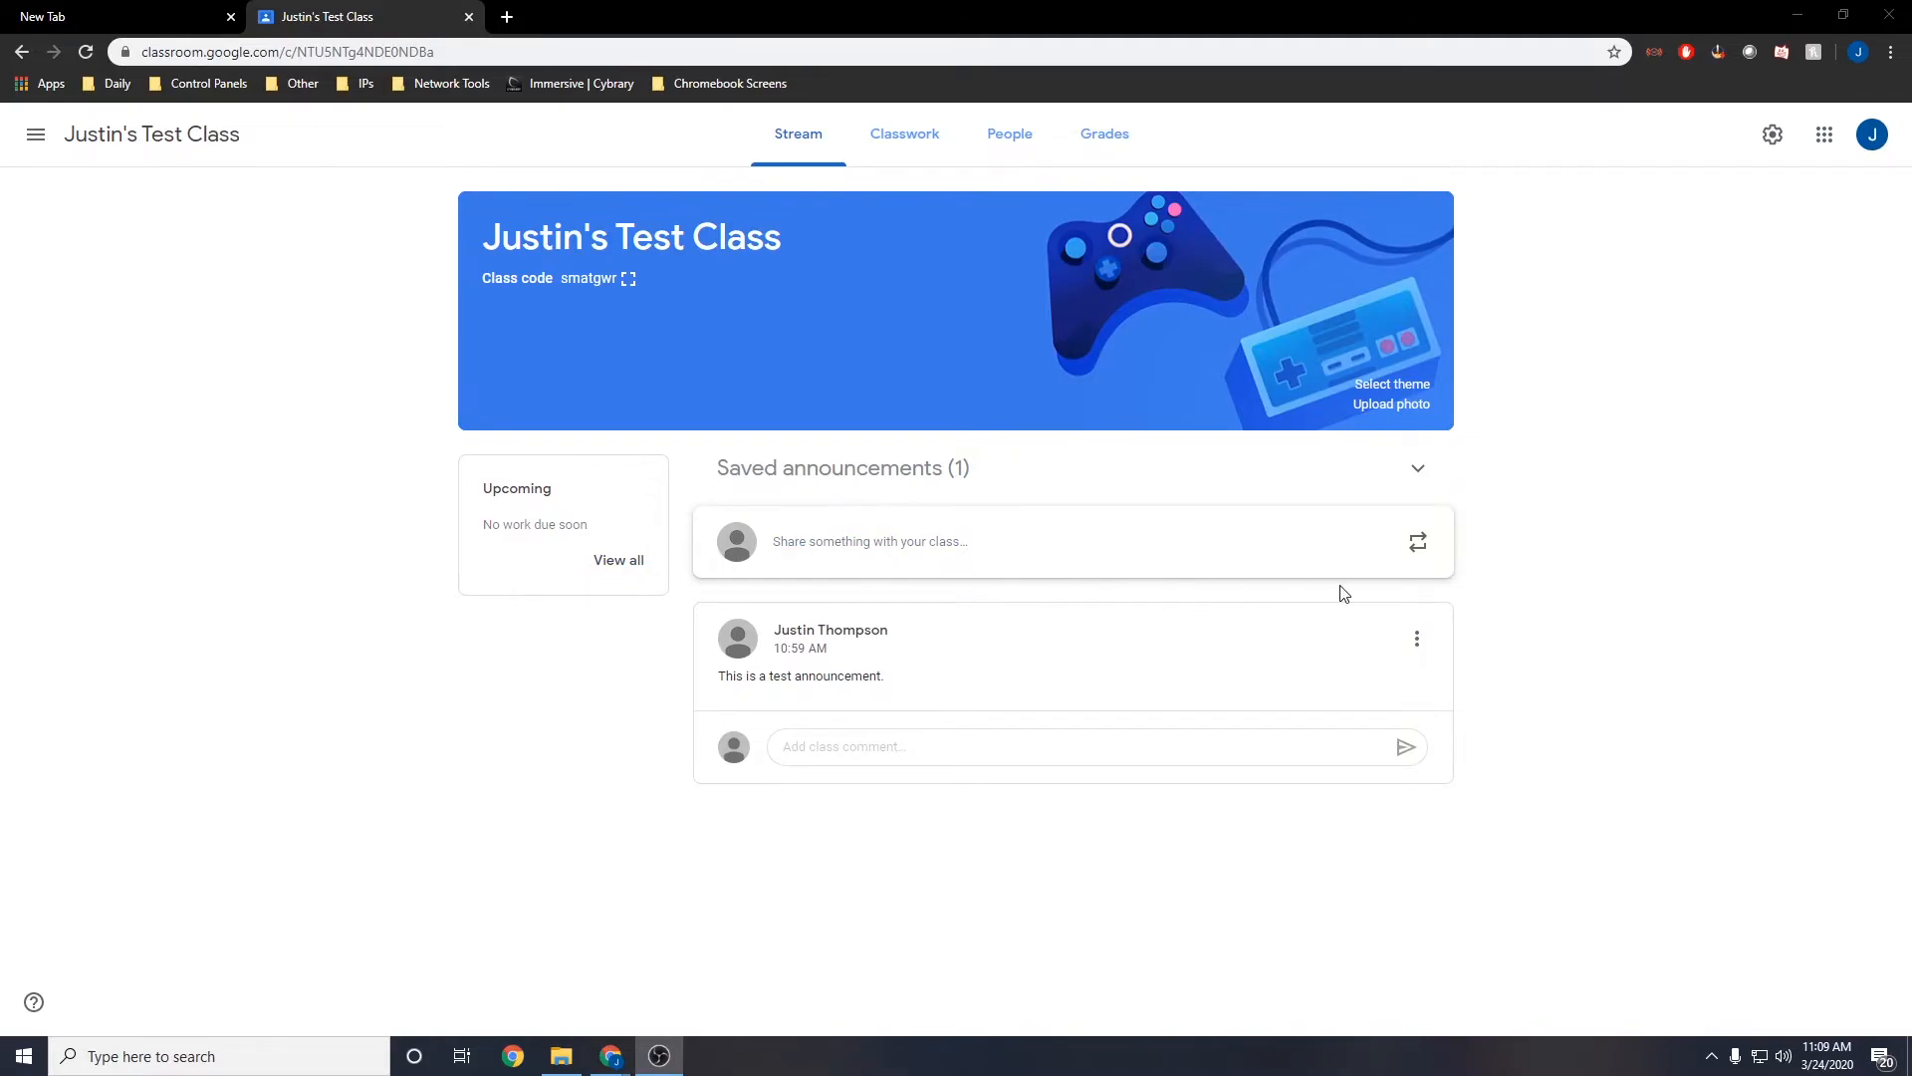
click(1417, 637)
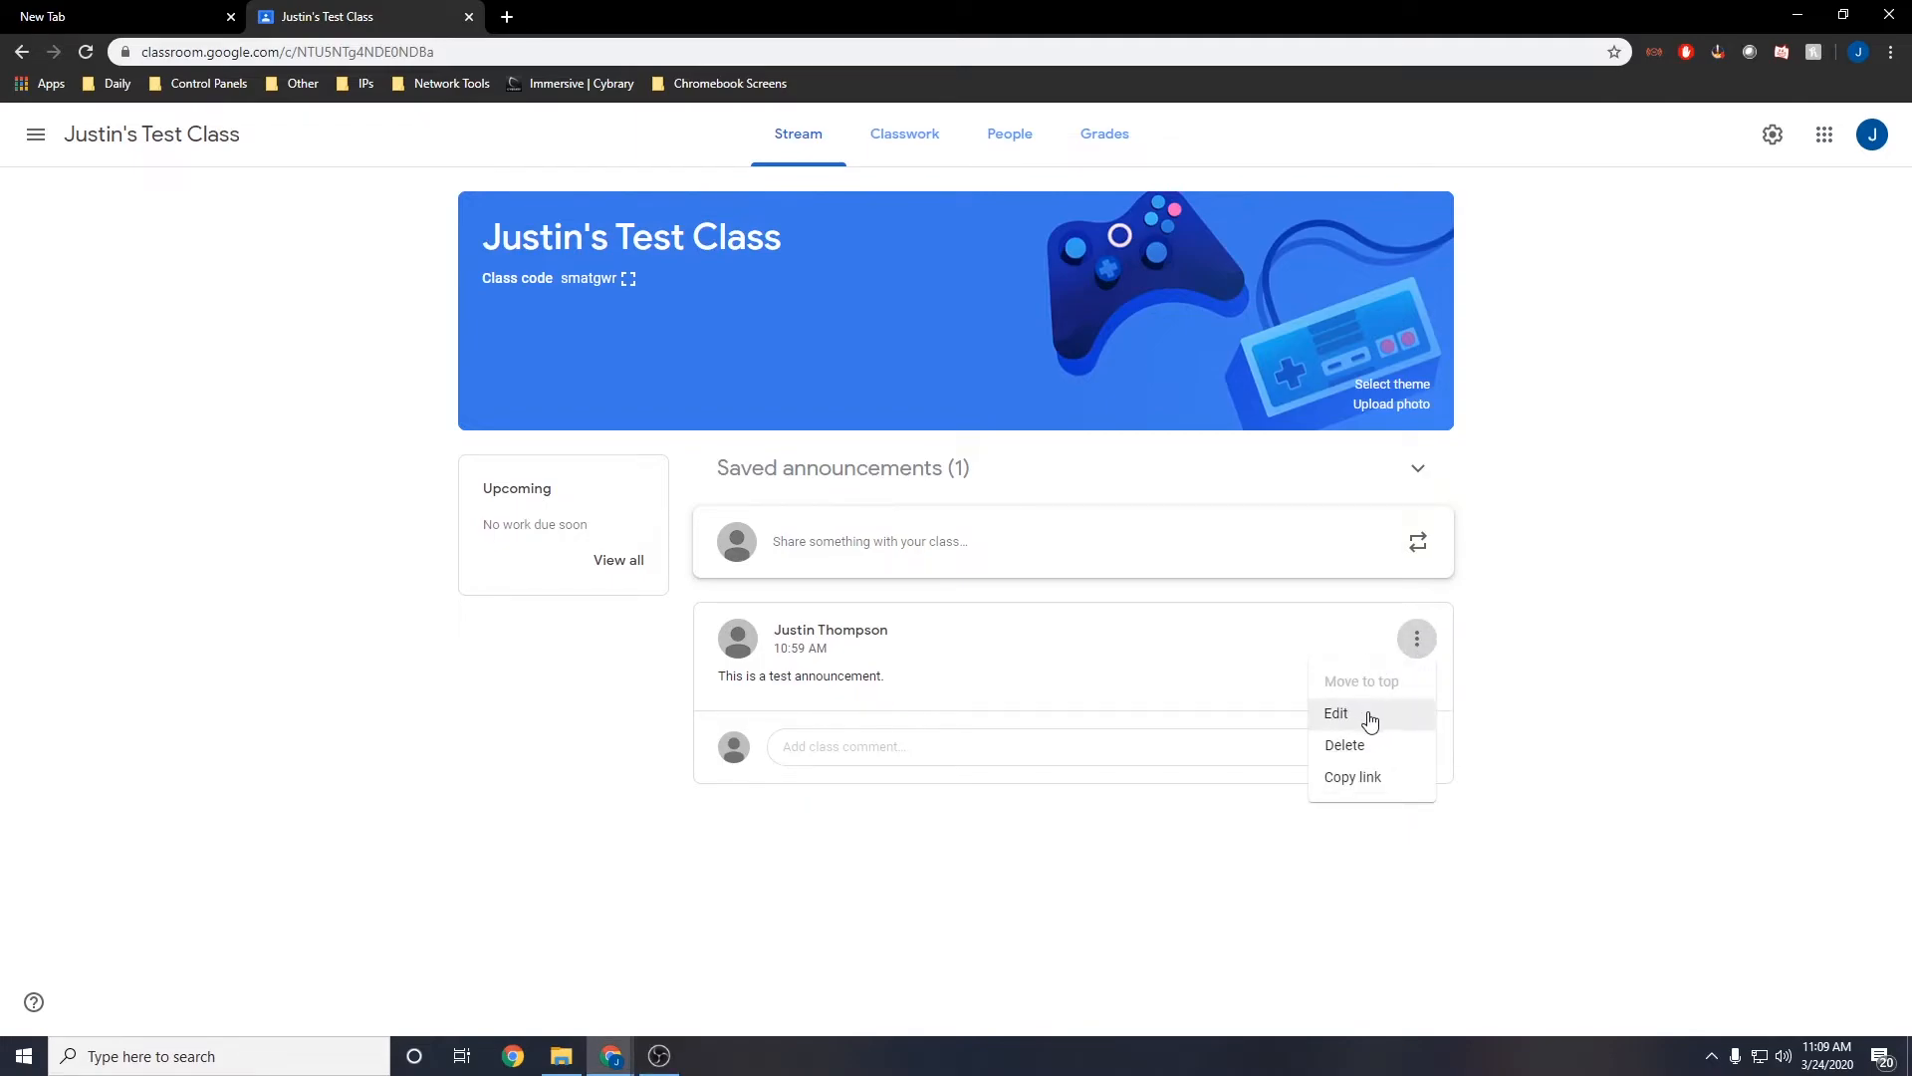
mouse_move(1390, 753)
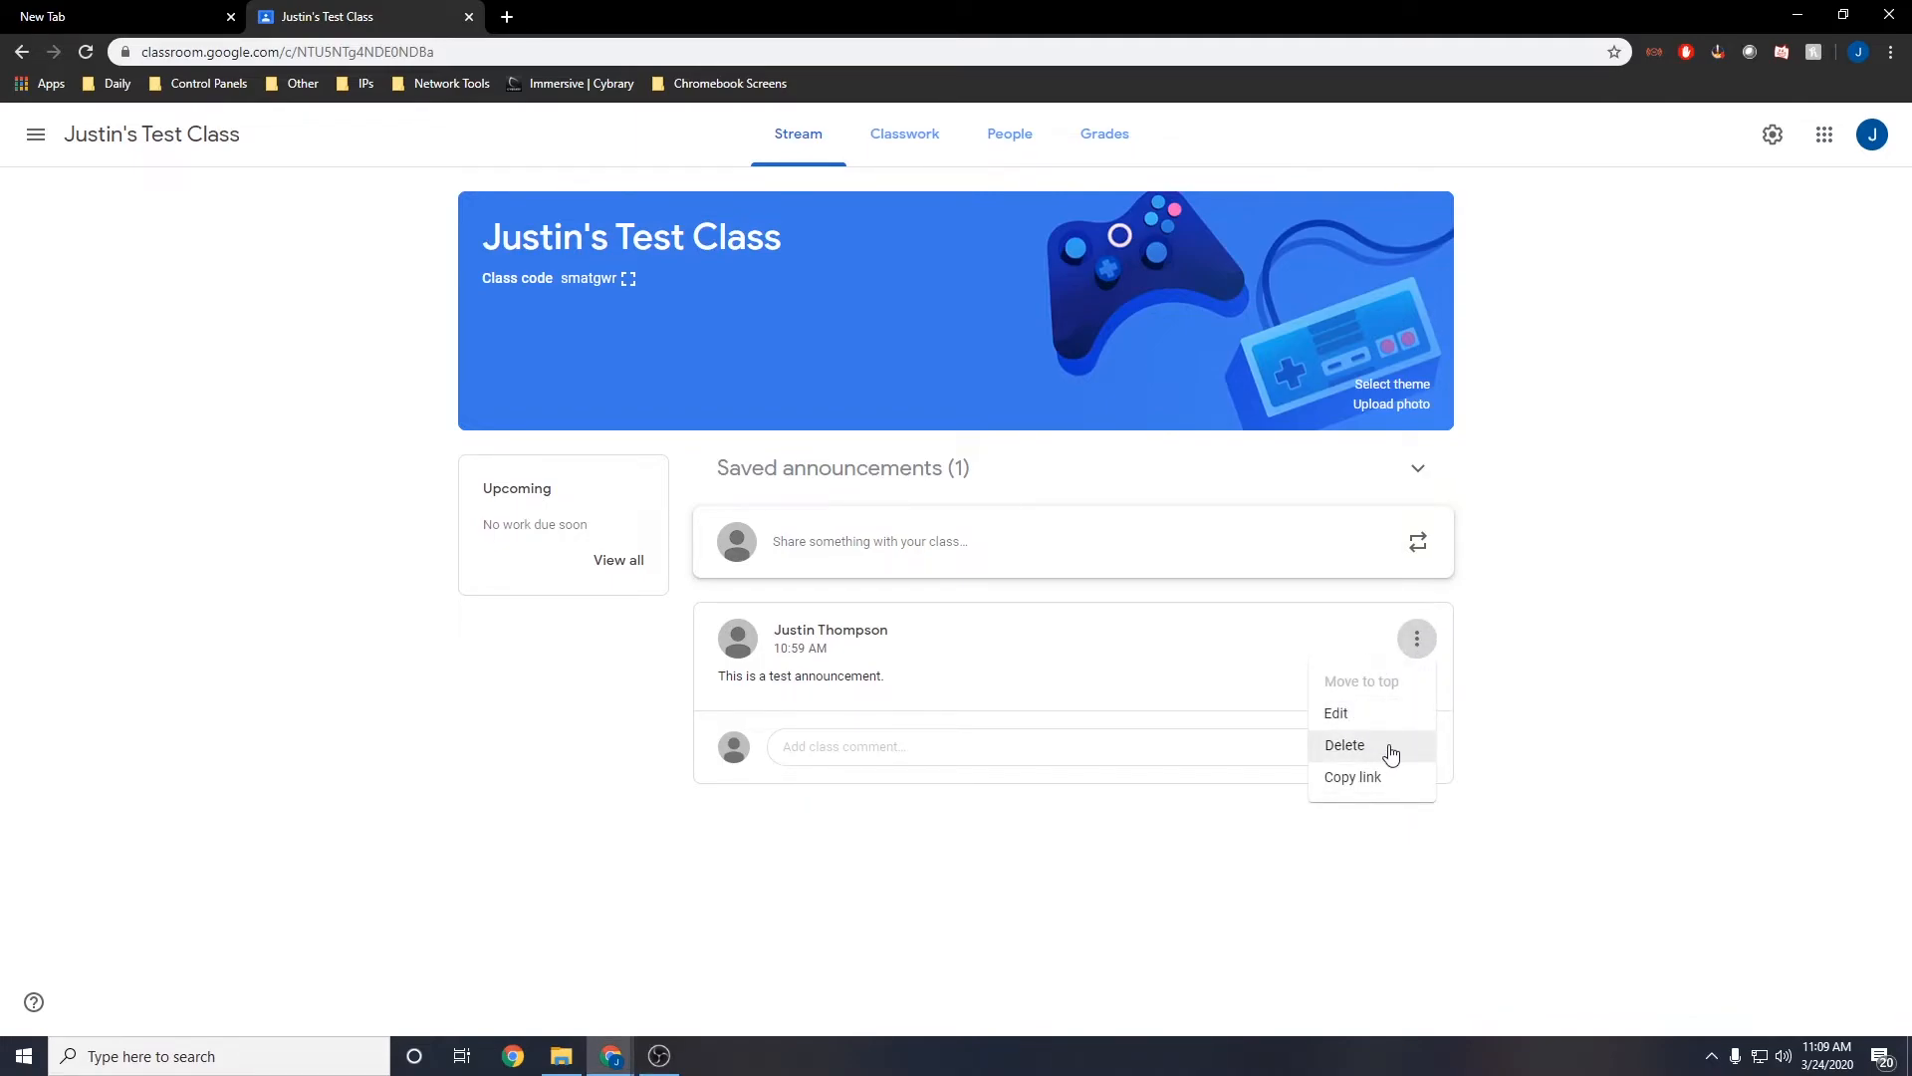
mouse_move(1399, 793)
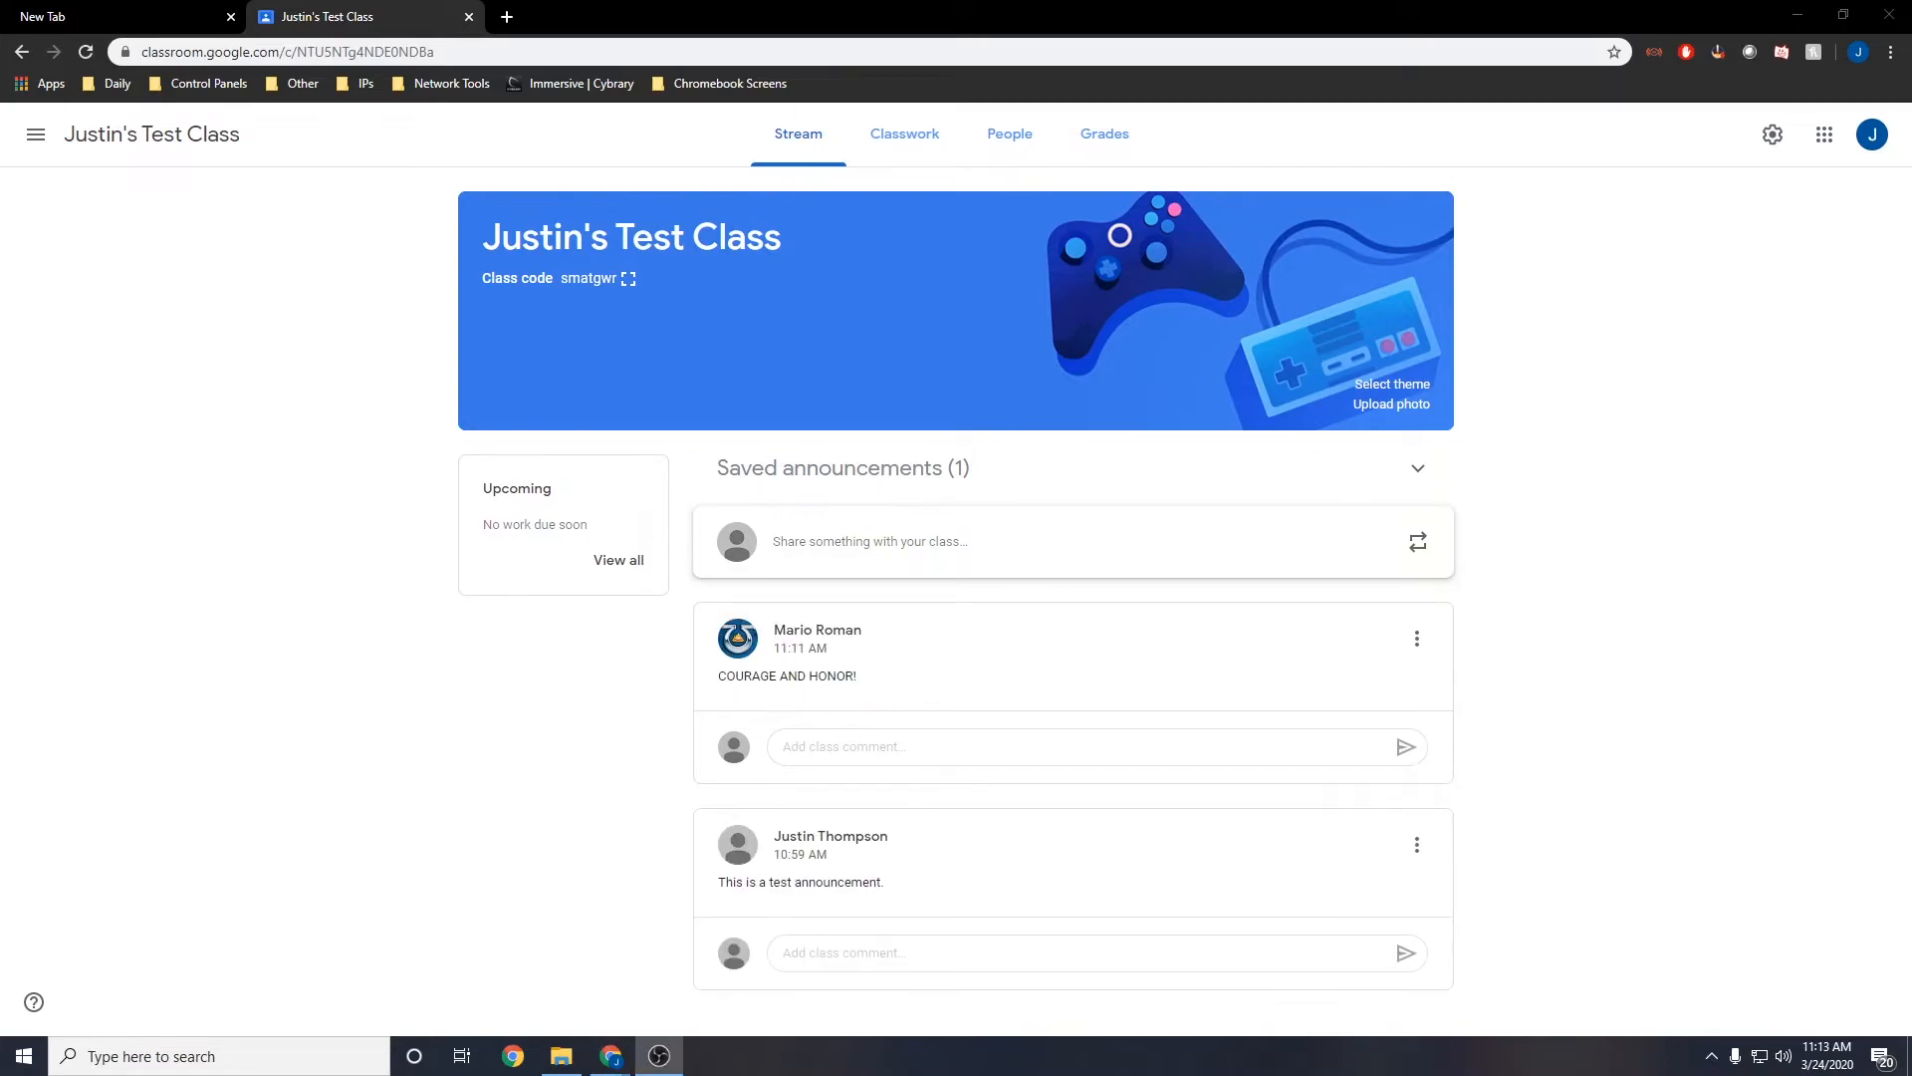
mouse_move(1640, 534)
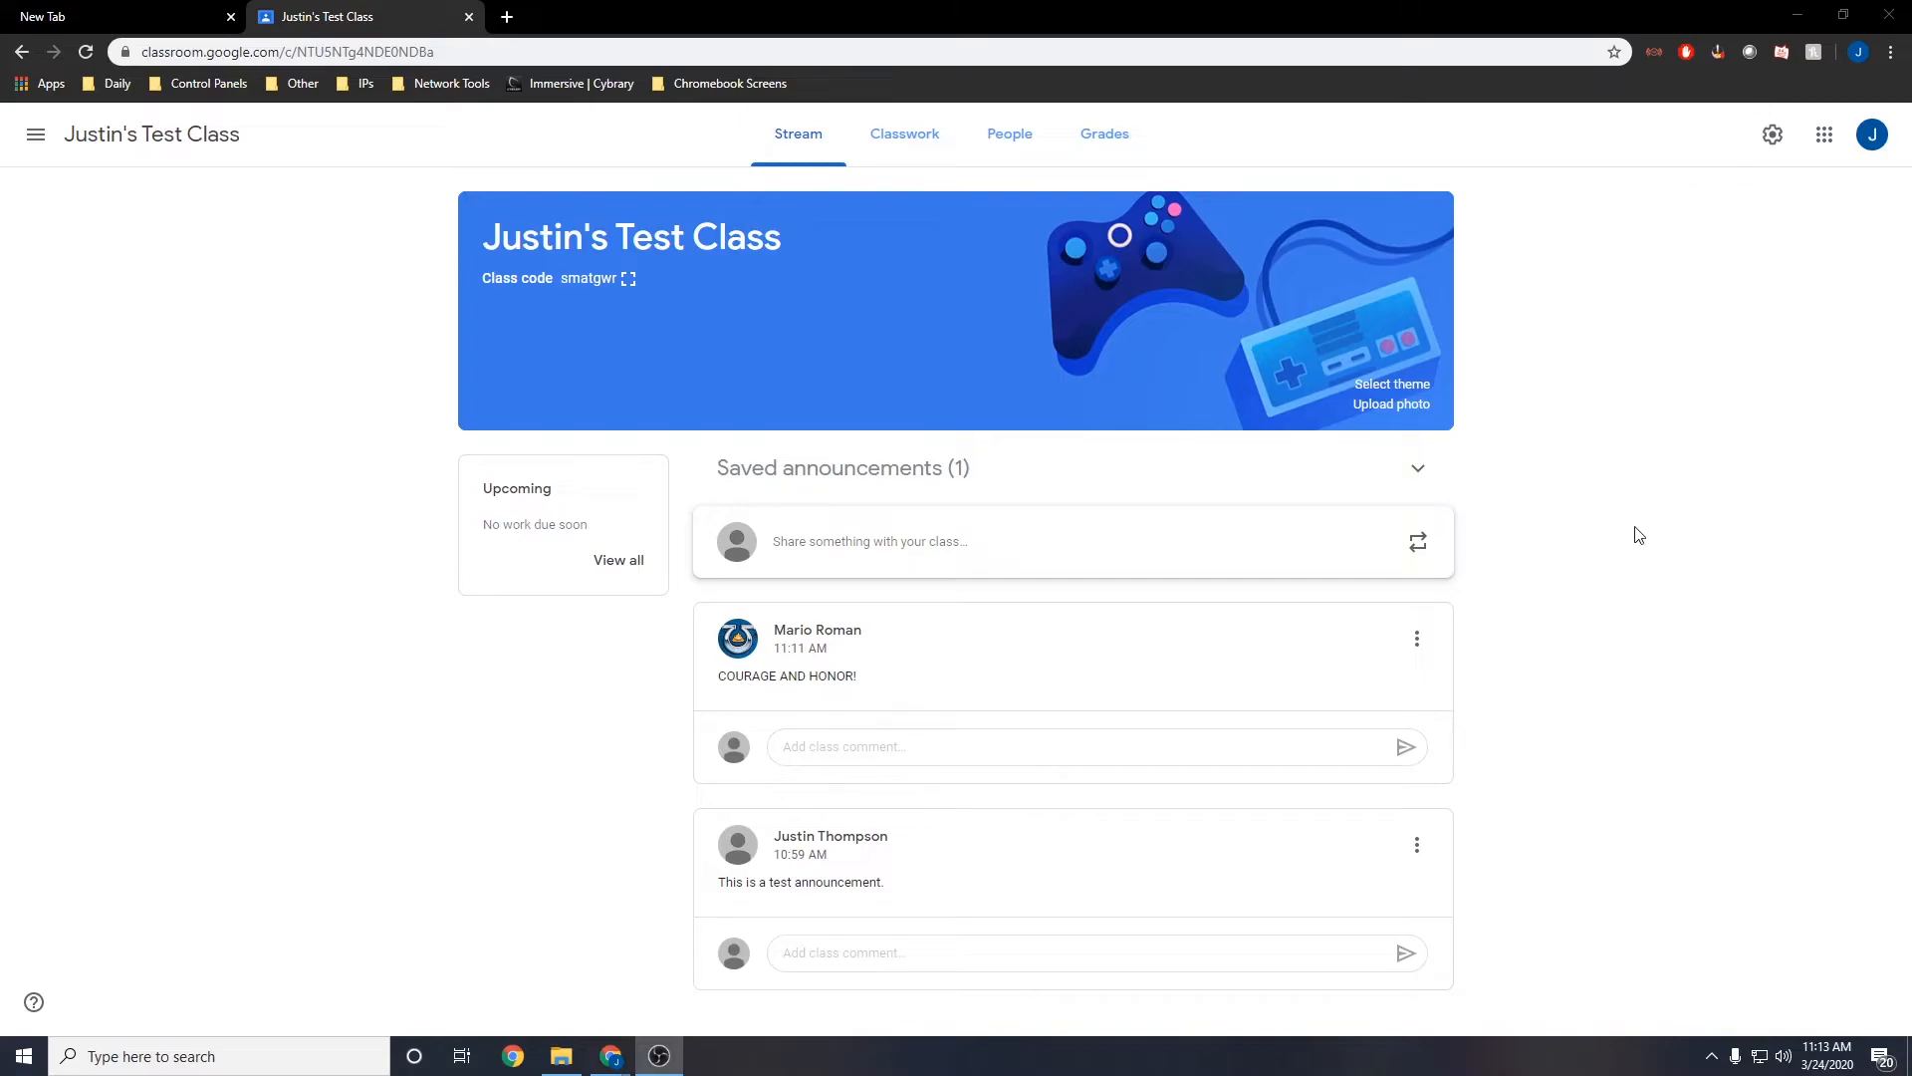
mouse_move(1418, 637)
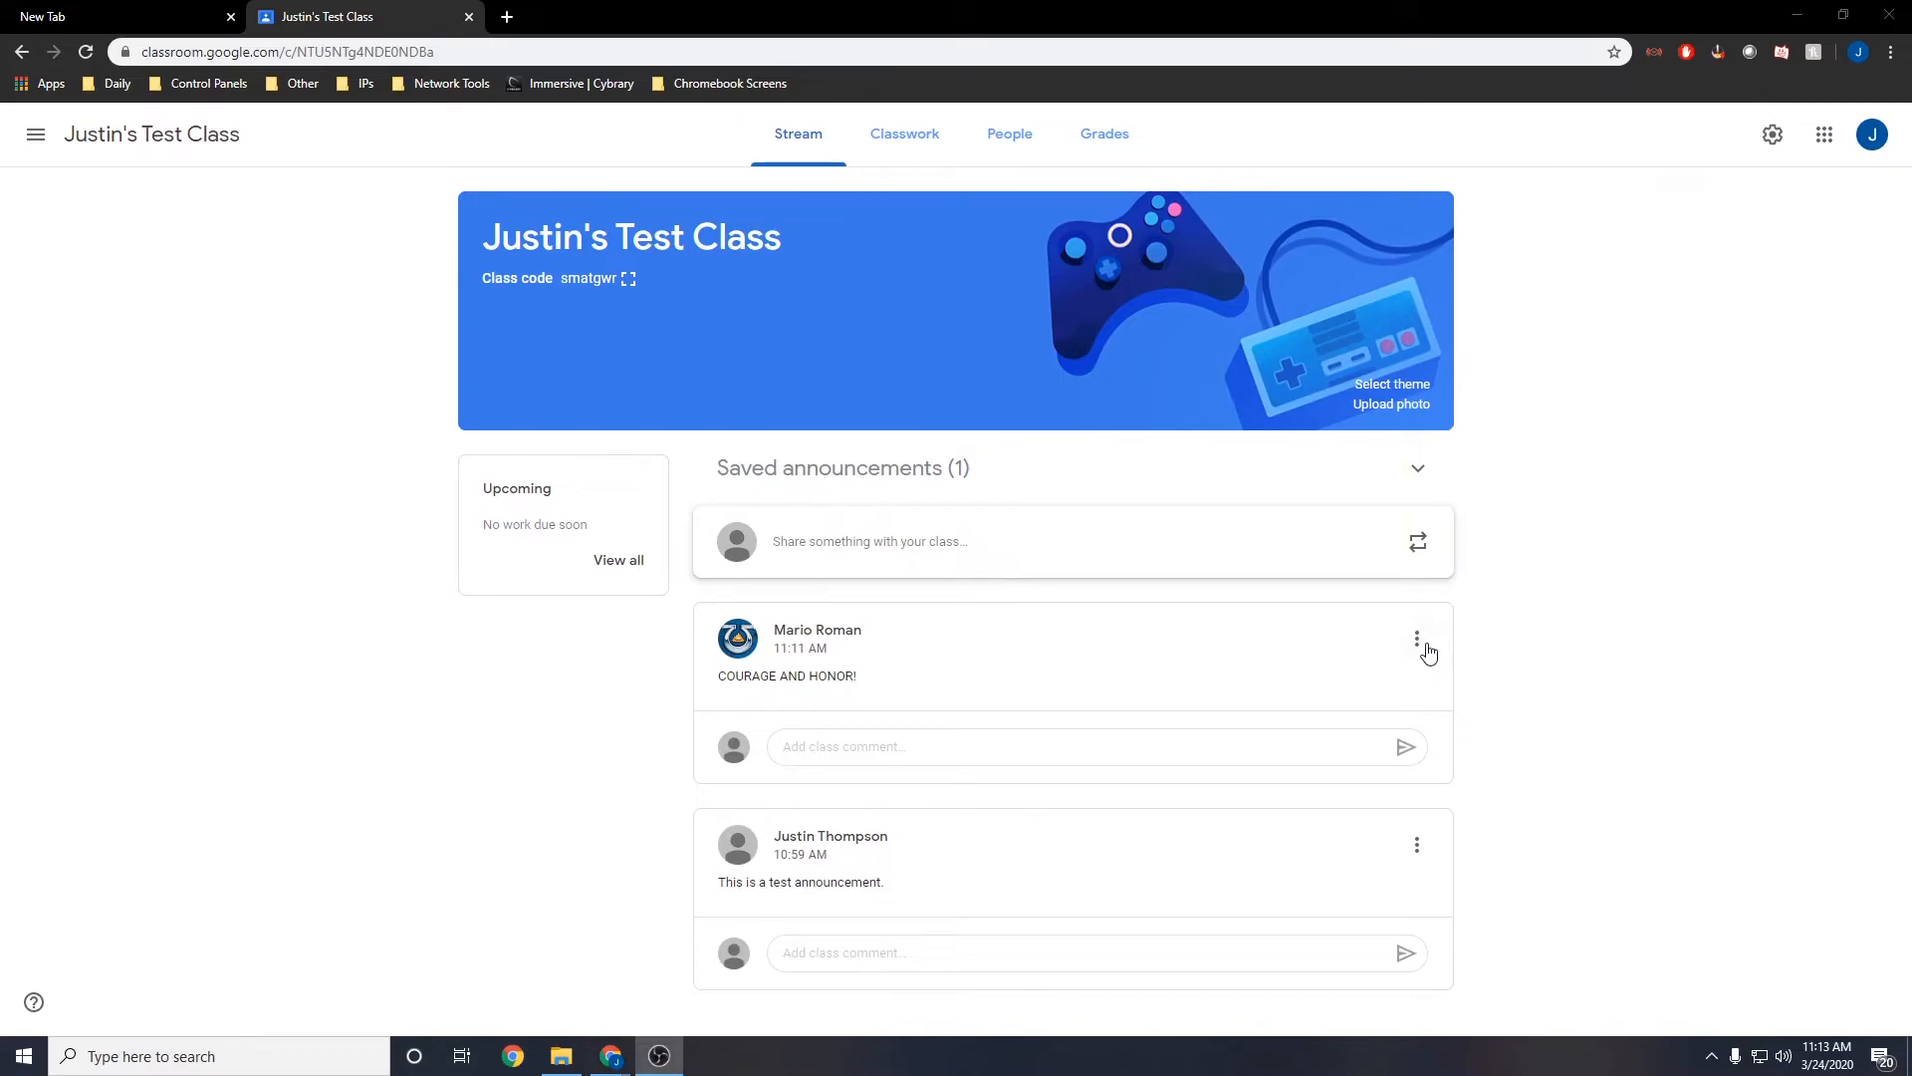
- Peek at the student post's actions, then move the test announcement back above the COURAGE AND HONOR! post
click(1417, 638)
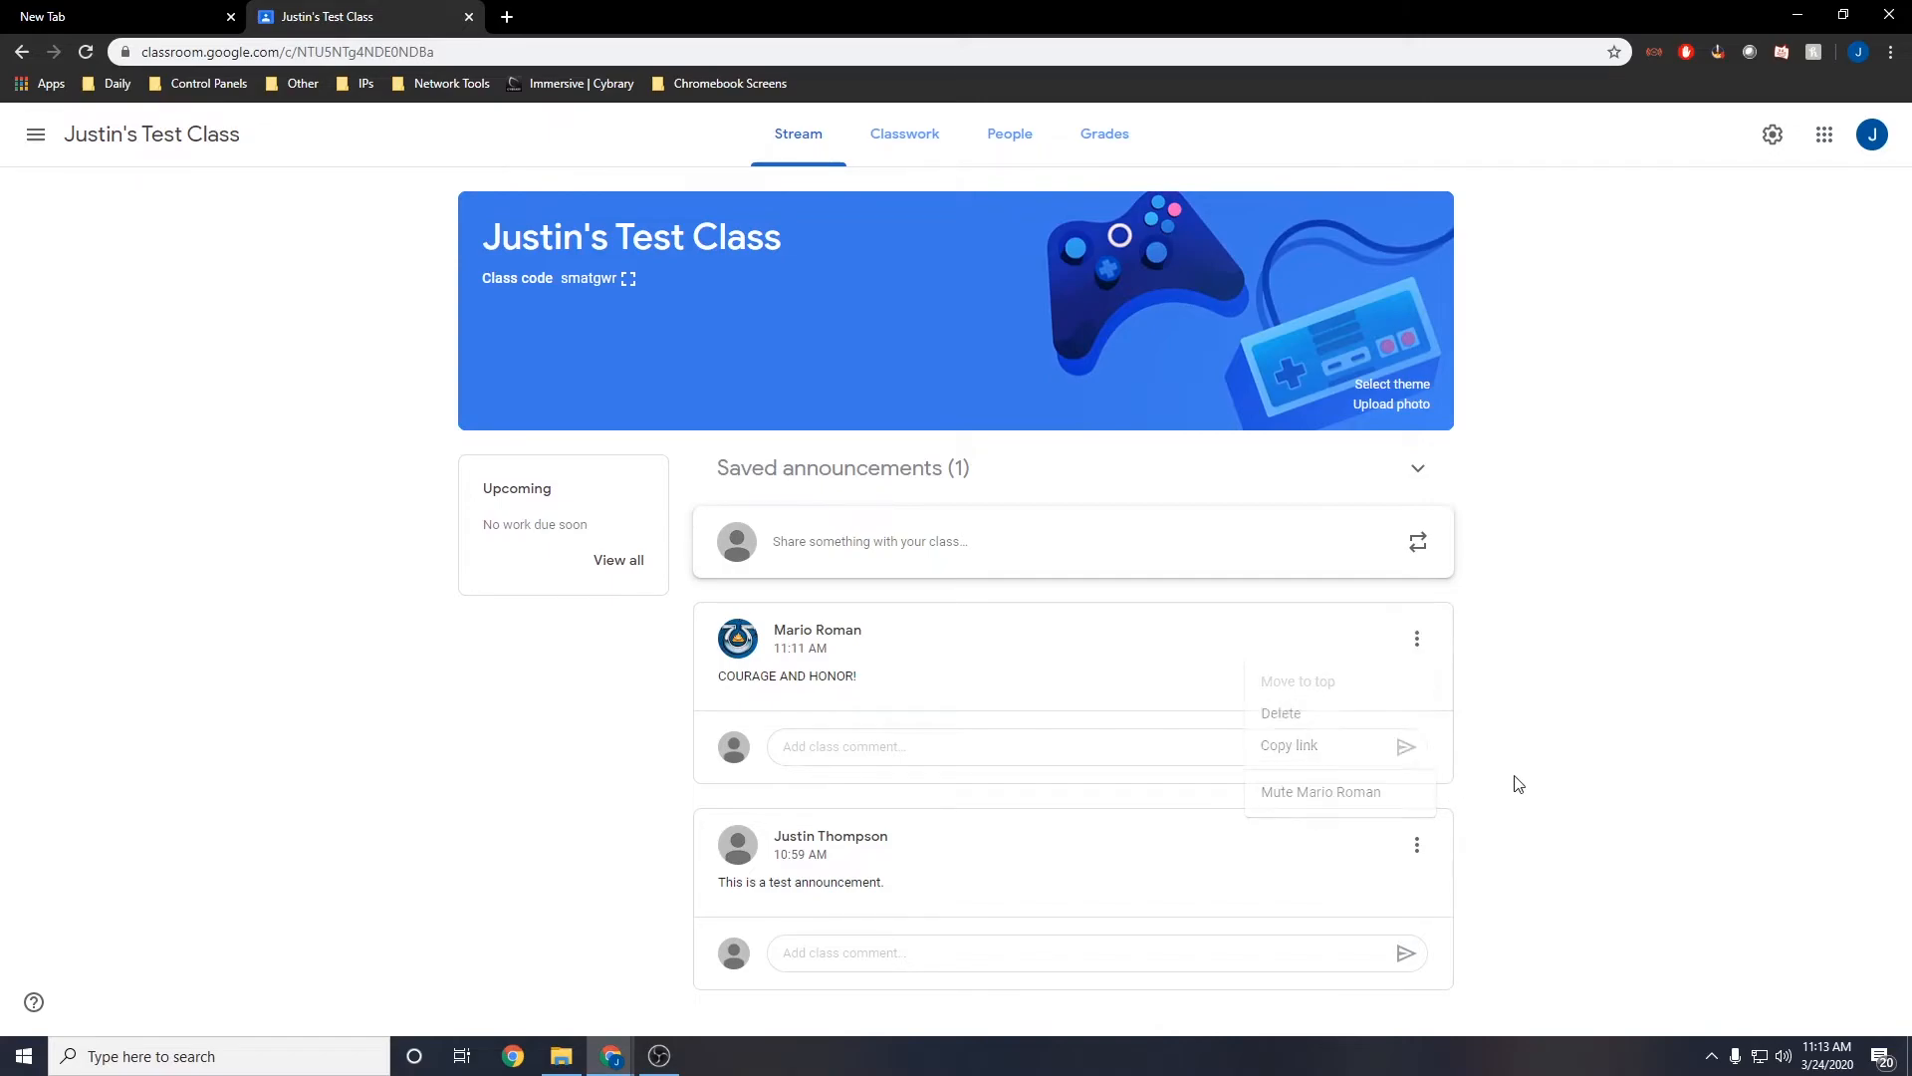
click(1418, 844)
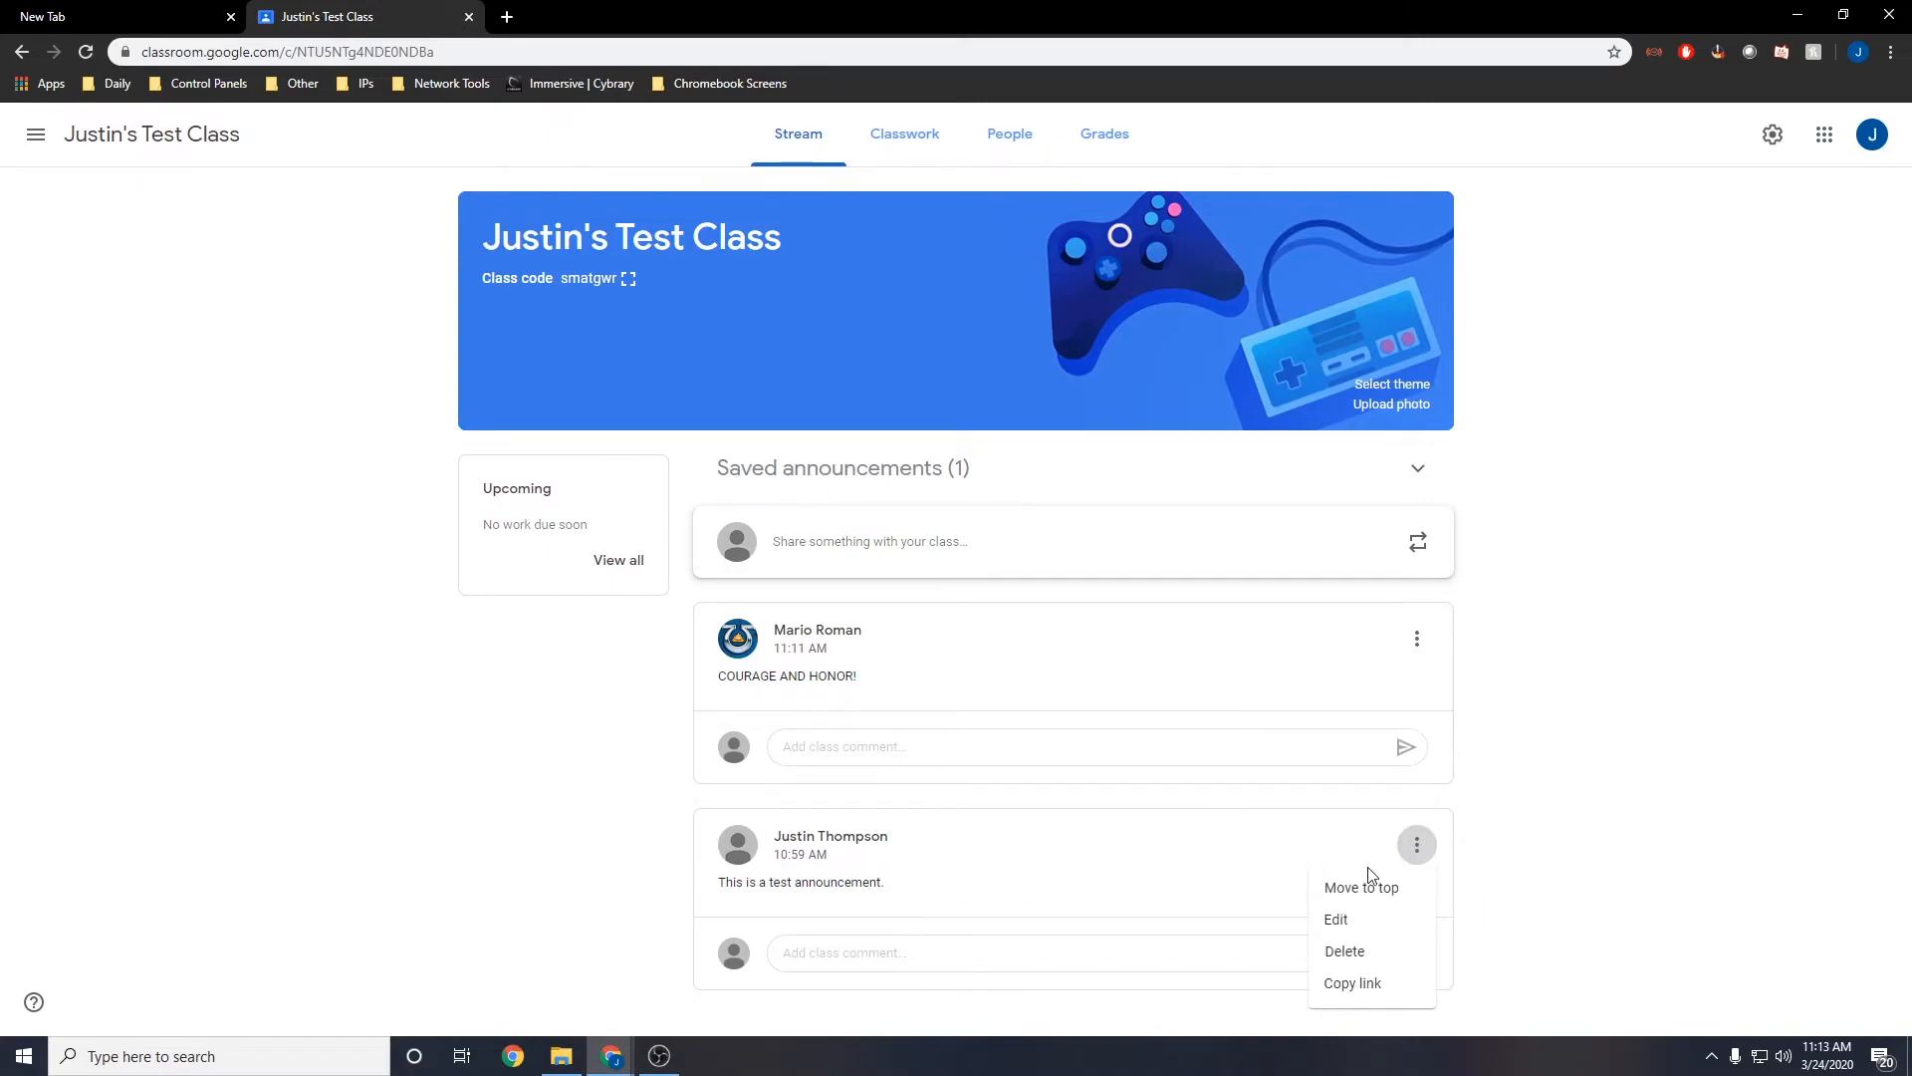
click(1362, 889)
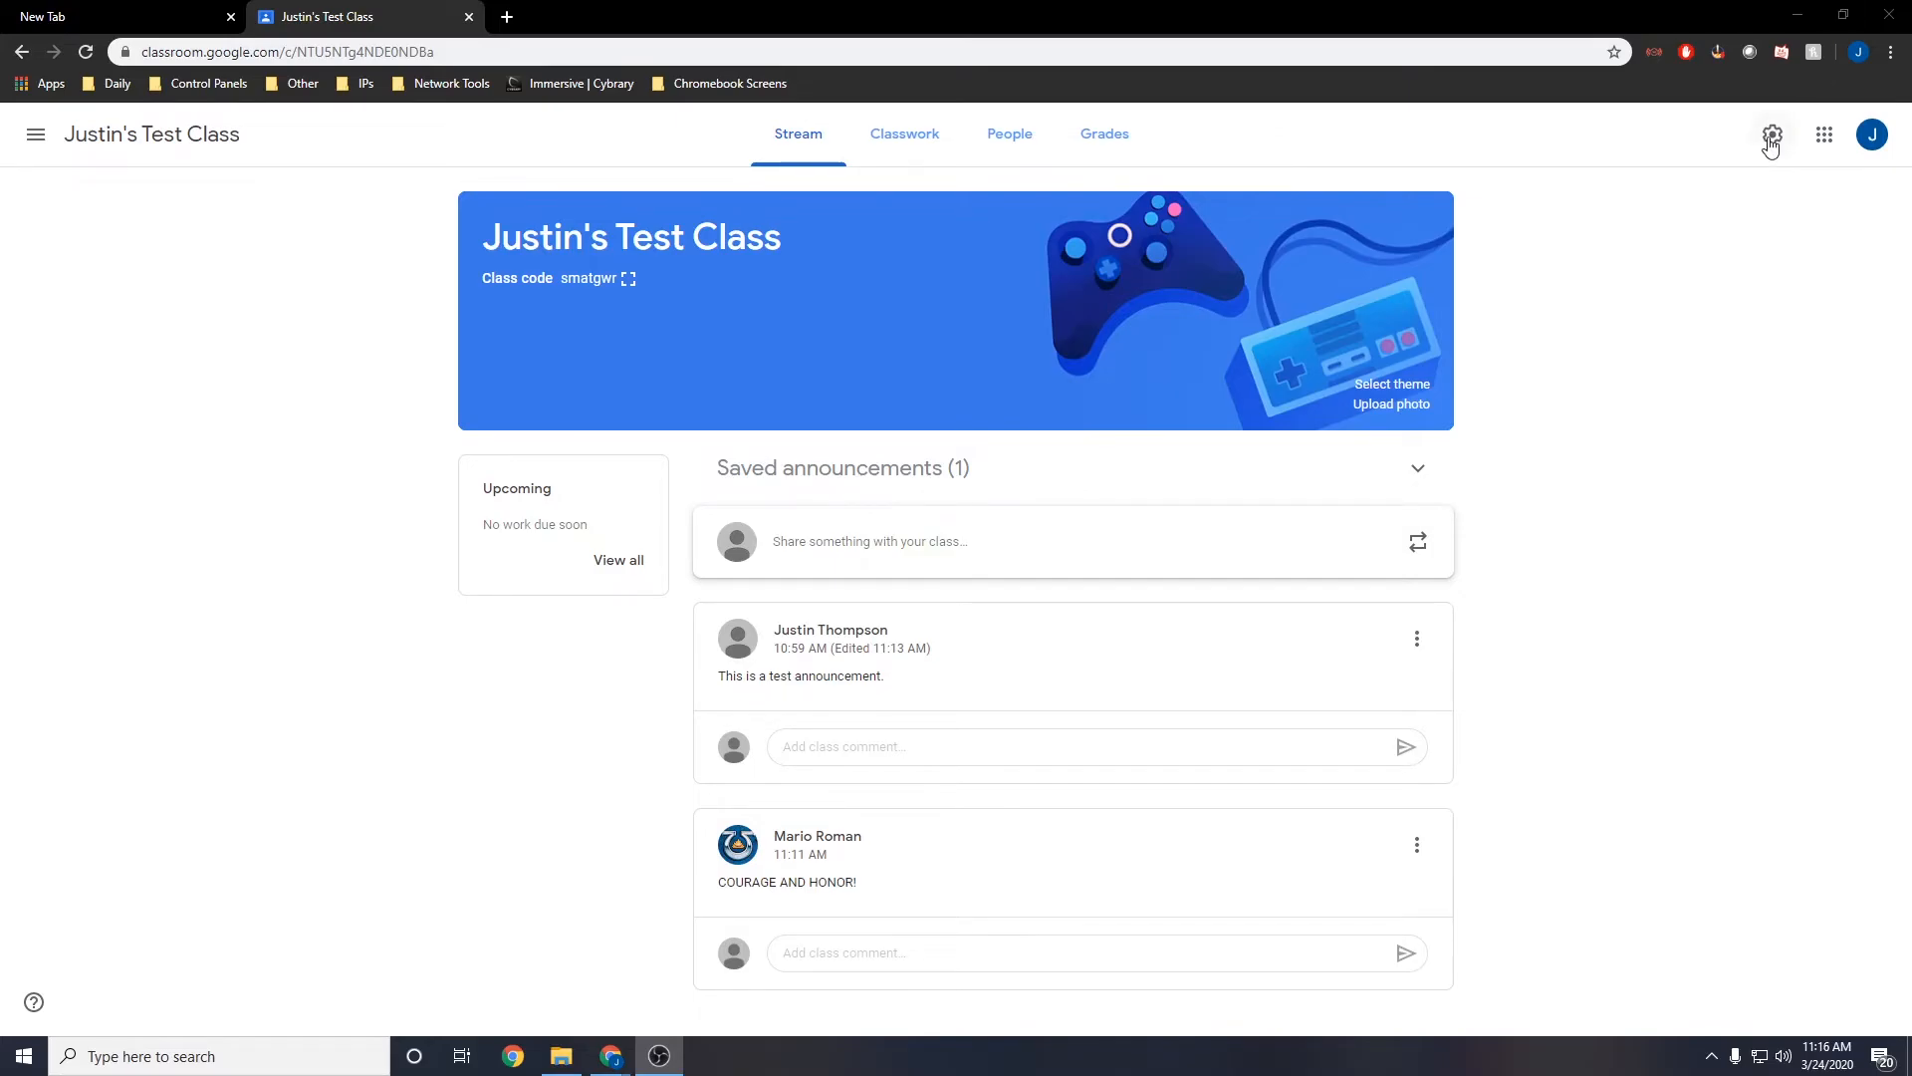
mouse_move(1781, 143)
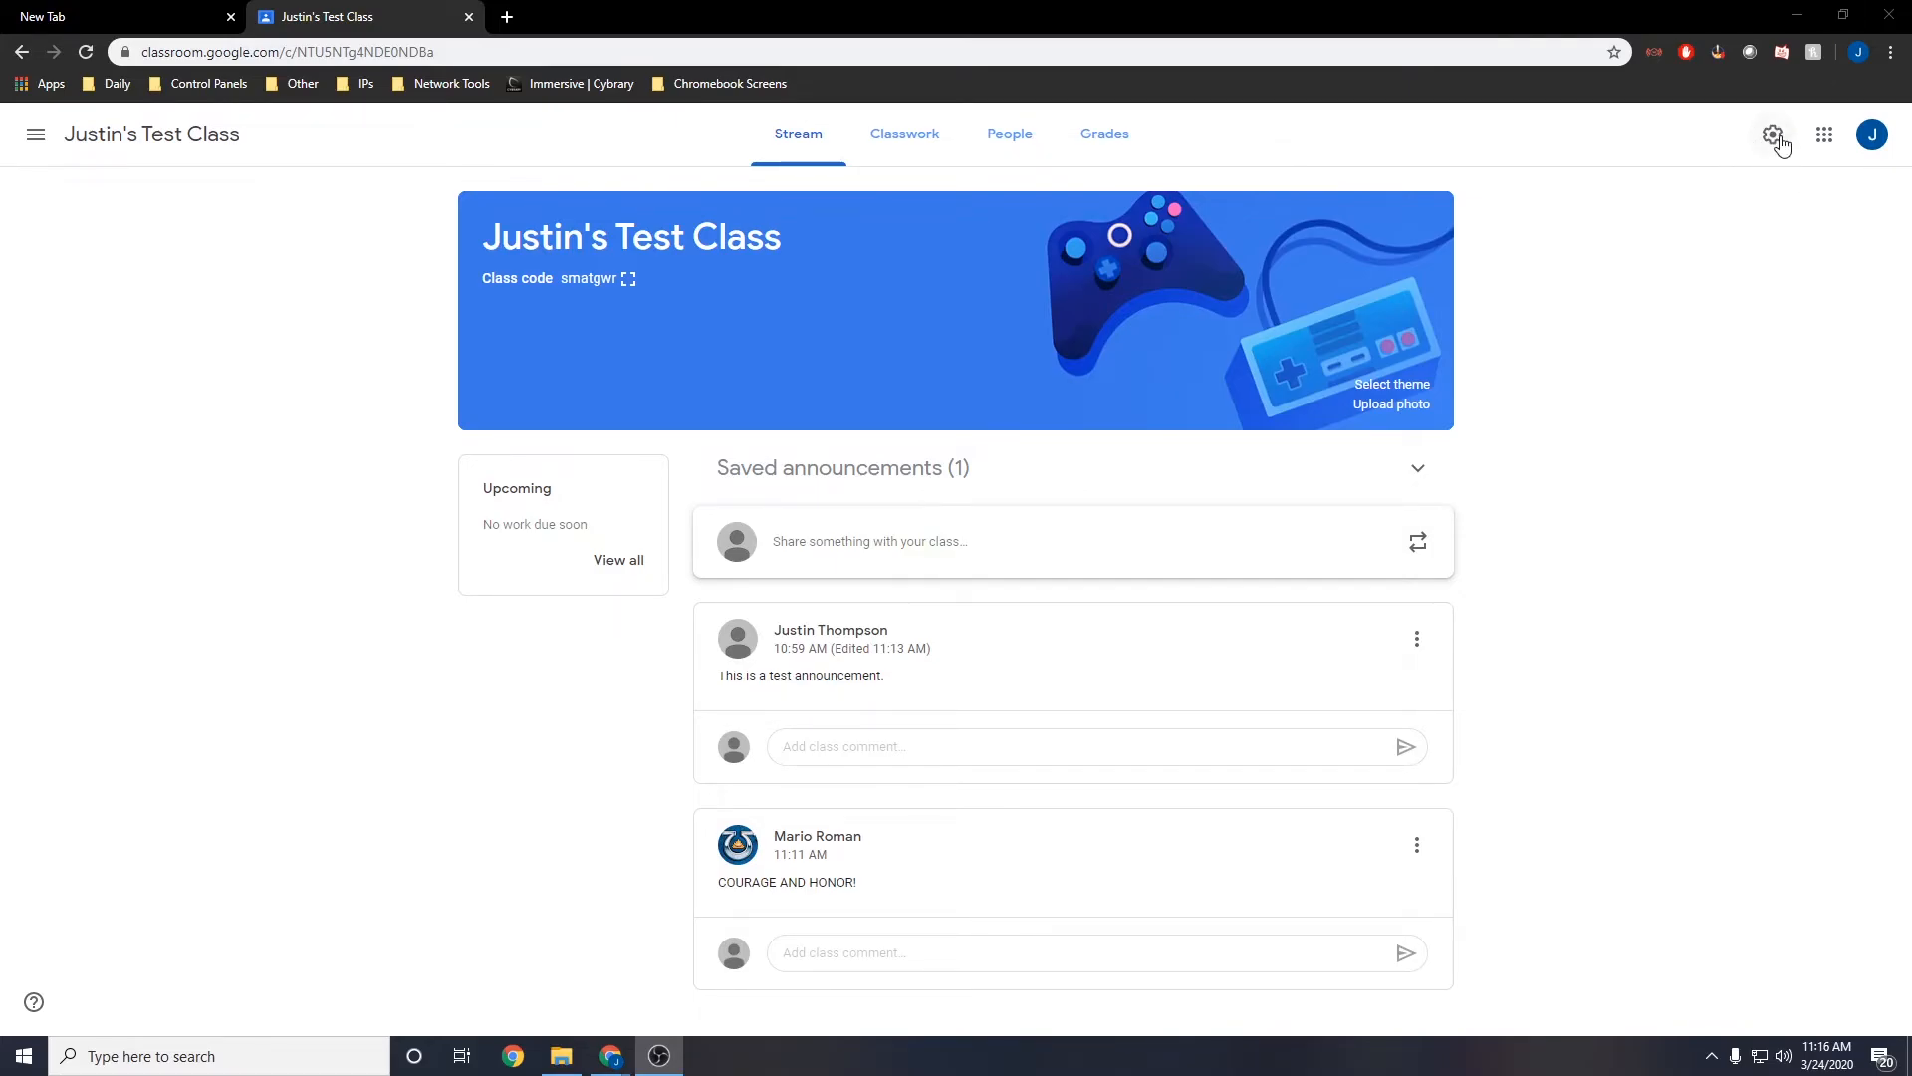
- Review the Stream posting and Classwork on the stream settings under General, keeping original values
click(1773, 136)
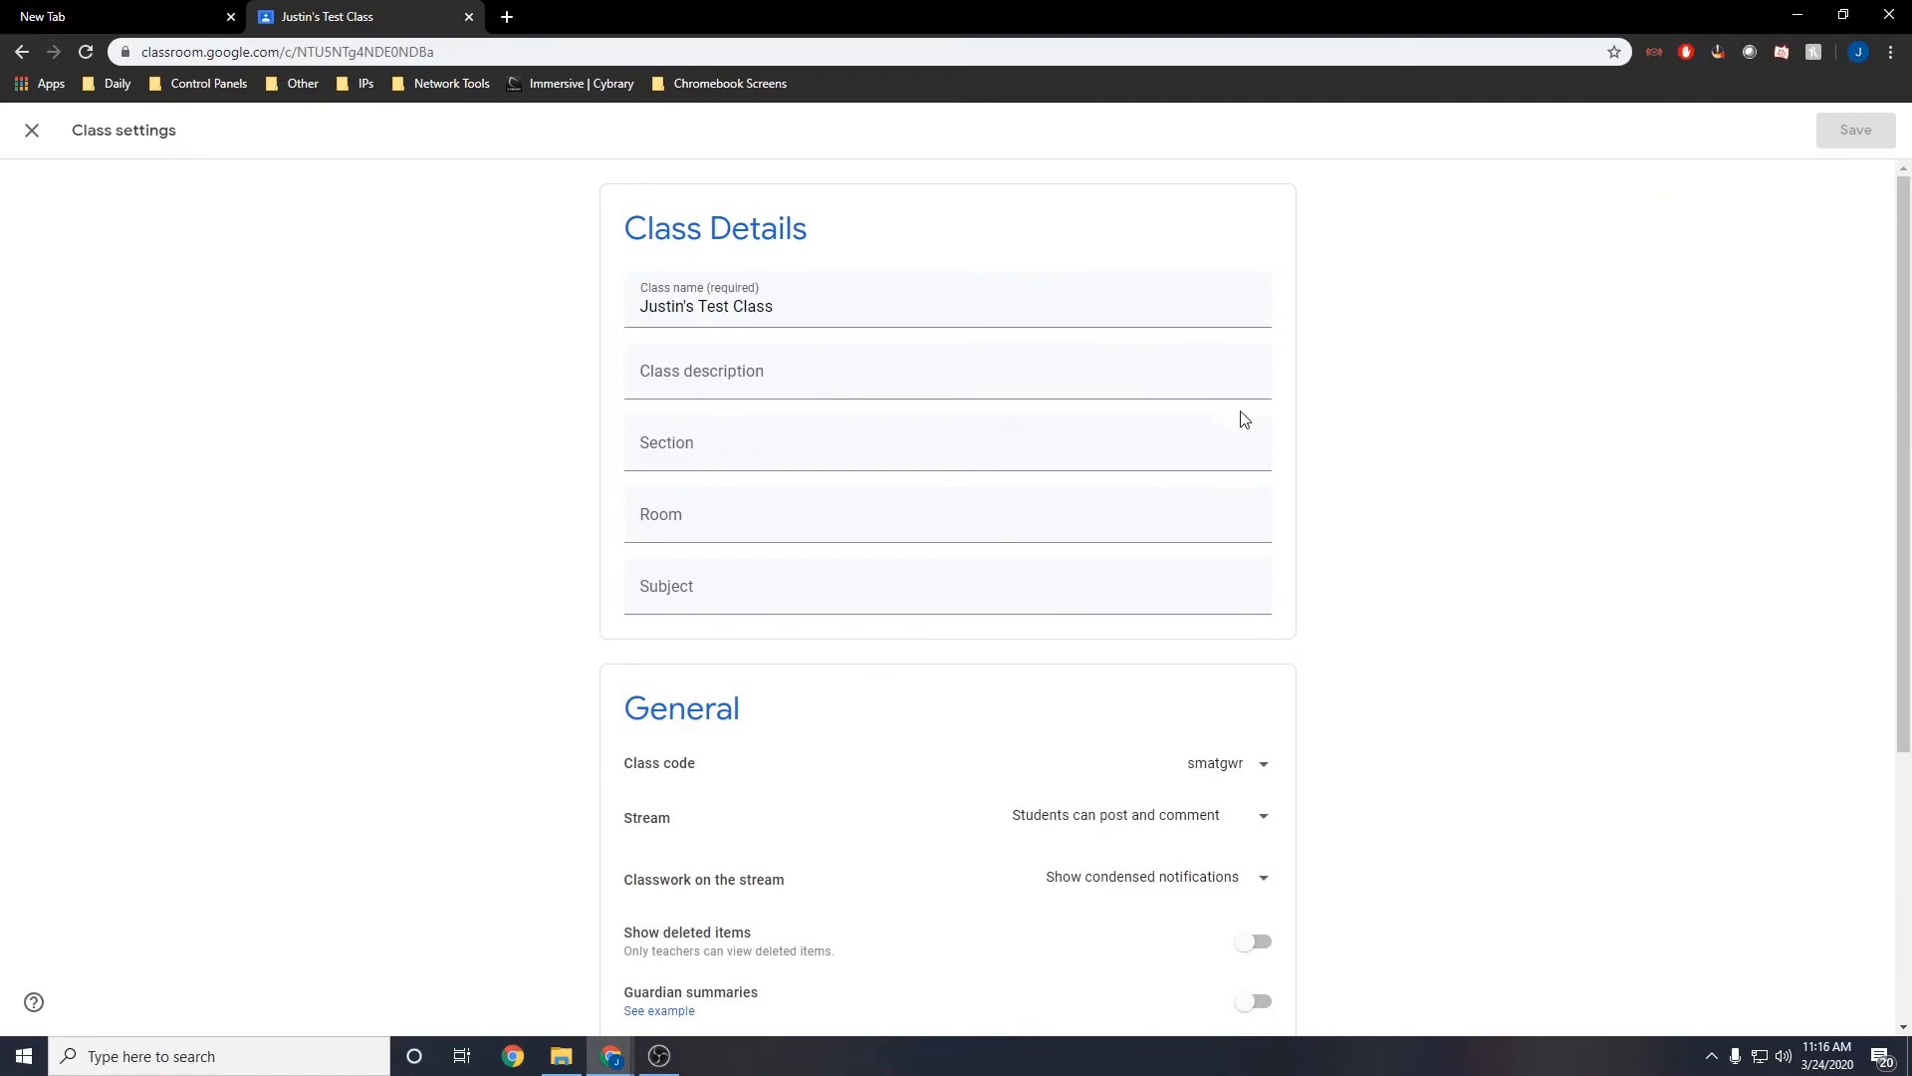
scroll(down, 3)
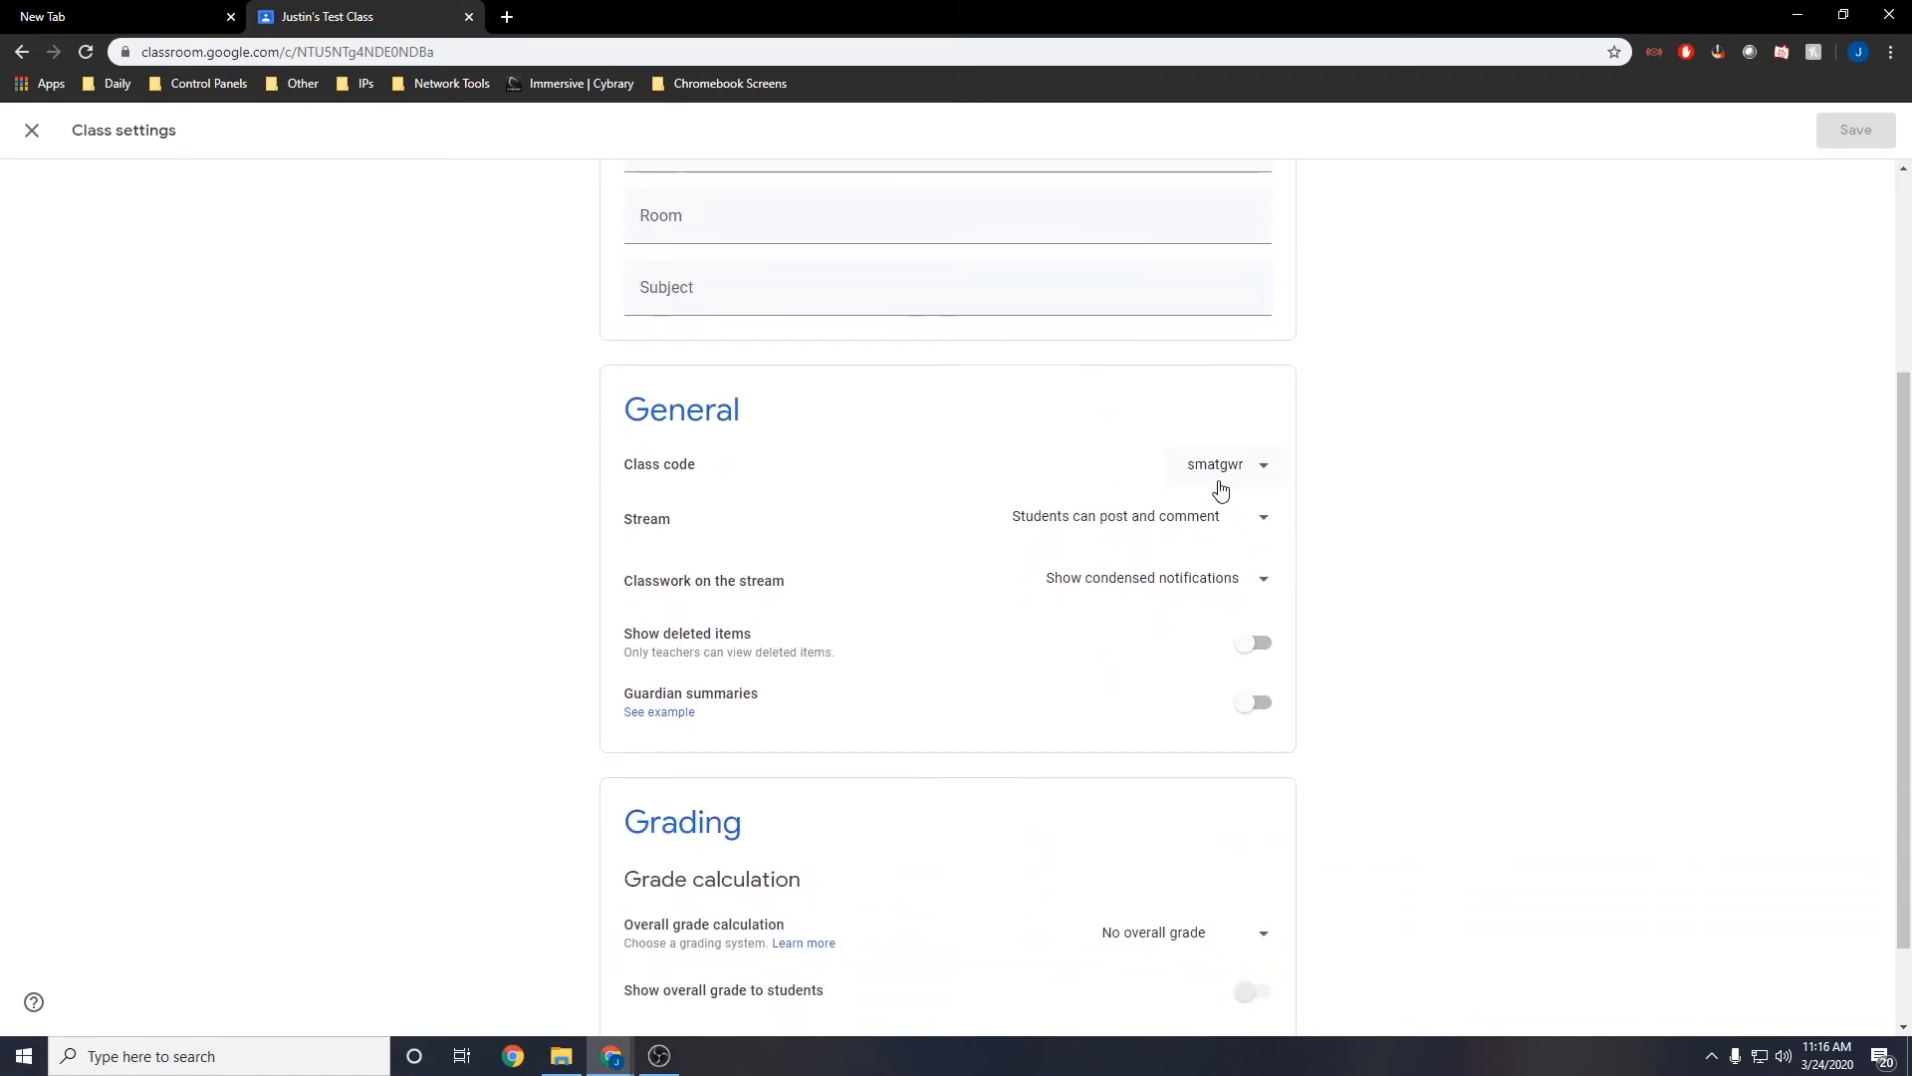
mouse_move(1263, 526)
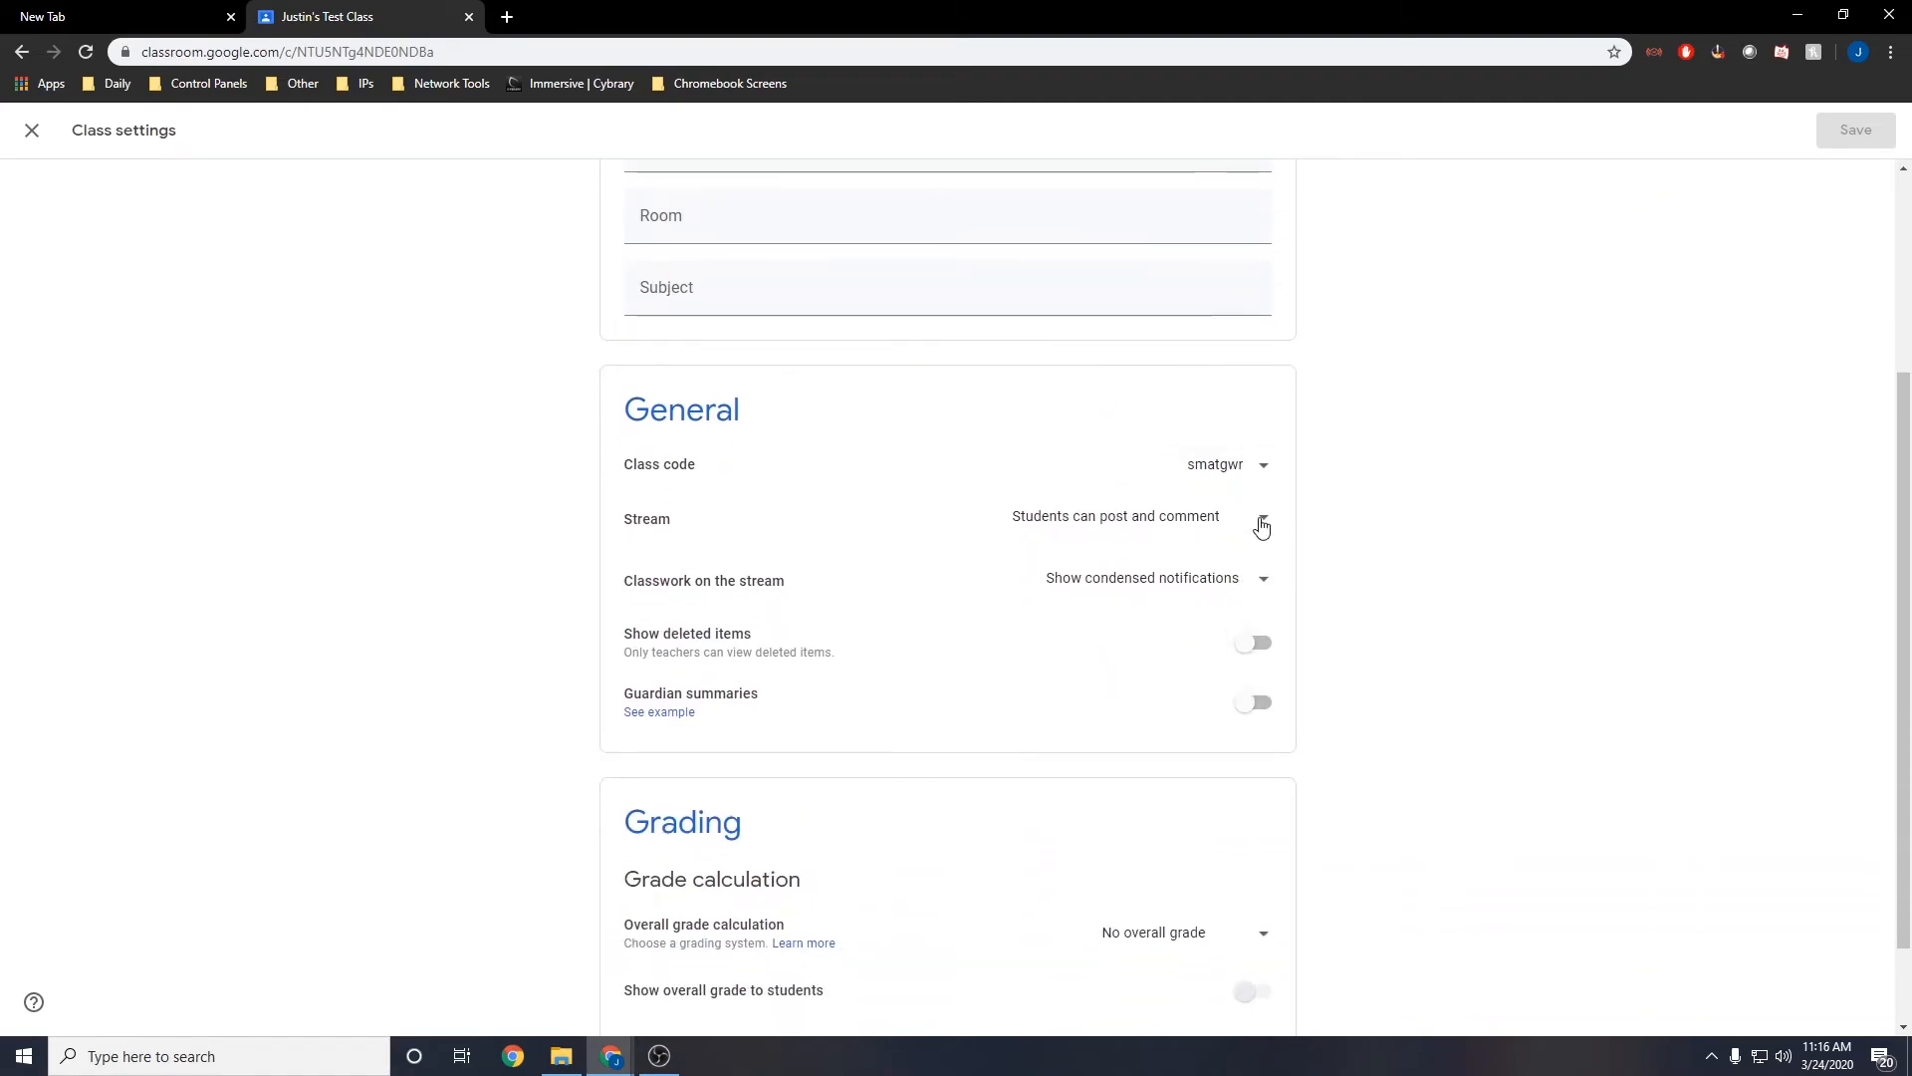
click(1261, 526)
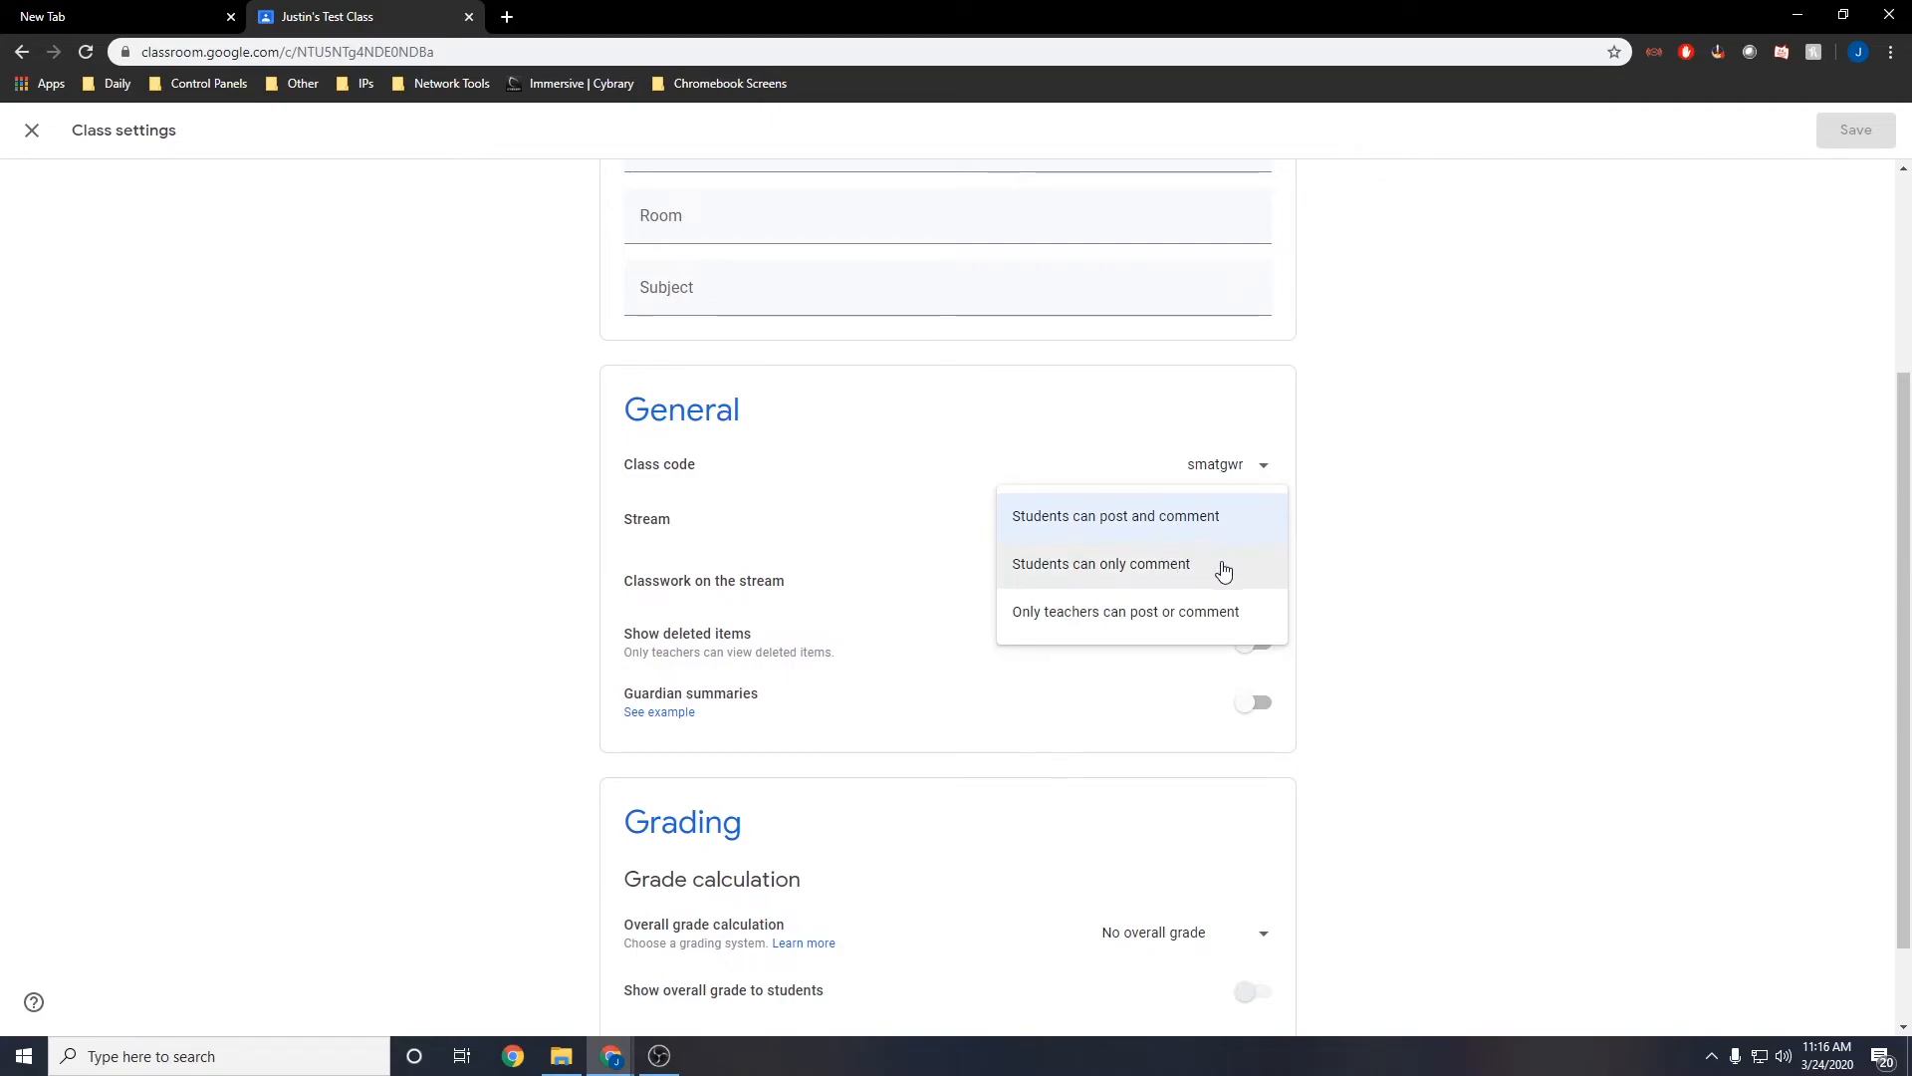
mouse_move(1211, 622)
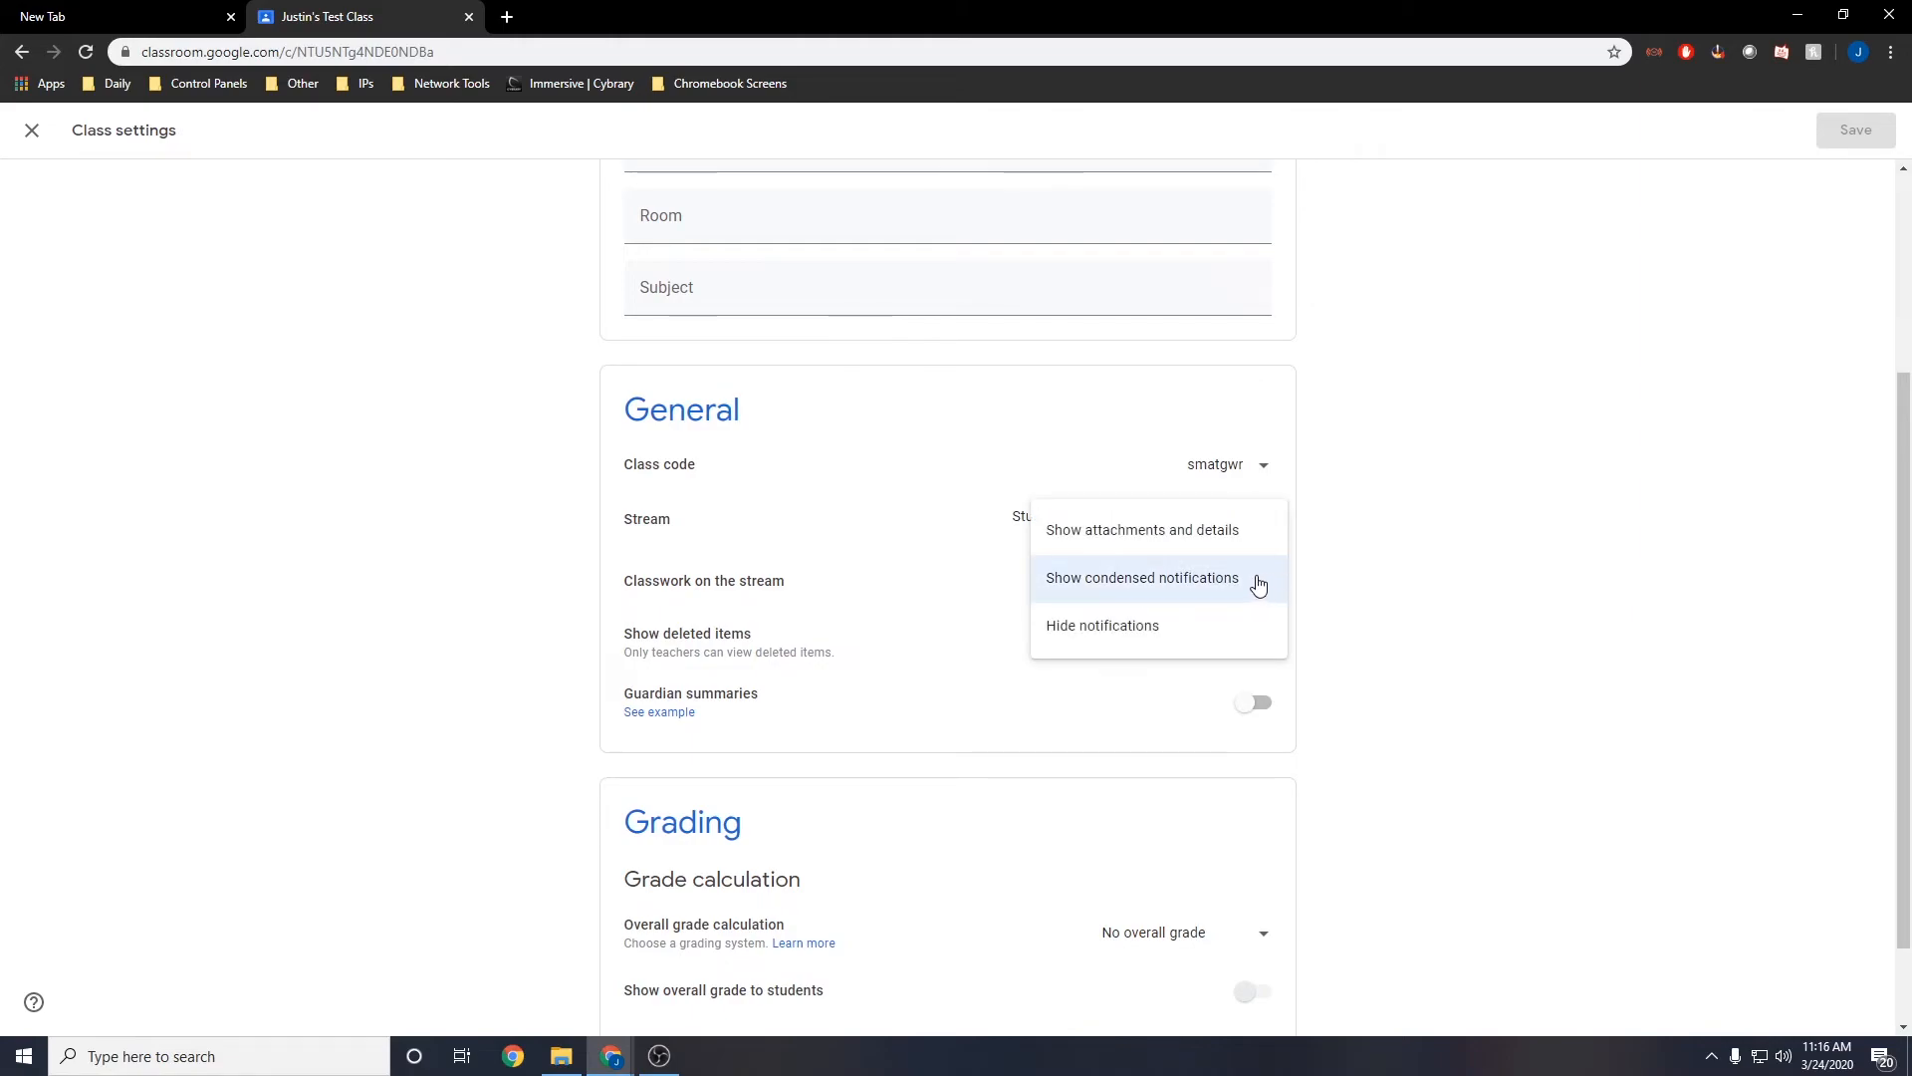
mouse_move(1188, 649)
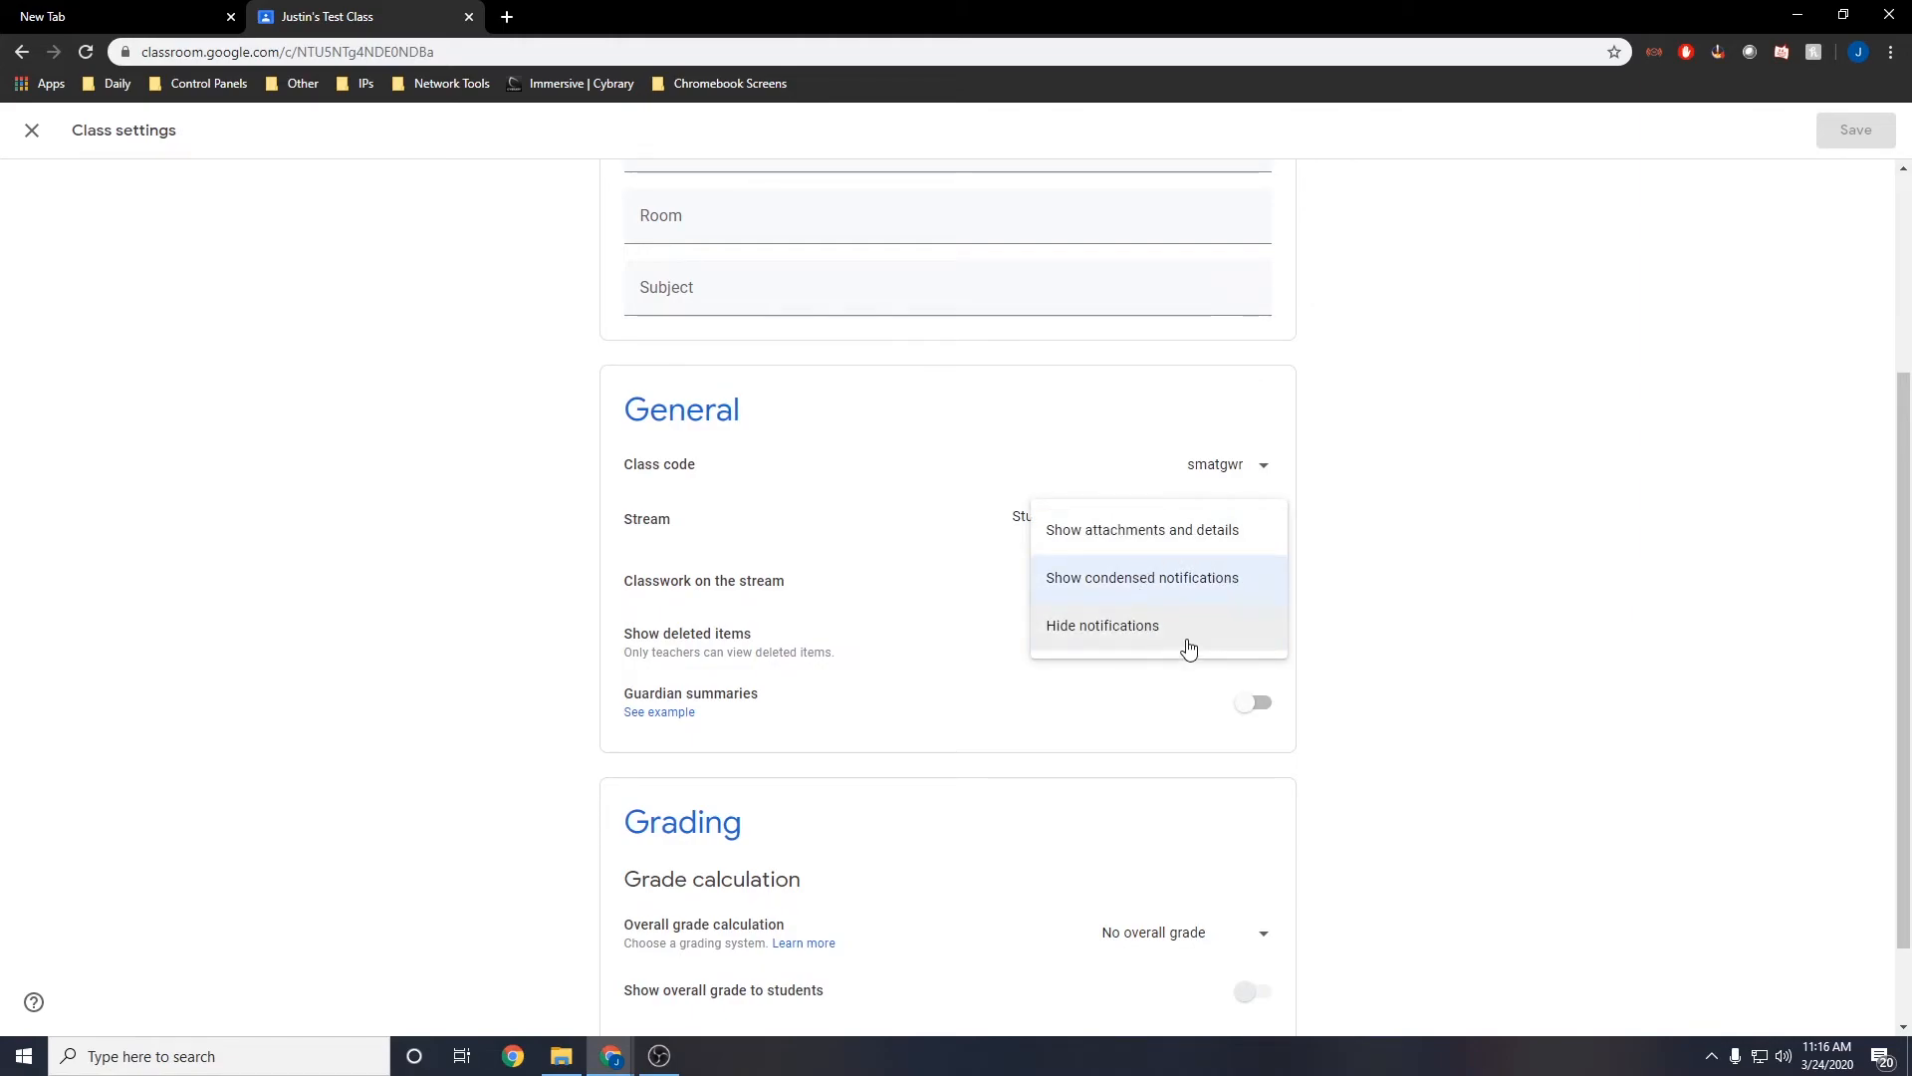
click(1143, 578)
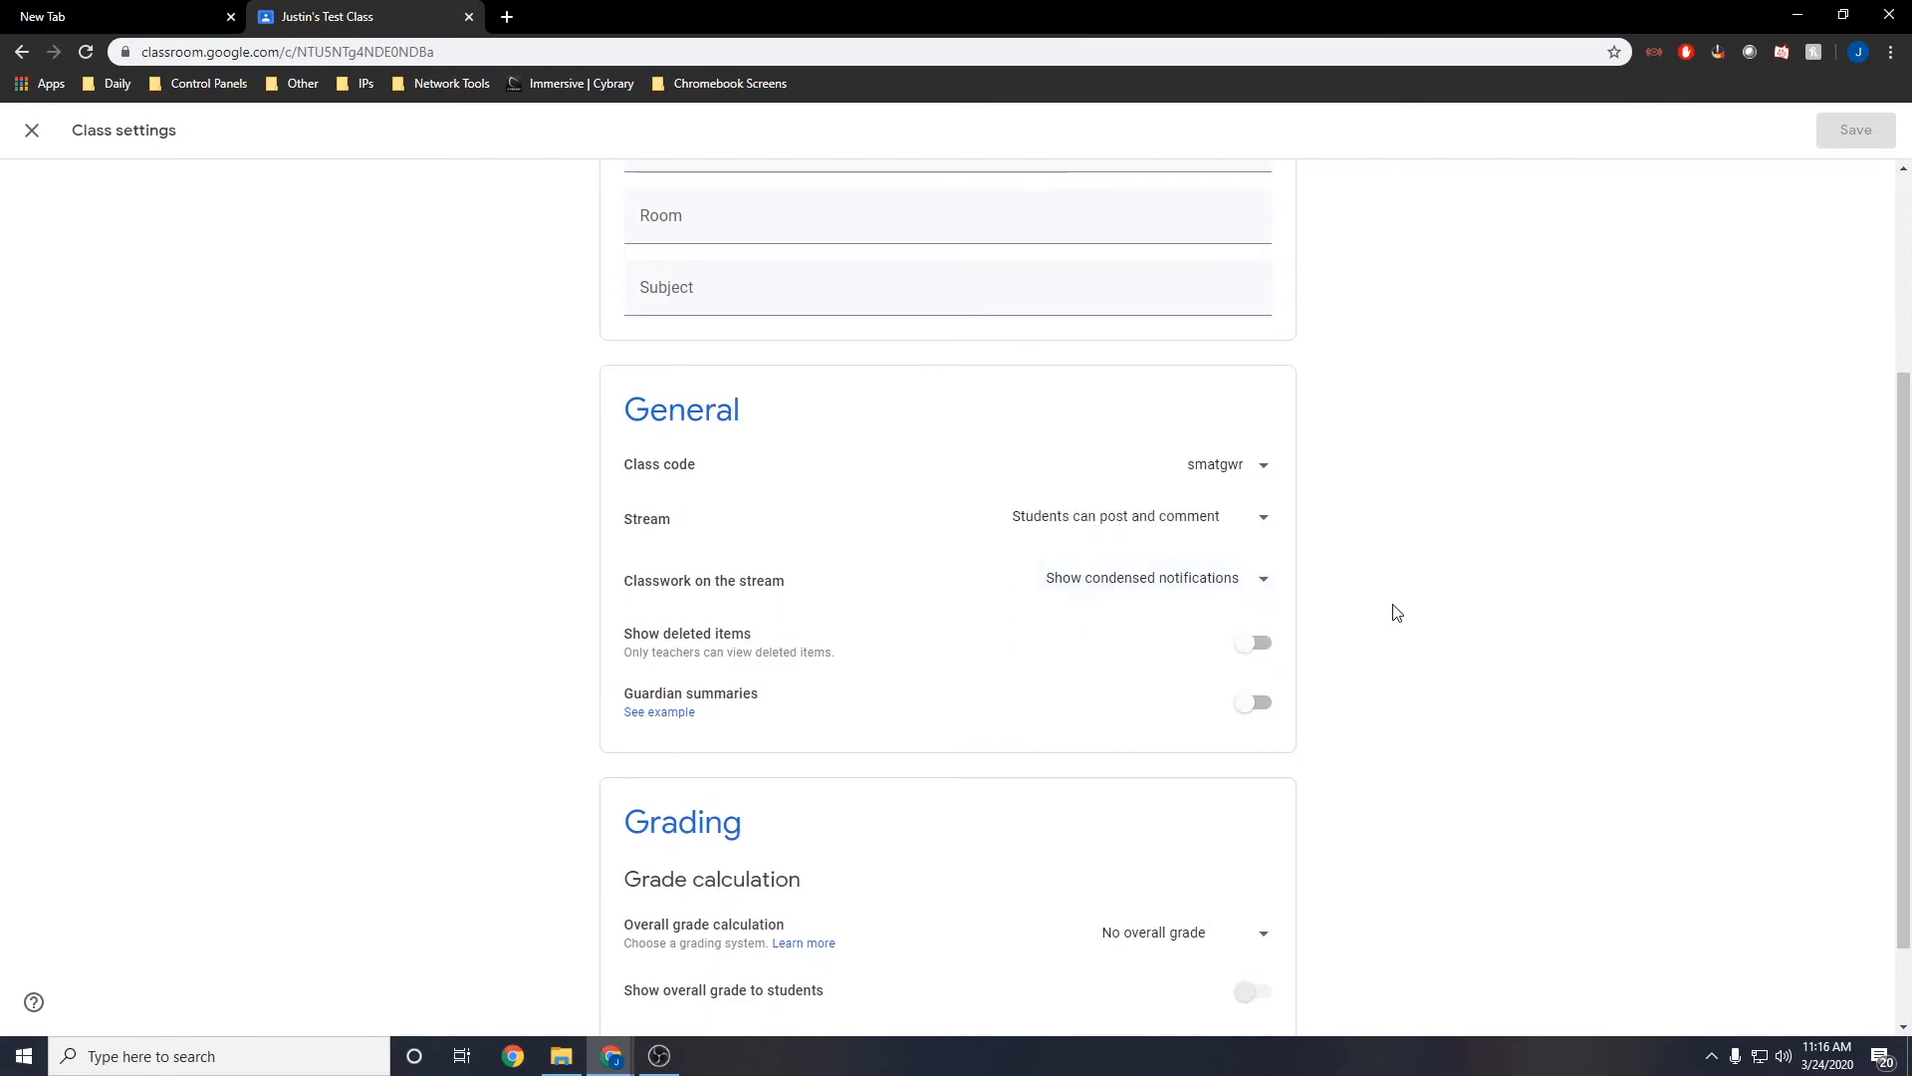
- Keep No overall grade and add a new unnamed grade category worth 100 default points
scroll(down, 3)
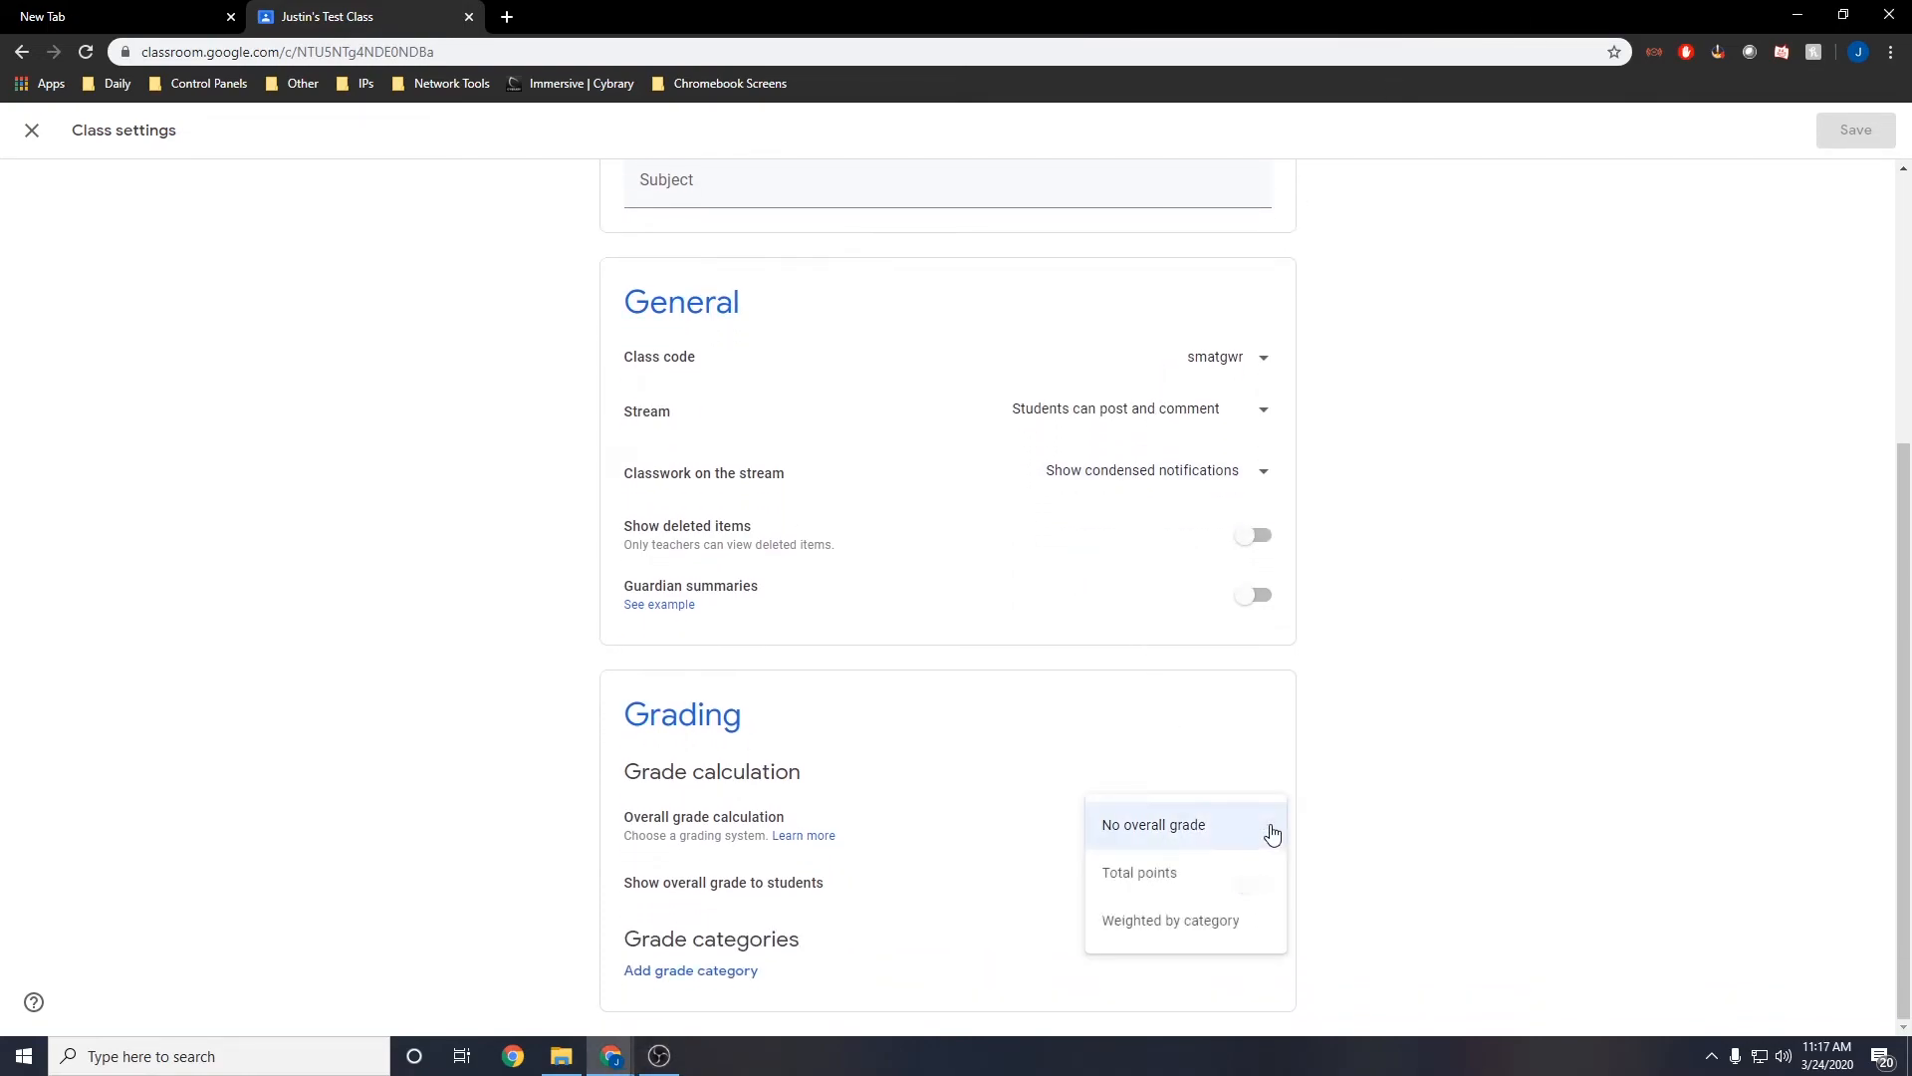
mouse_move(1146, 951)
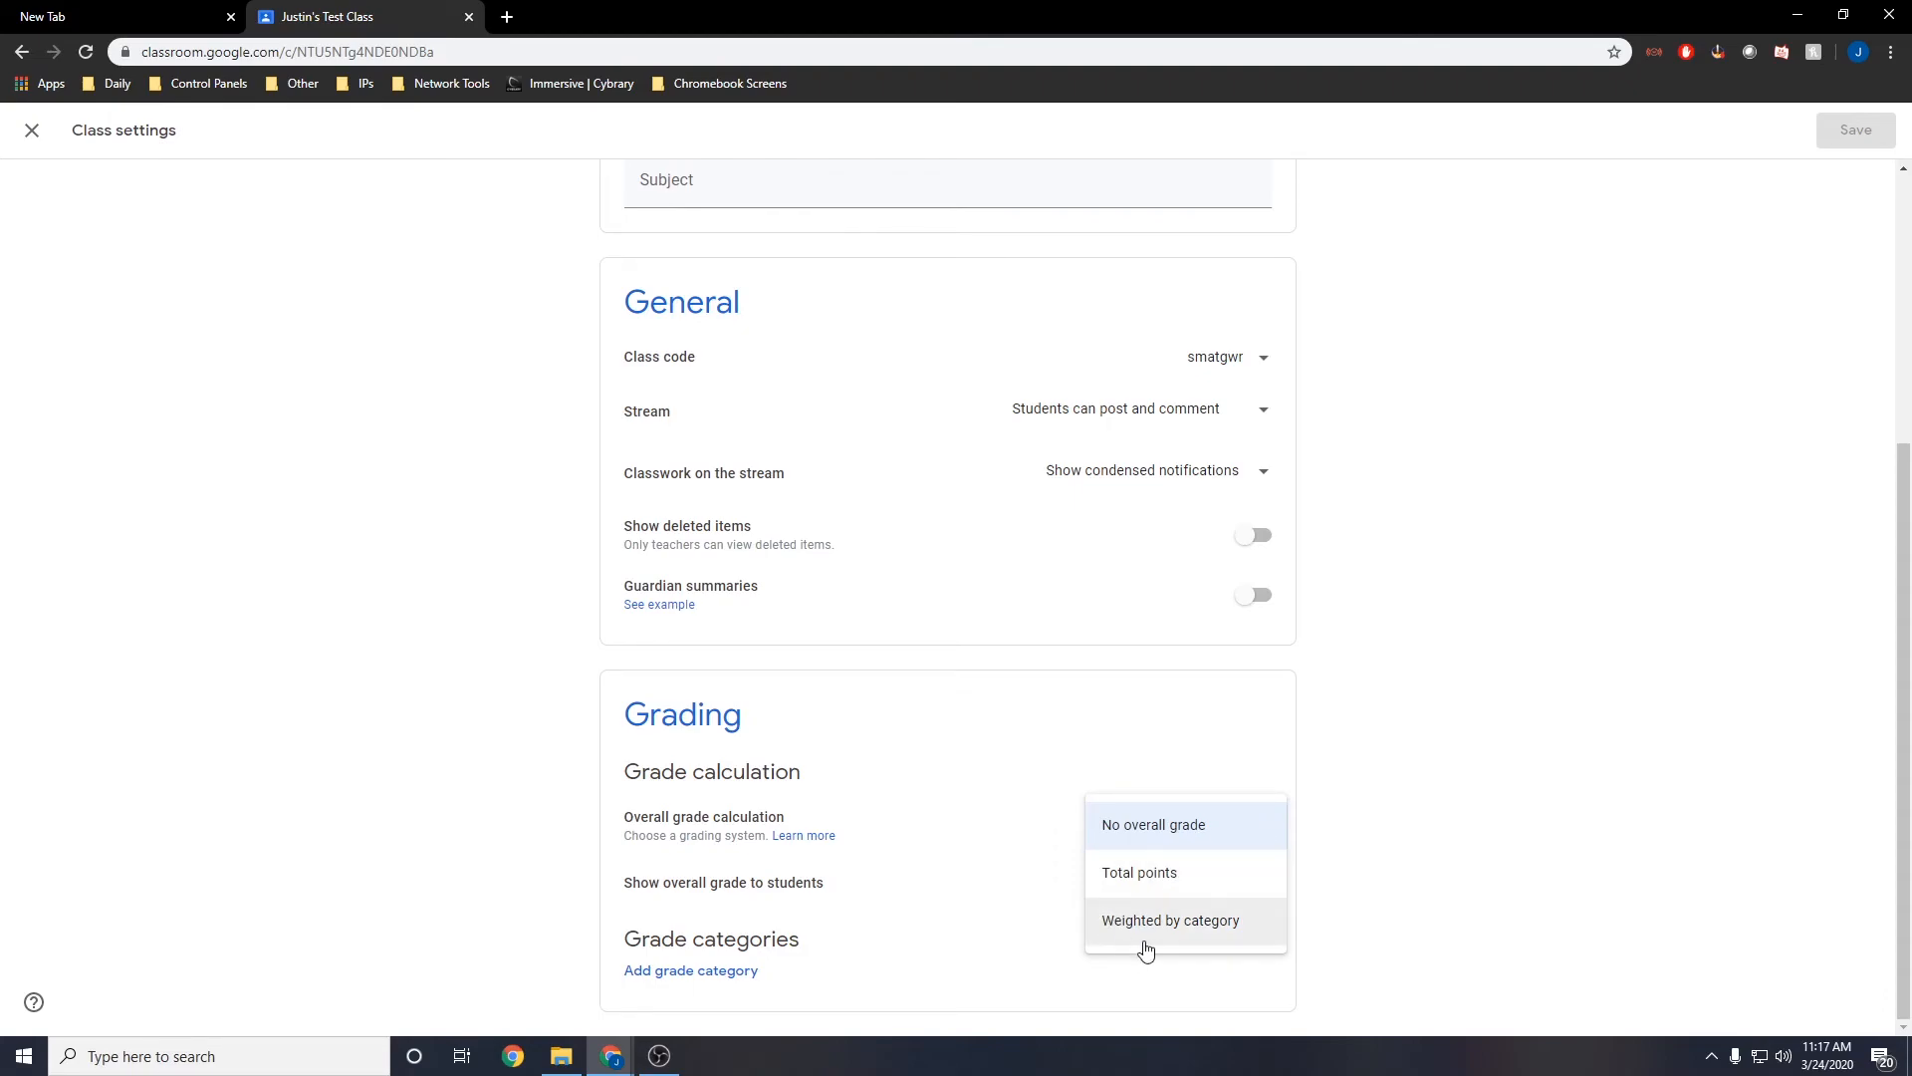
click(1151, 824)
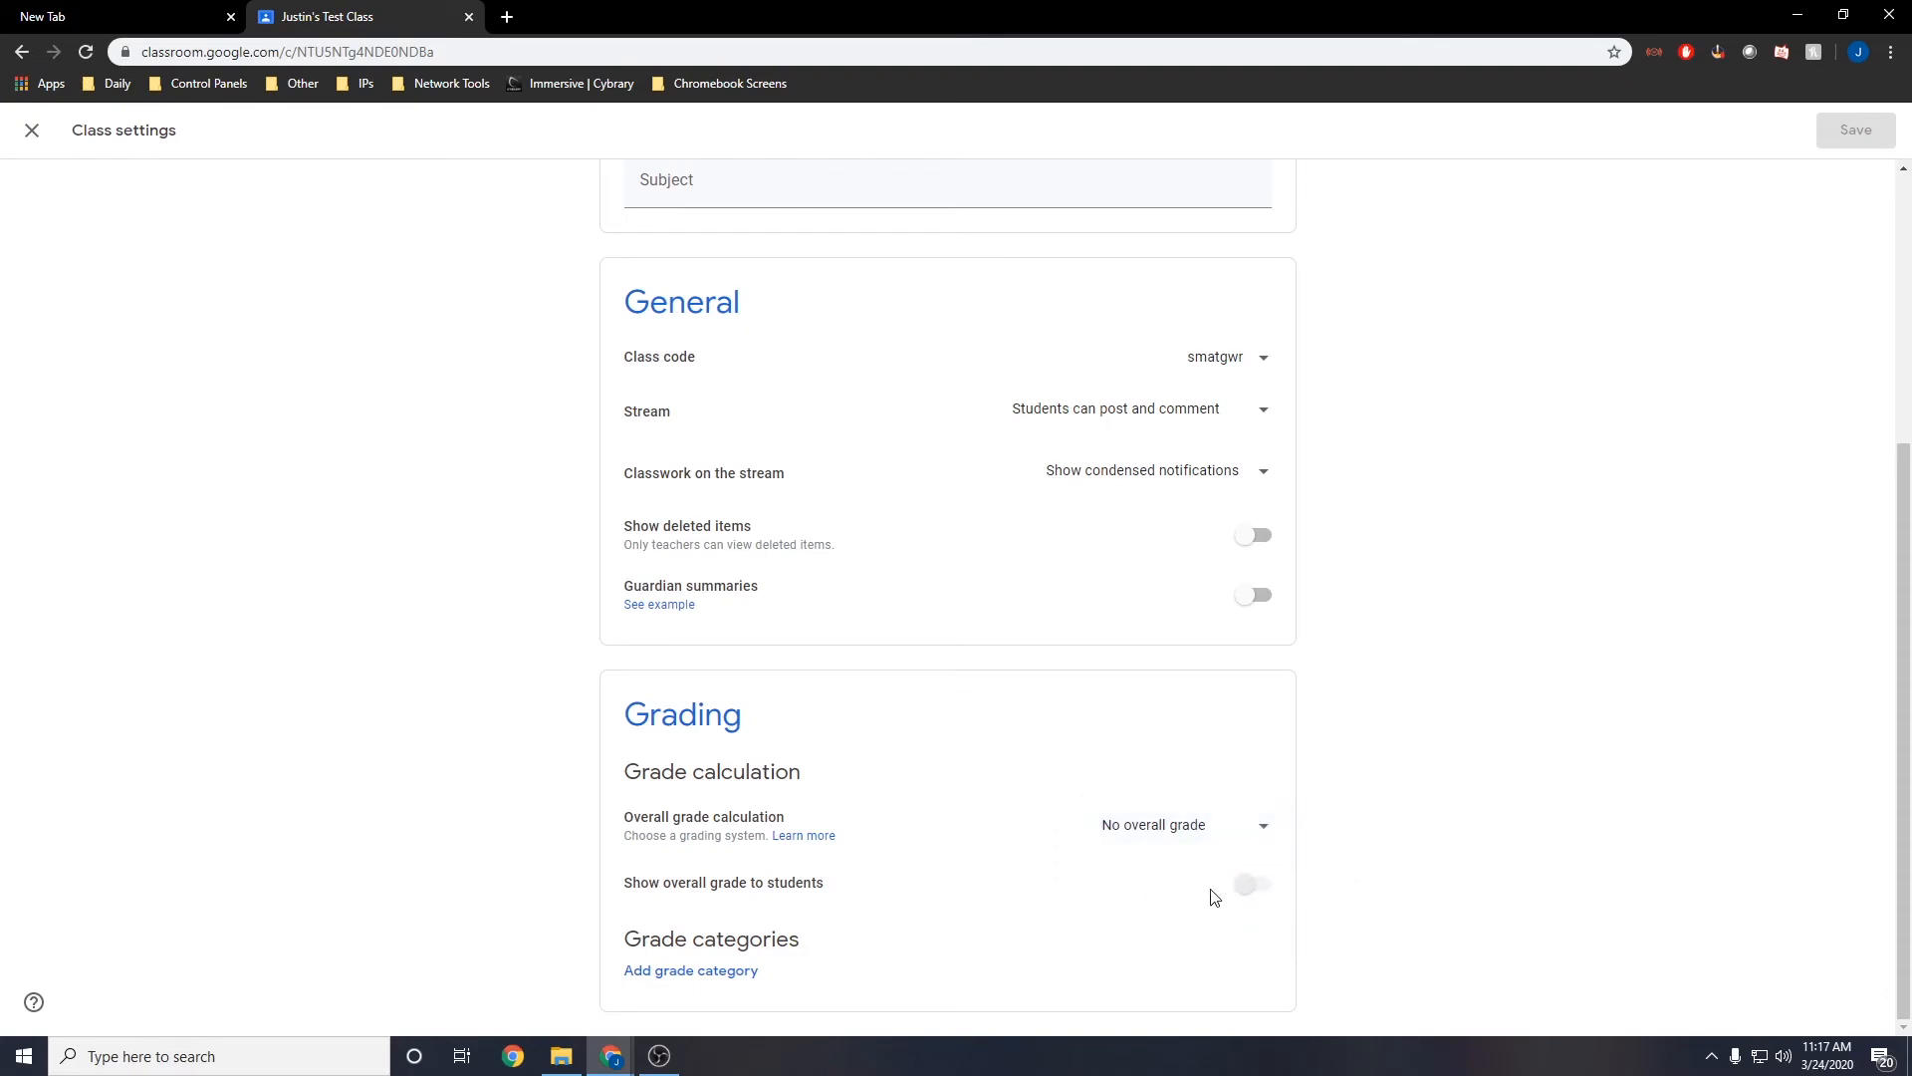
click(690, 970)
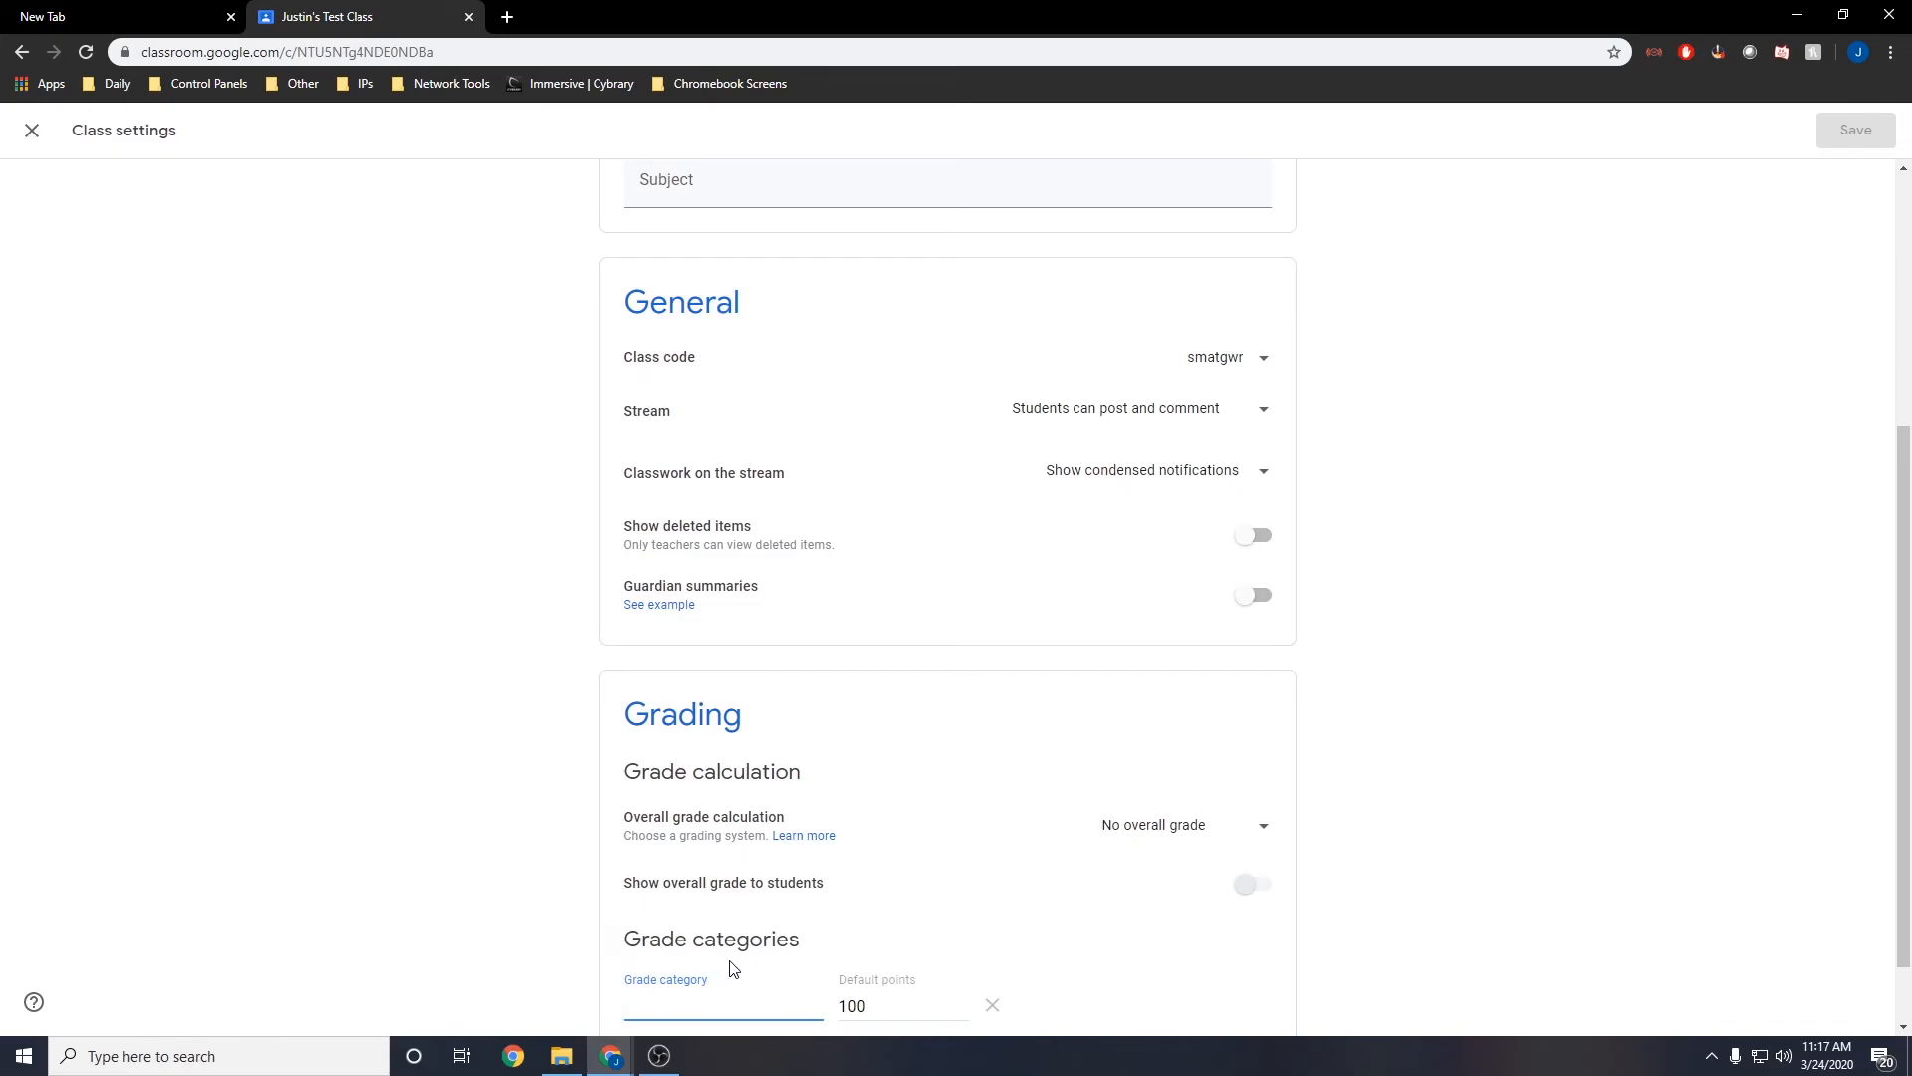
scroll(down, 3)
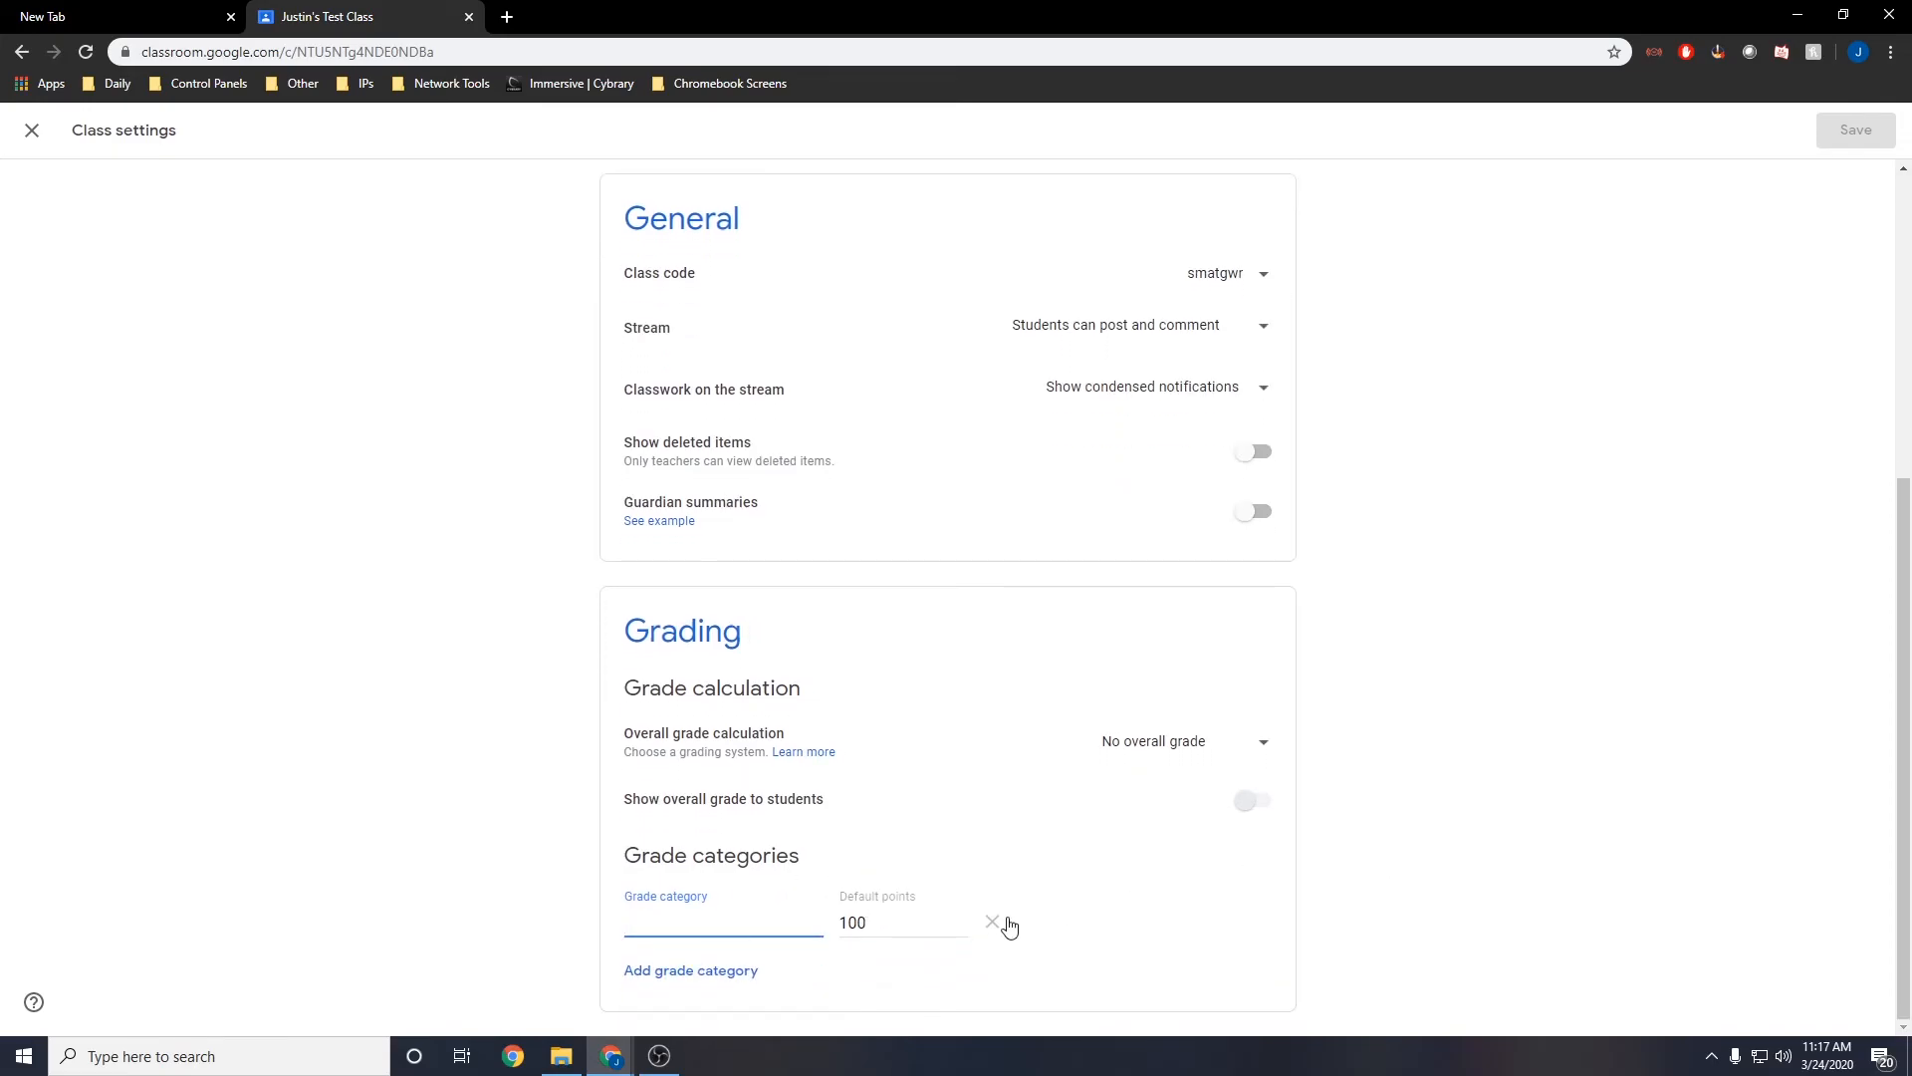